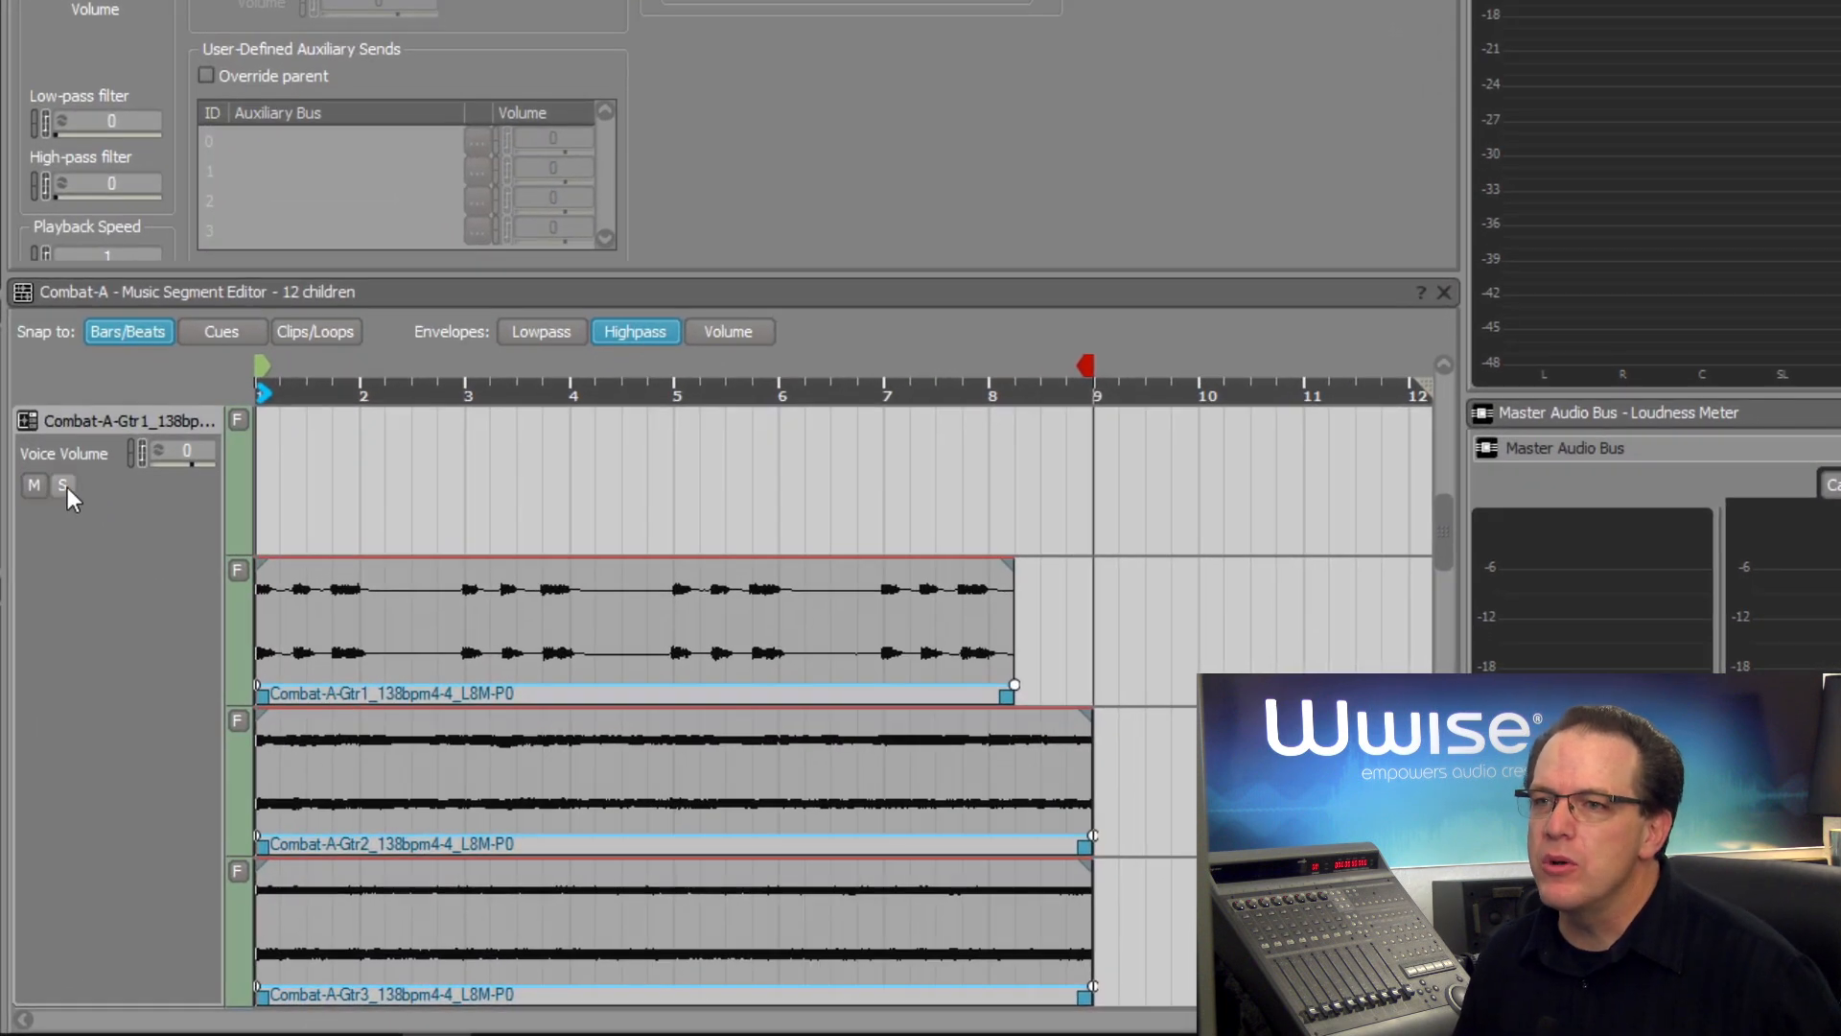
# Solo the Combat-A-Gtr1 guitar track in the Music Segment Editor.
pyautogui.click(64, 485)
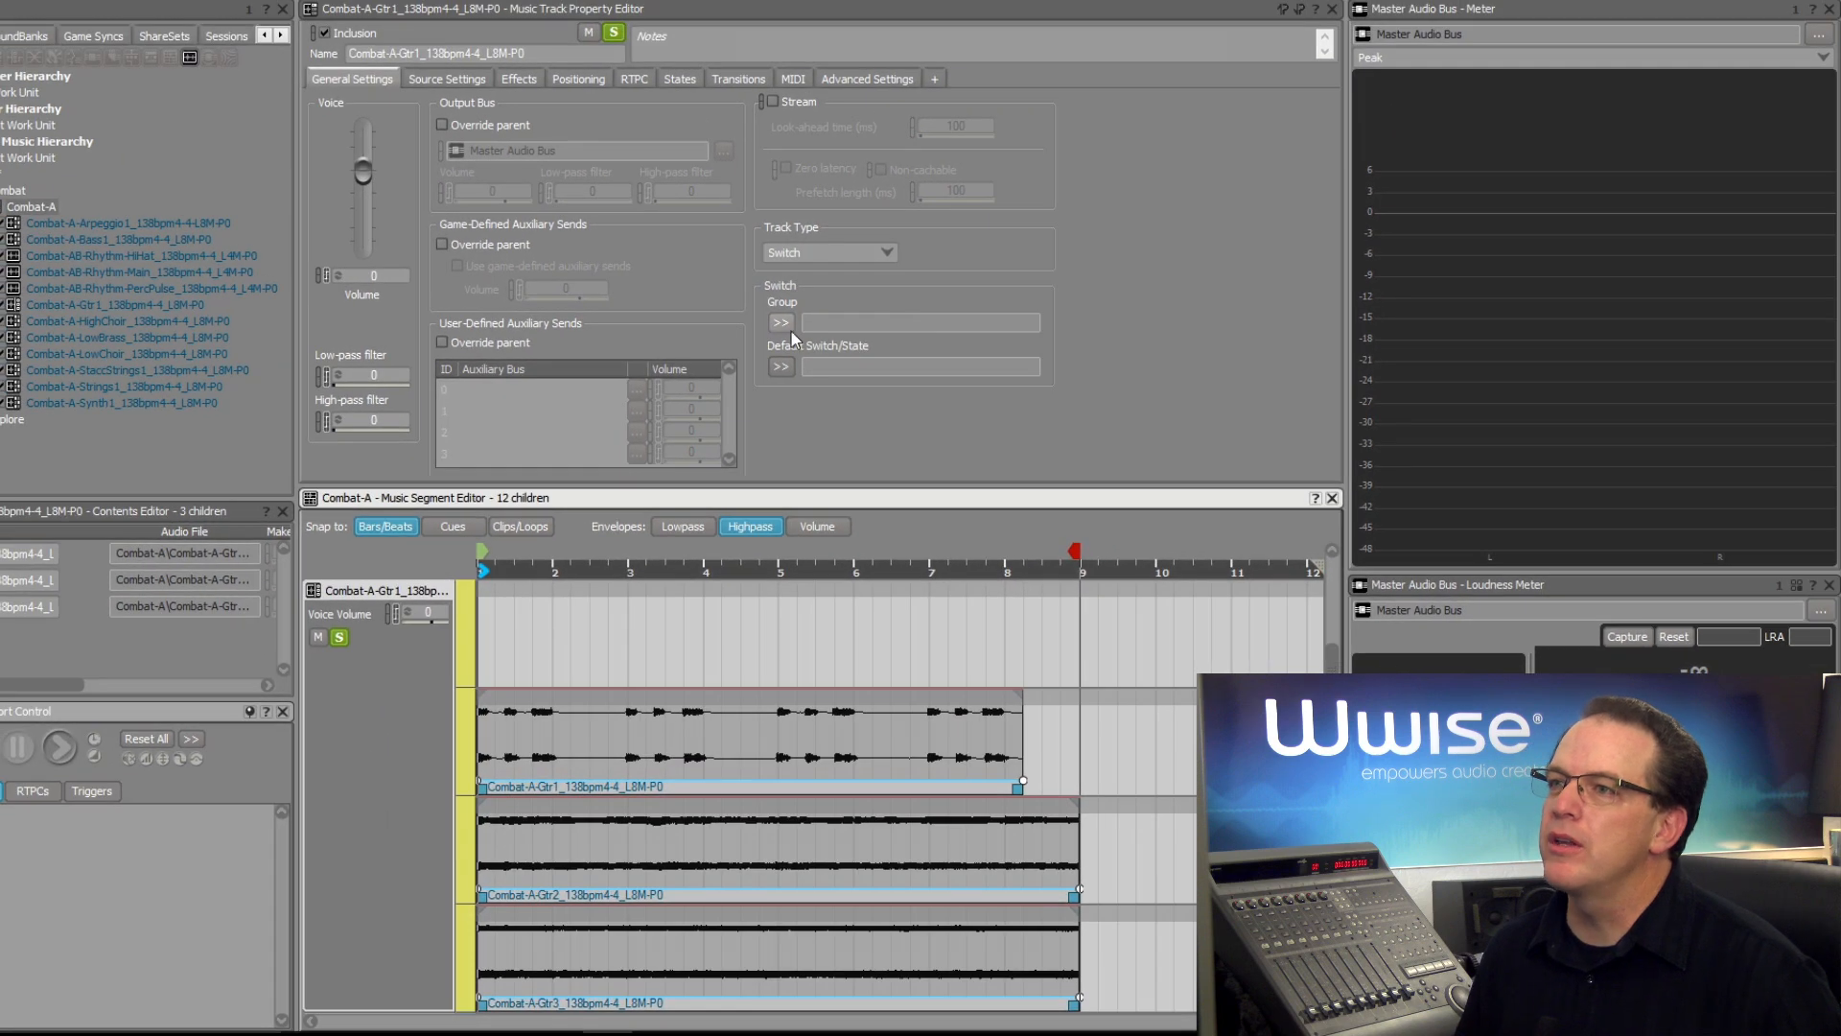
# Bind the guitar switch track to Switch Groups > Music > Health_Status with Healthy as default switch.
pyautogui.click(781, 322)
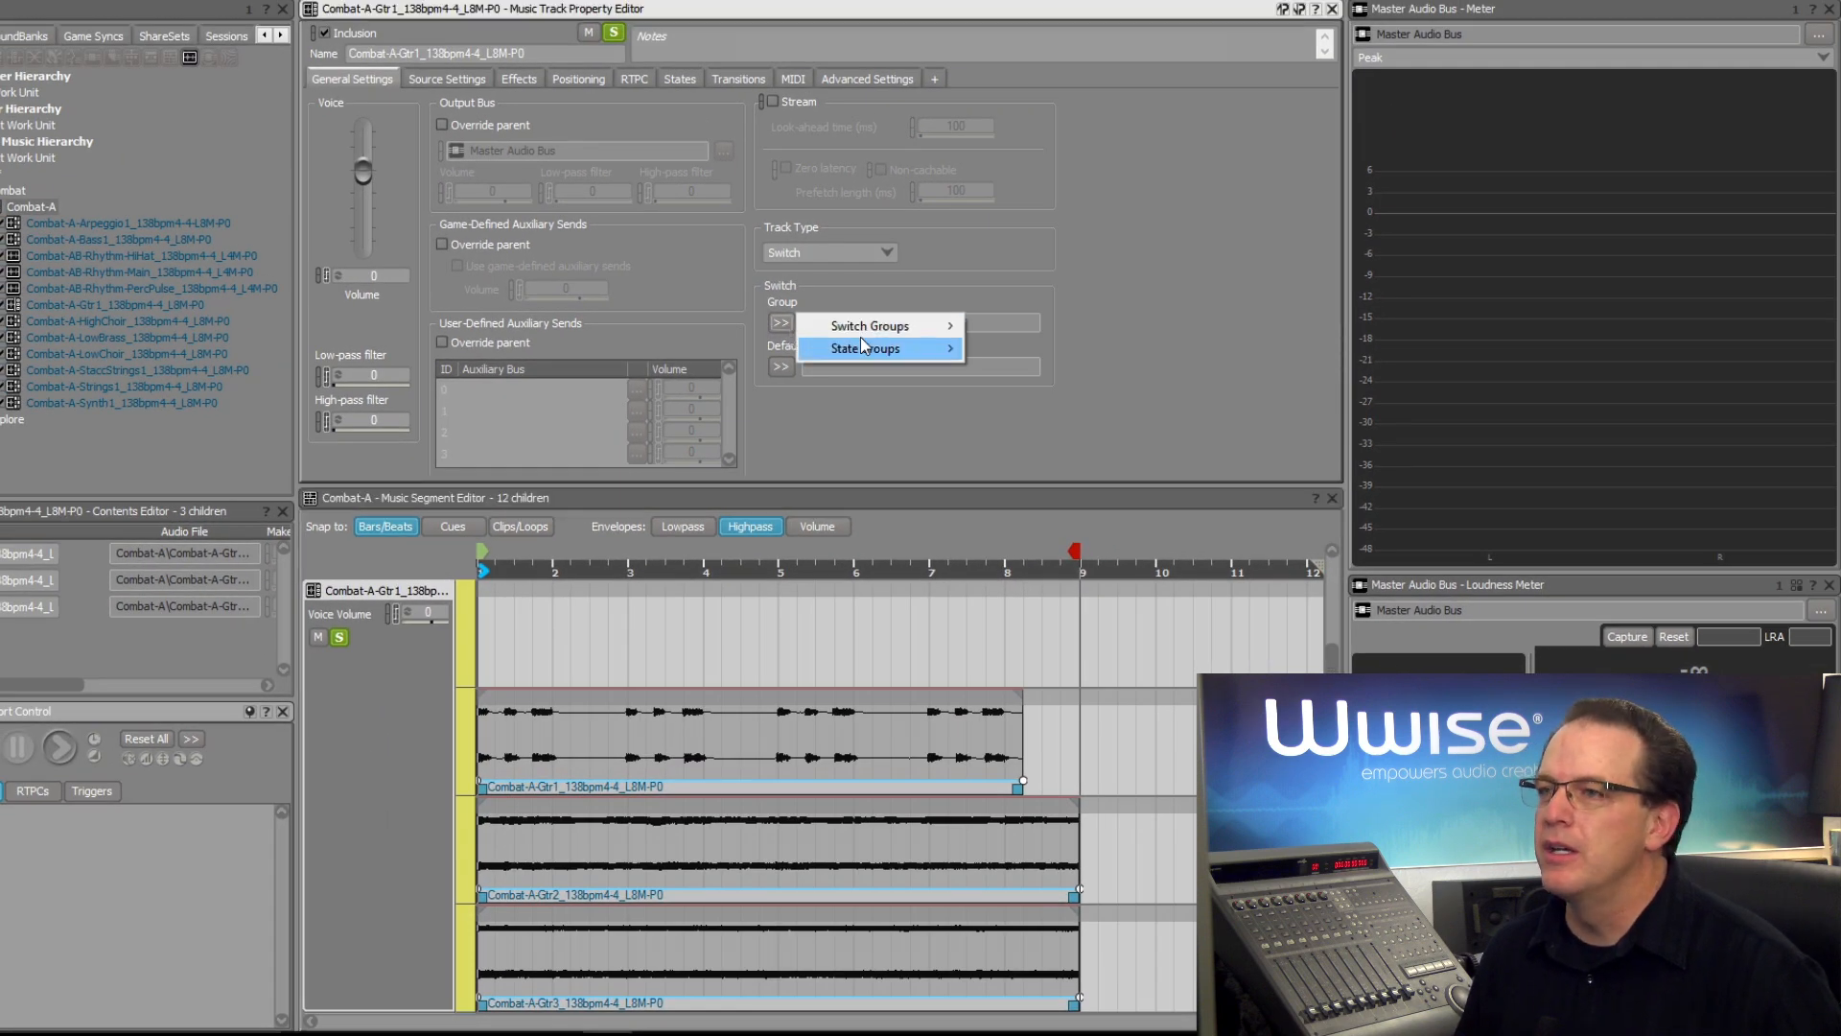
pyautogui.moveTo(869, 326)
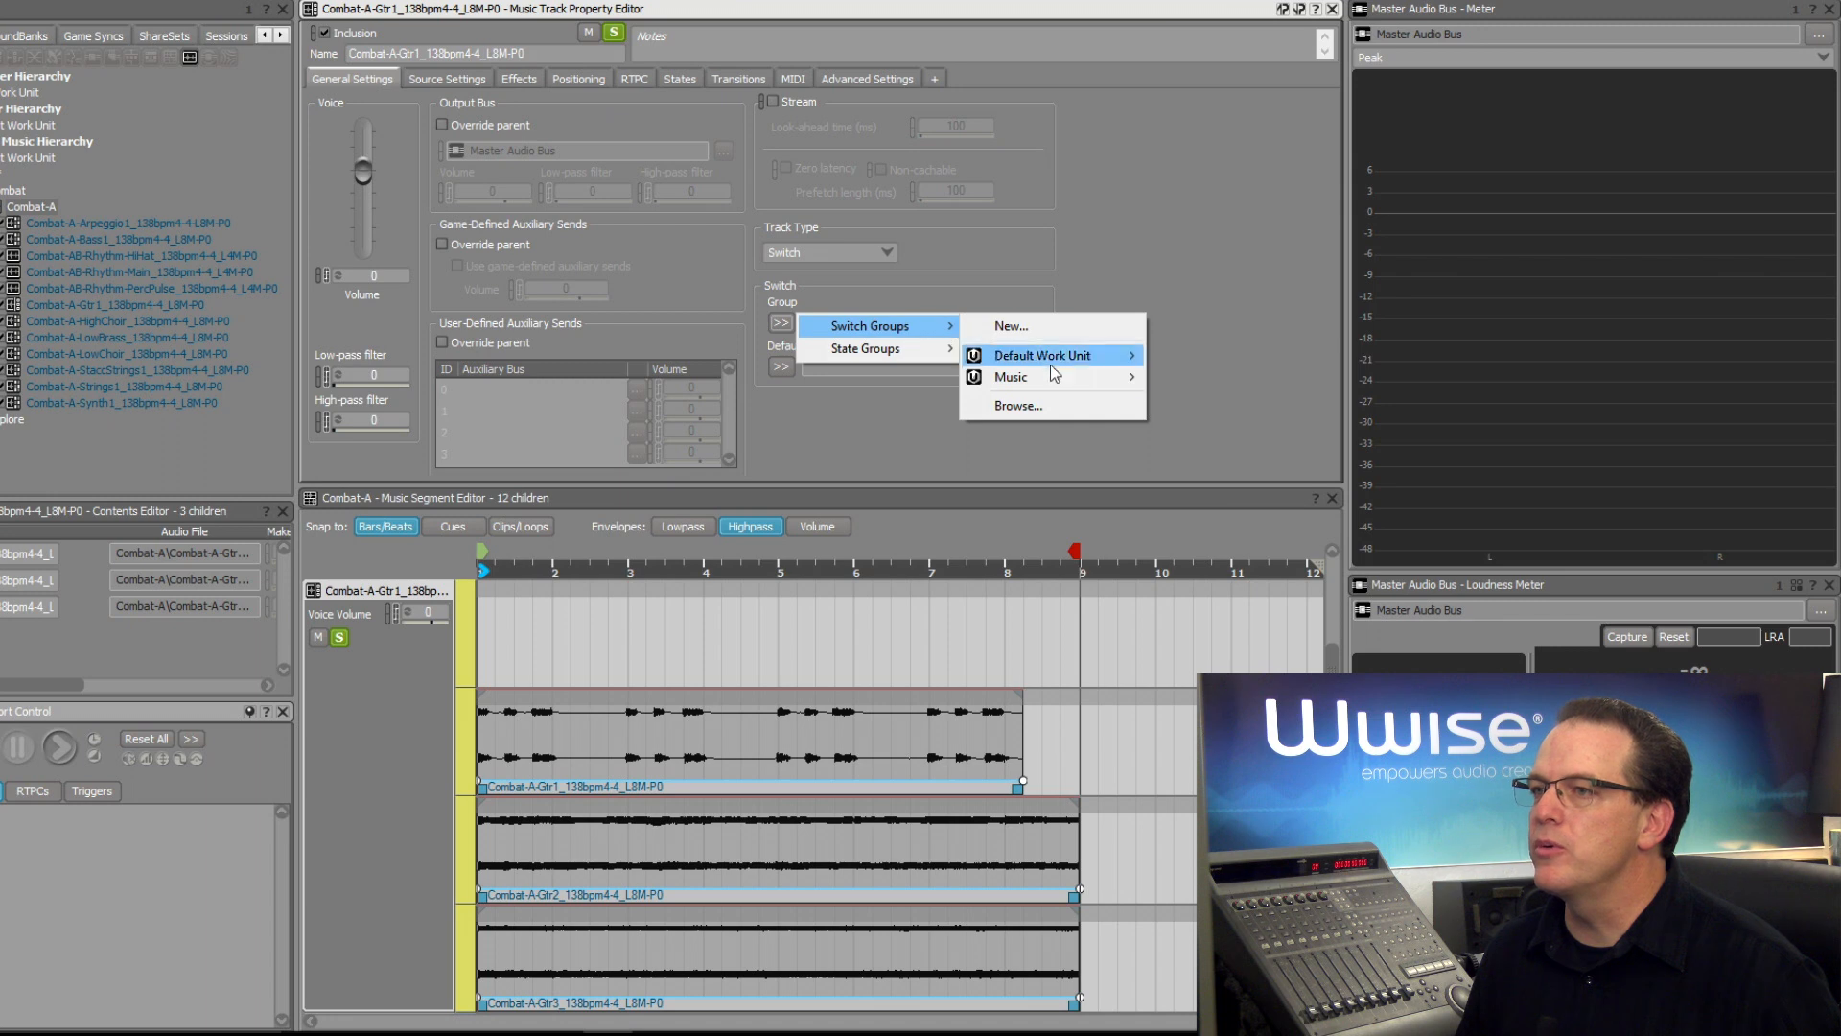
pyautogui.moveTo(1011, 378)
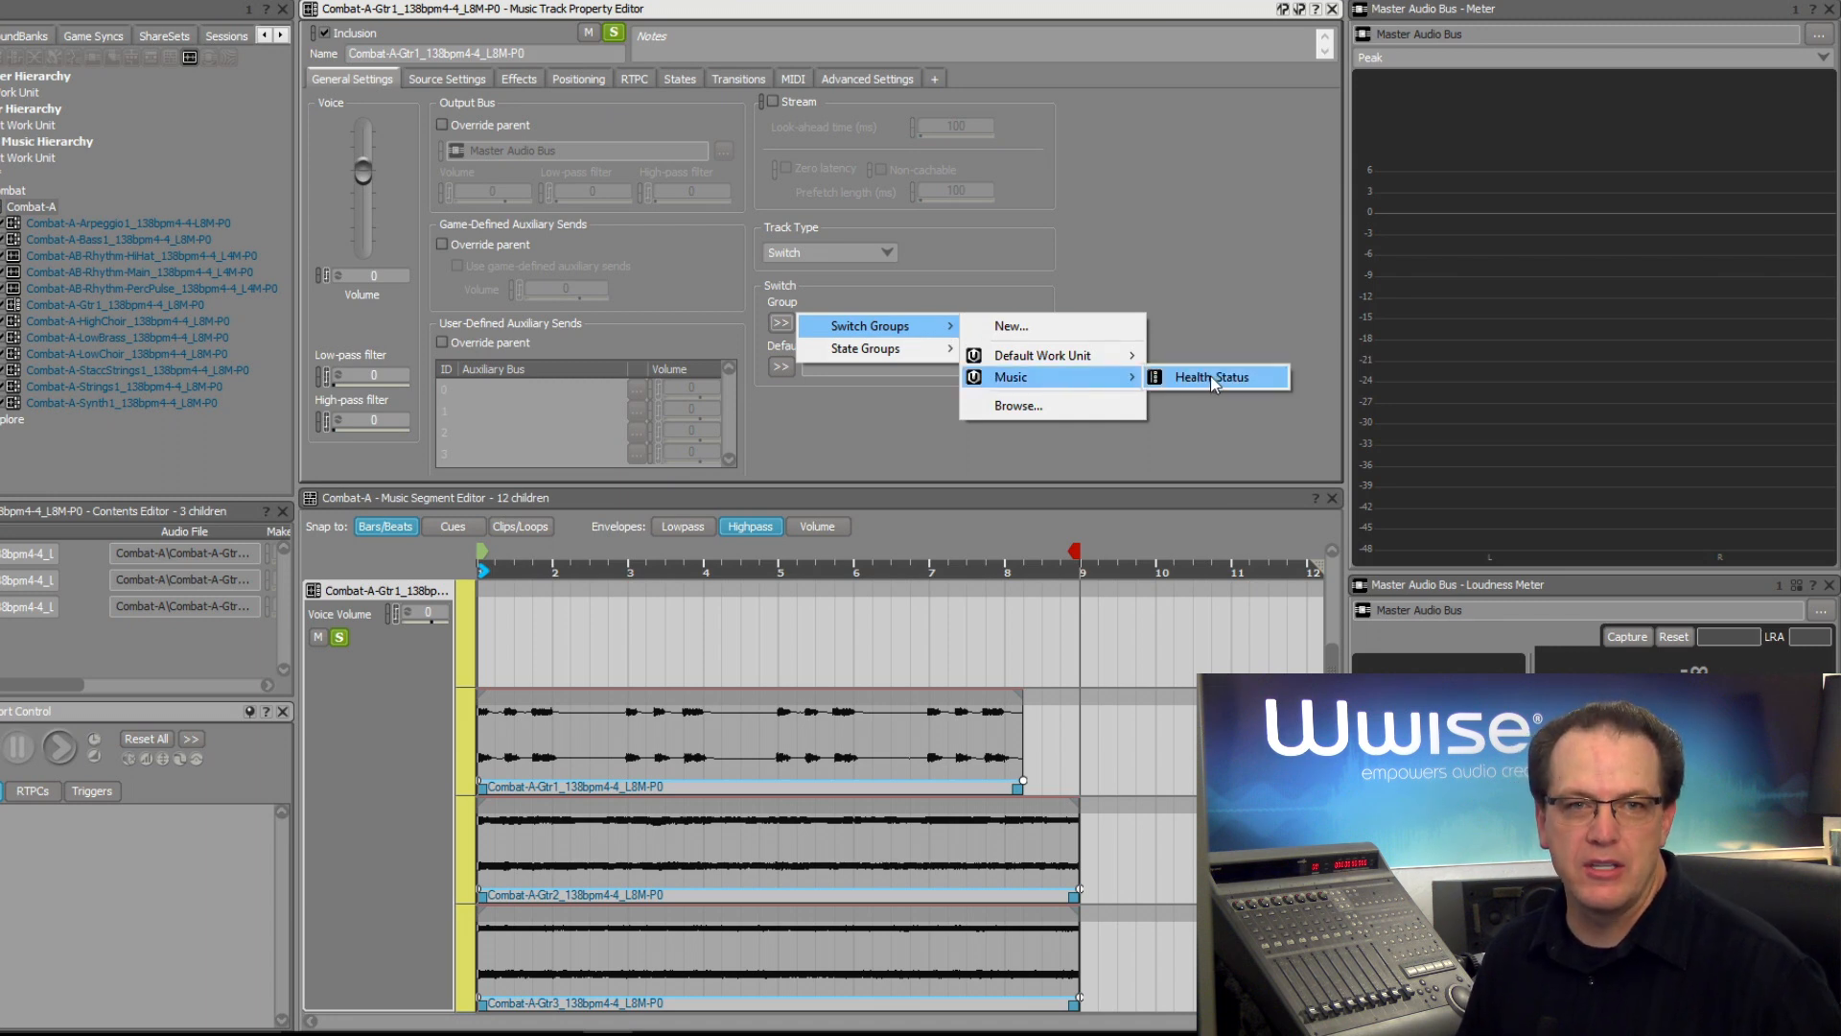
pyautogui.click(1214, 378)
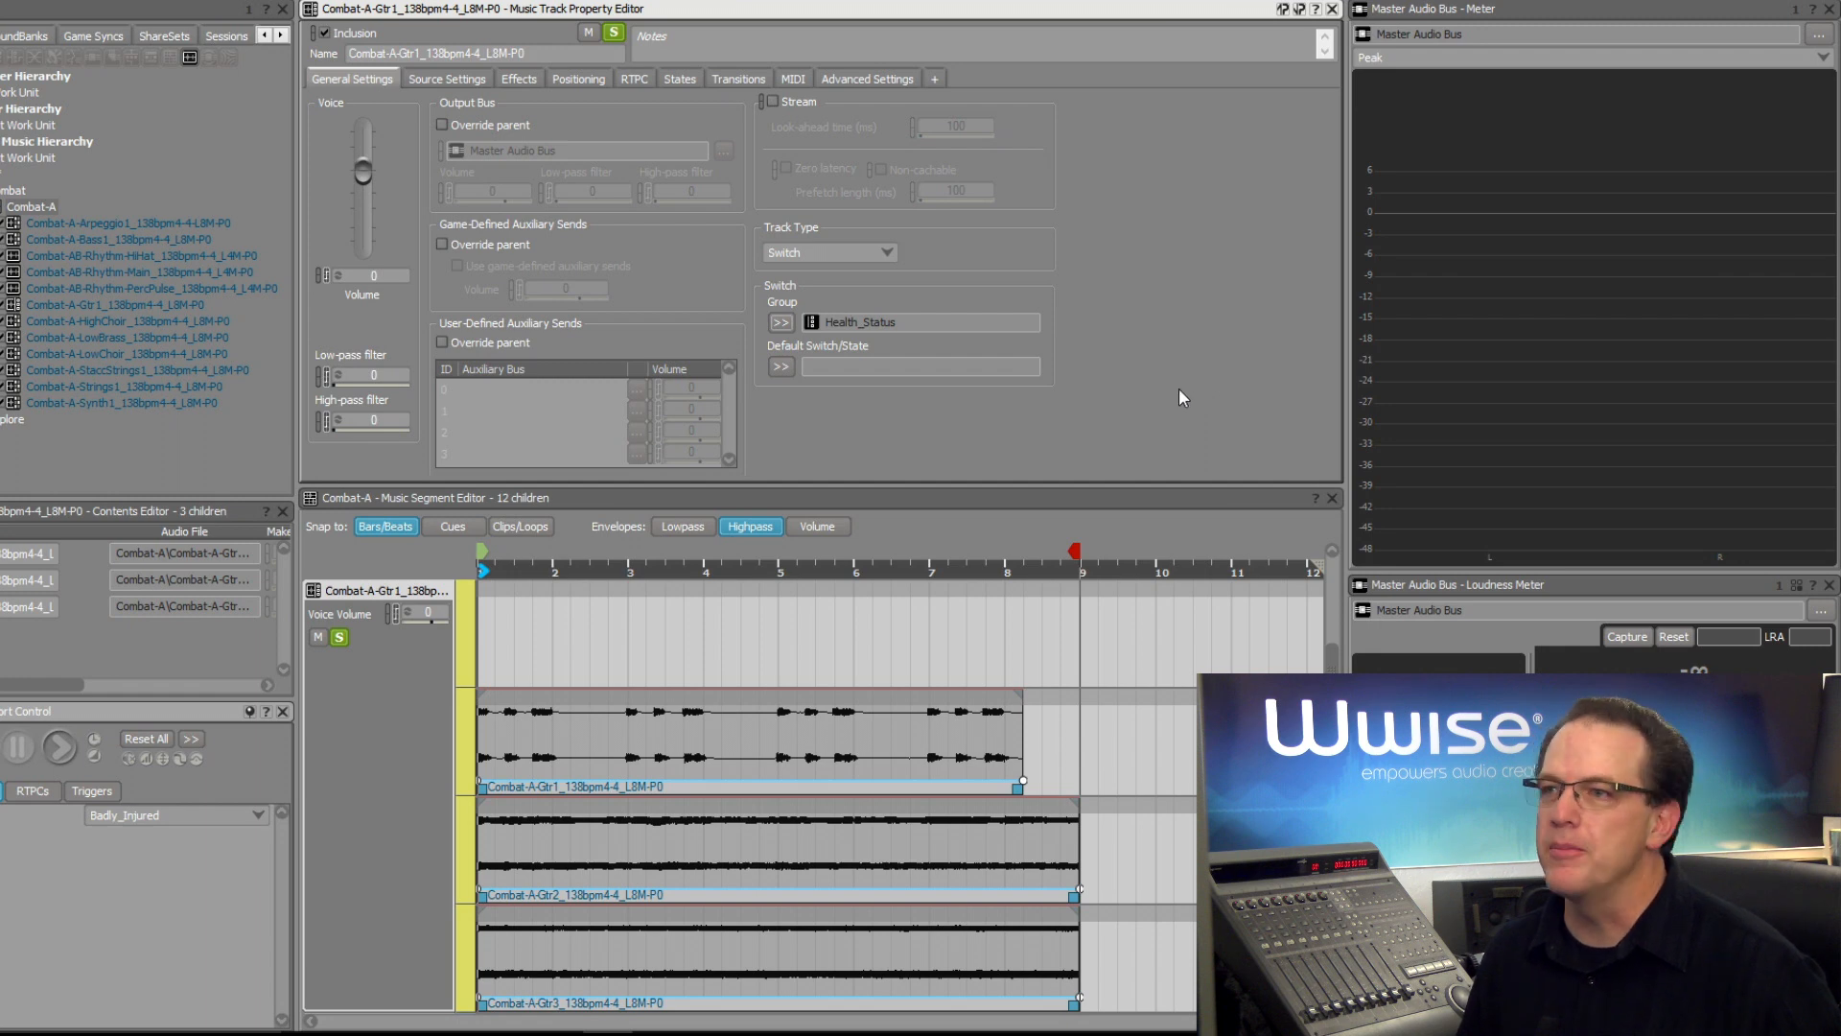
pyautogui.click(781, 366)
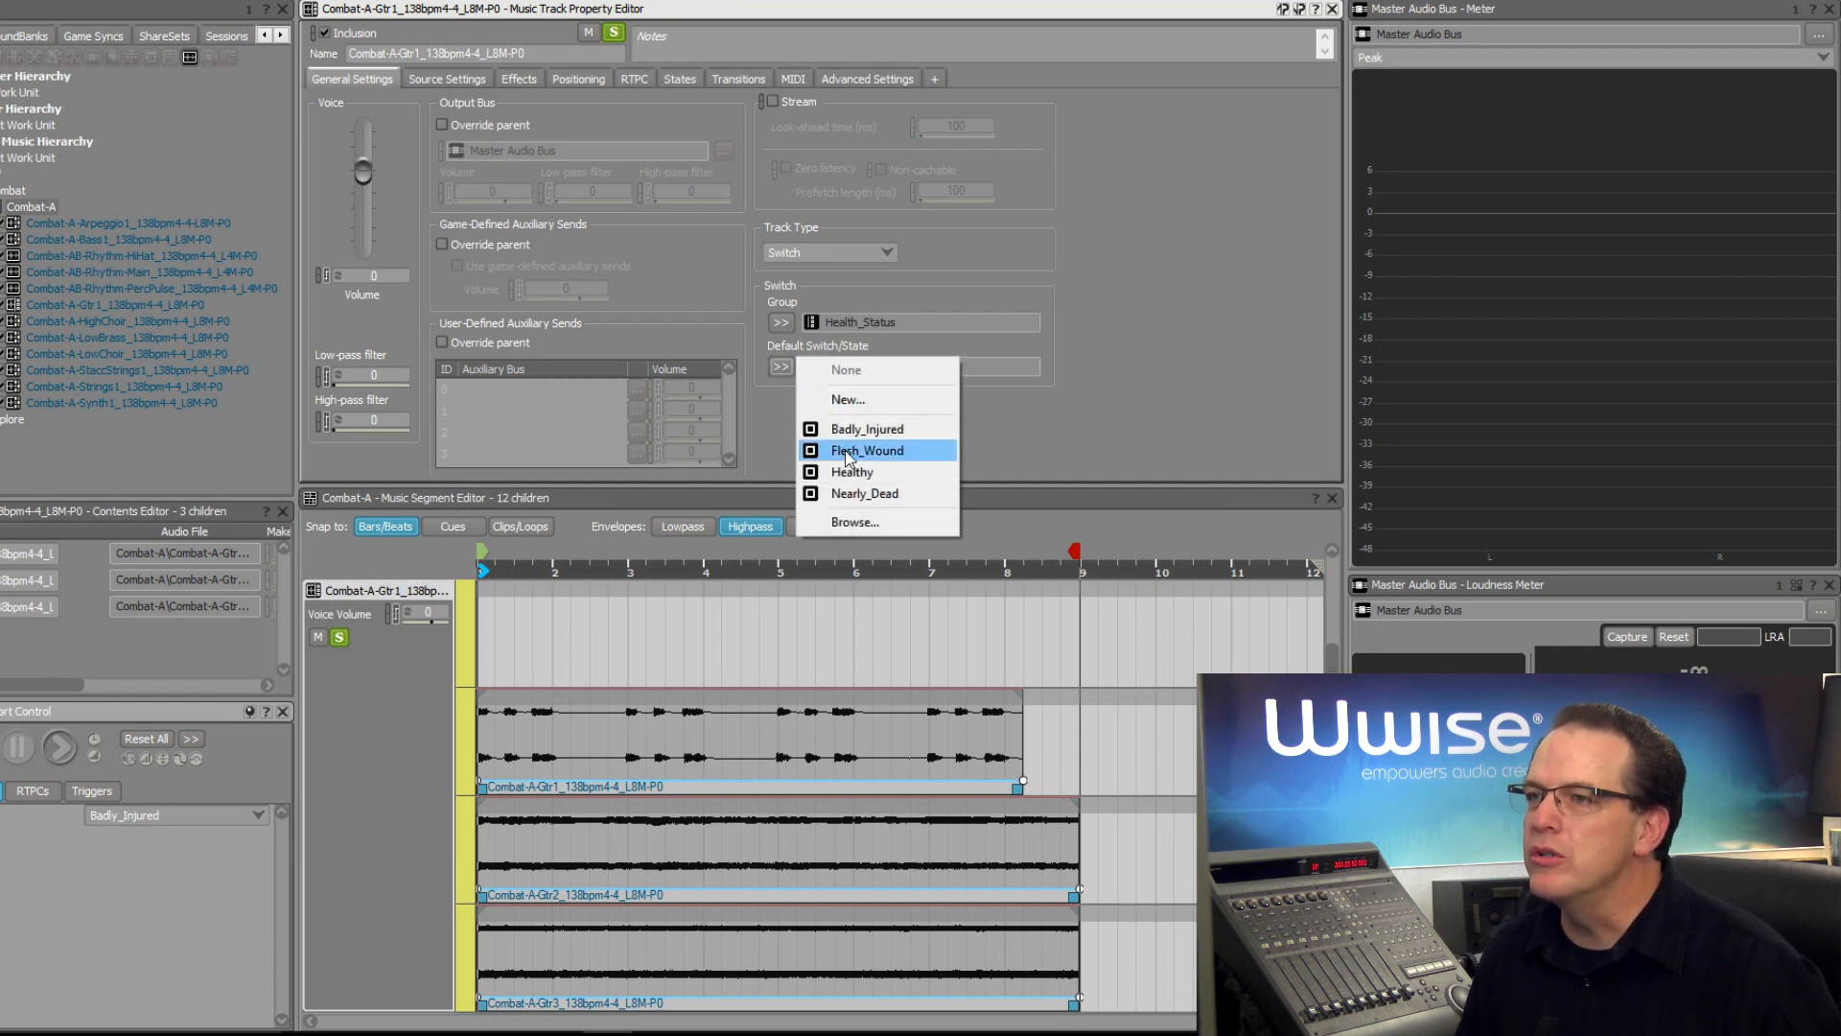
pyautogui.click(851, 472)
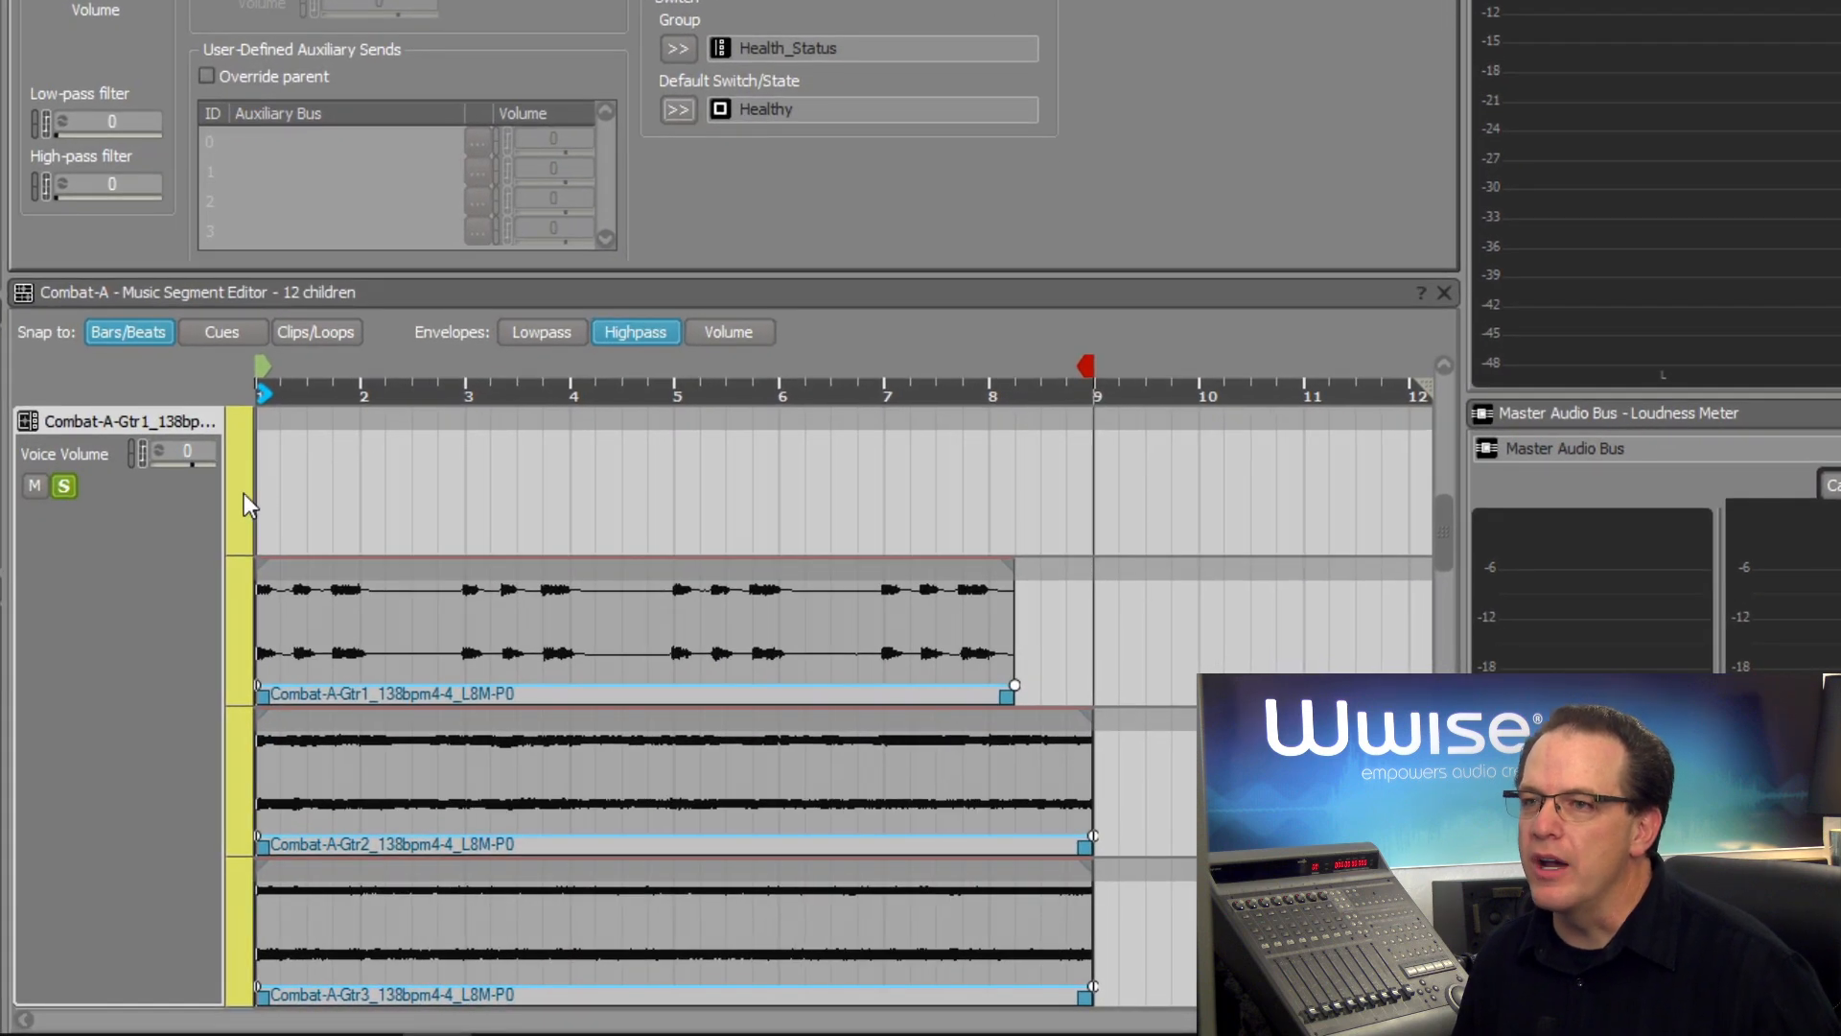
# Associate the sub-tracks top to bottom with Healthy, Flesh_Wound, Badly_Injured and Nearly_Dead.
pyautogui.rightClick(247, 505)
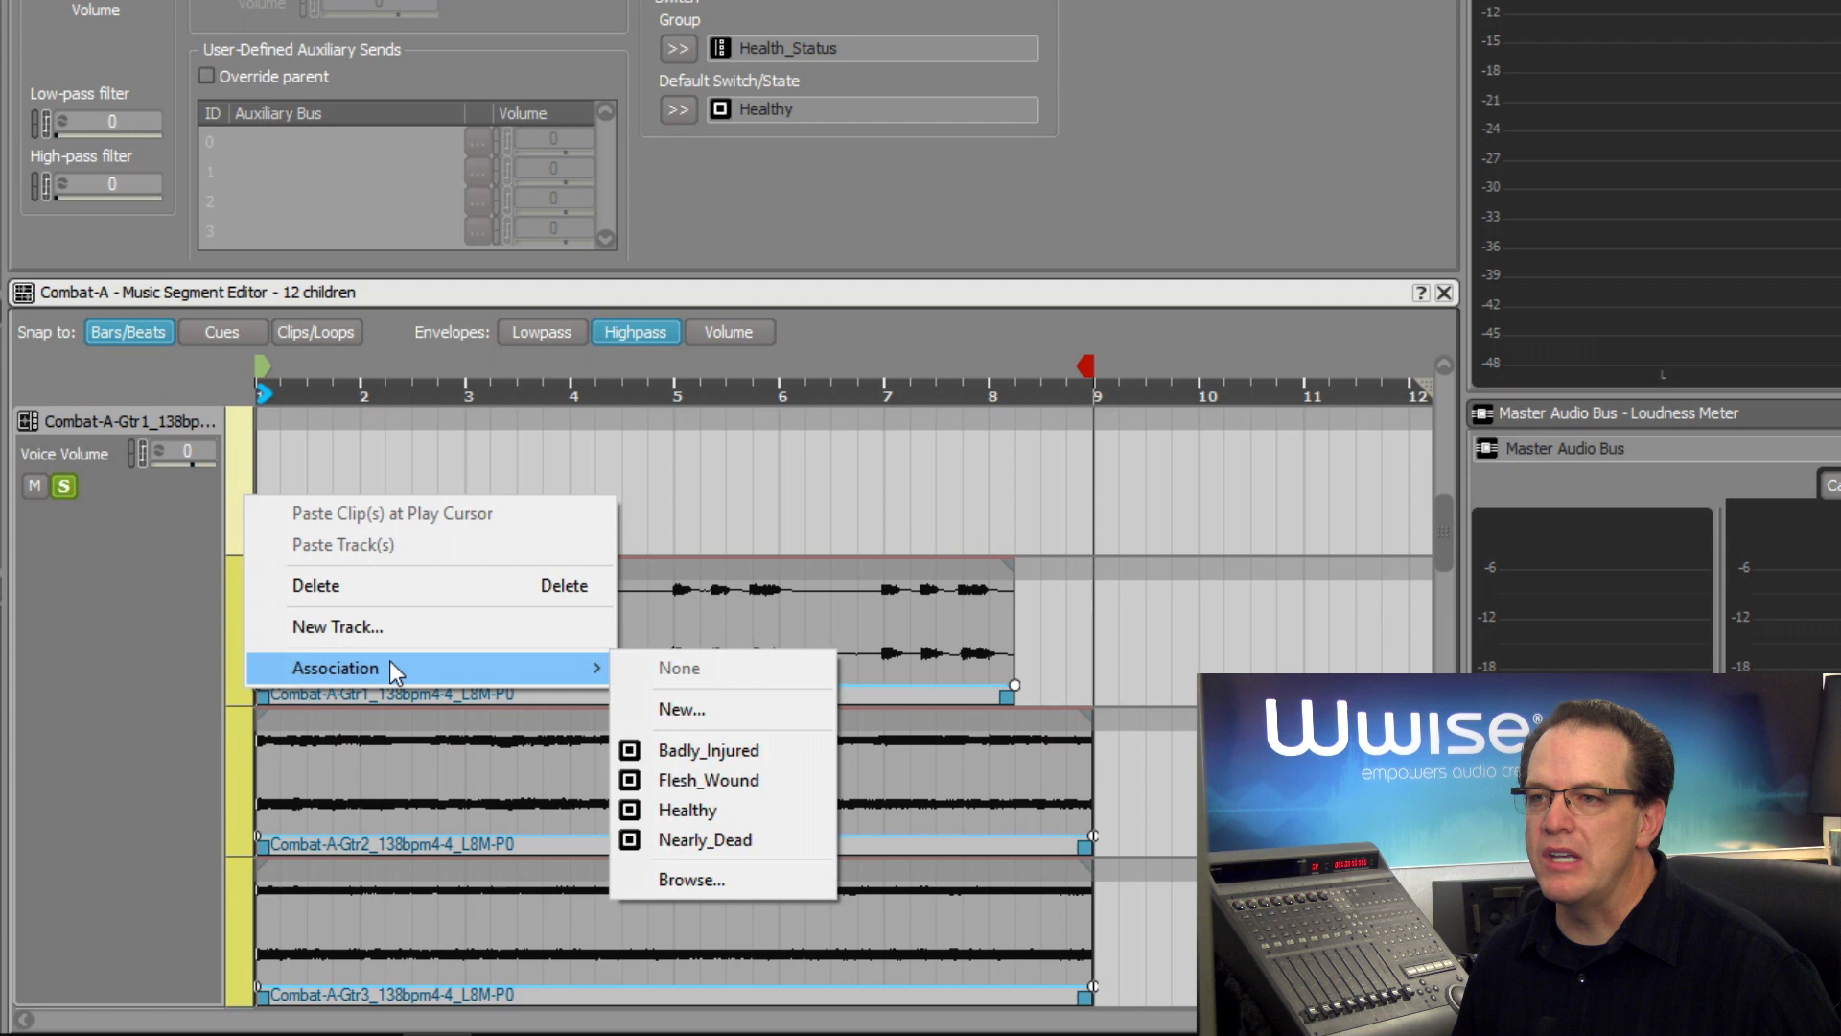
pyautogui.moveTo(398, 670)
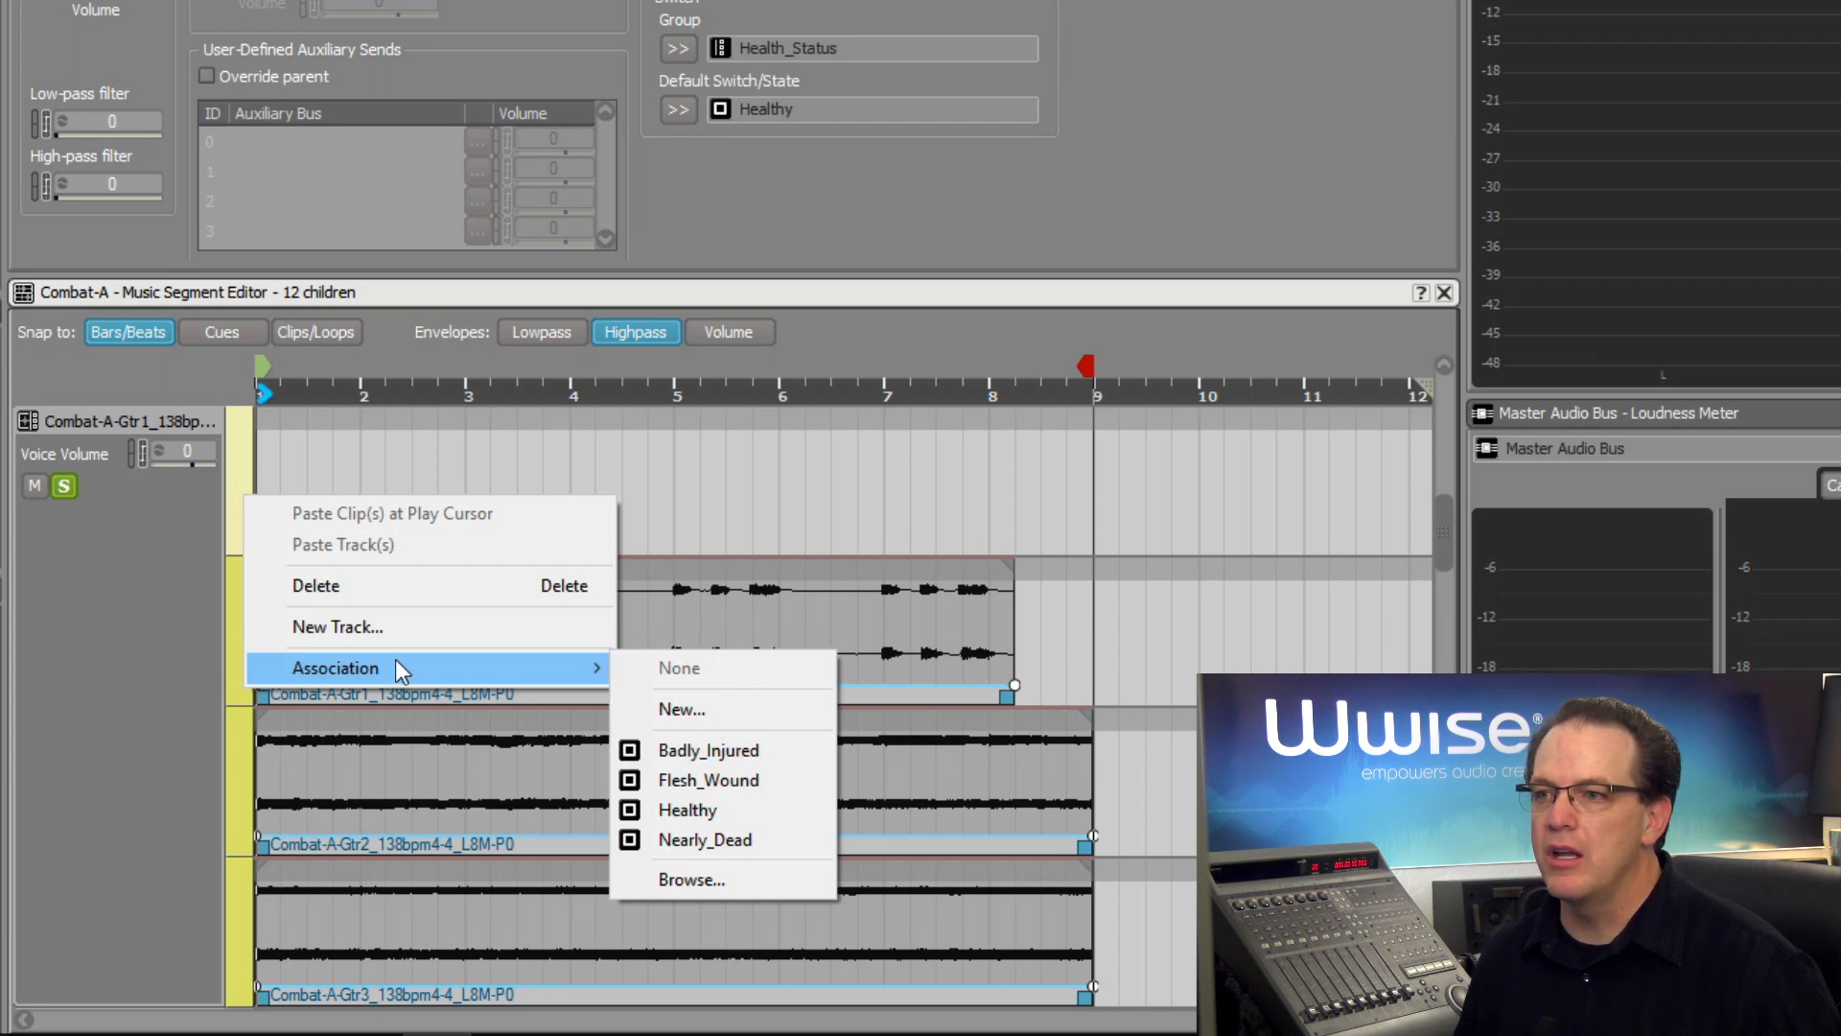
pyautogui.moveTo(734, 810)
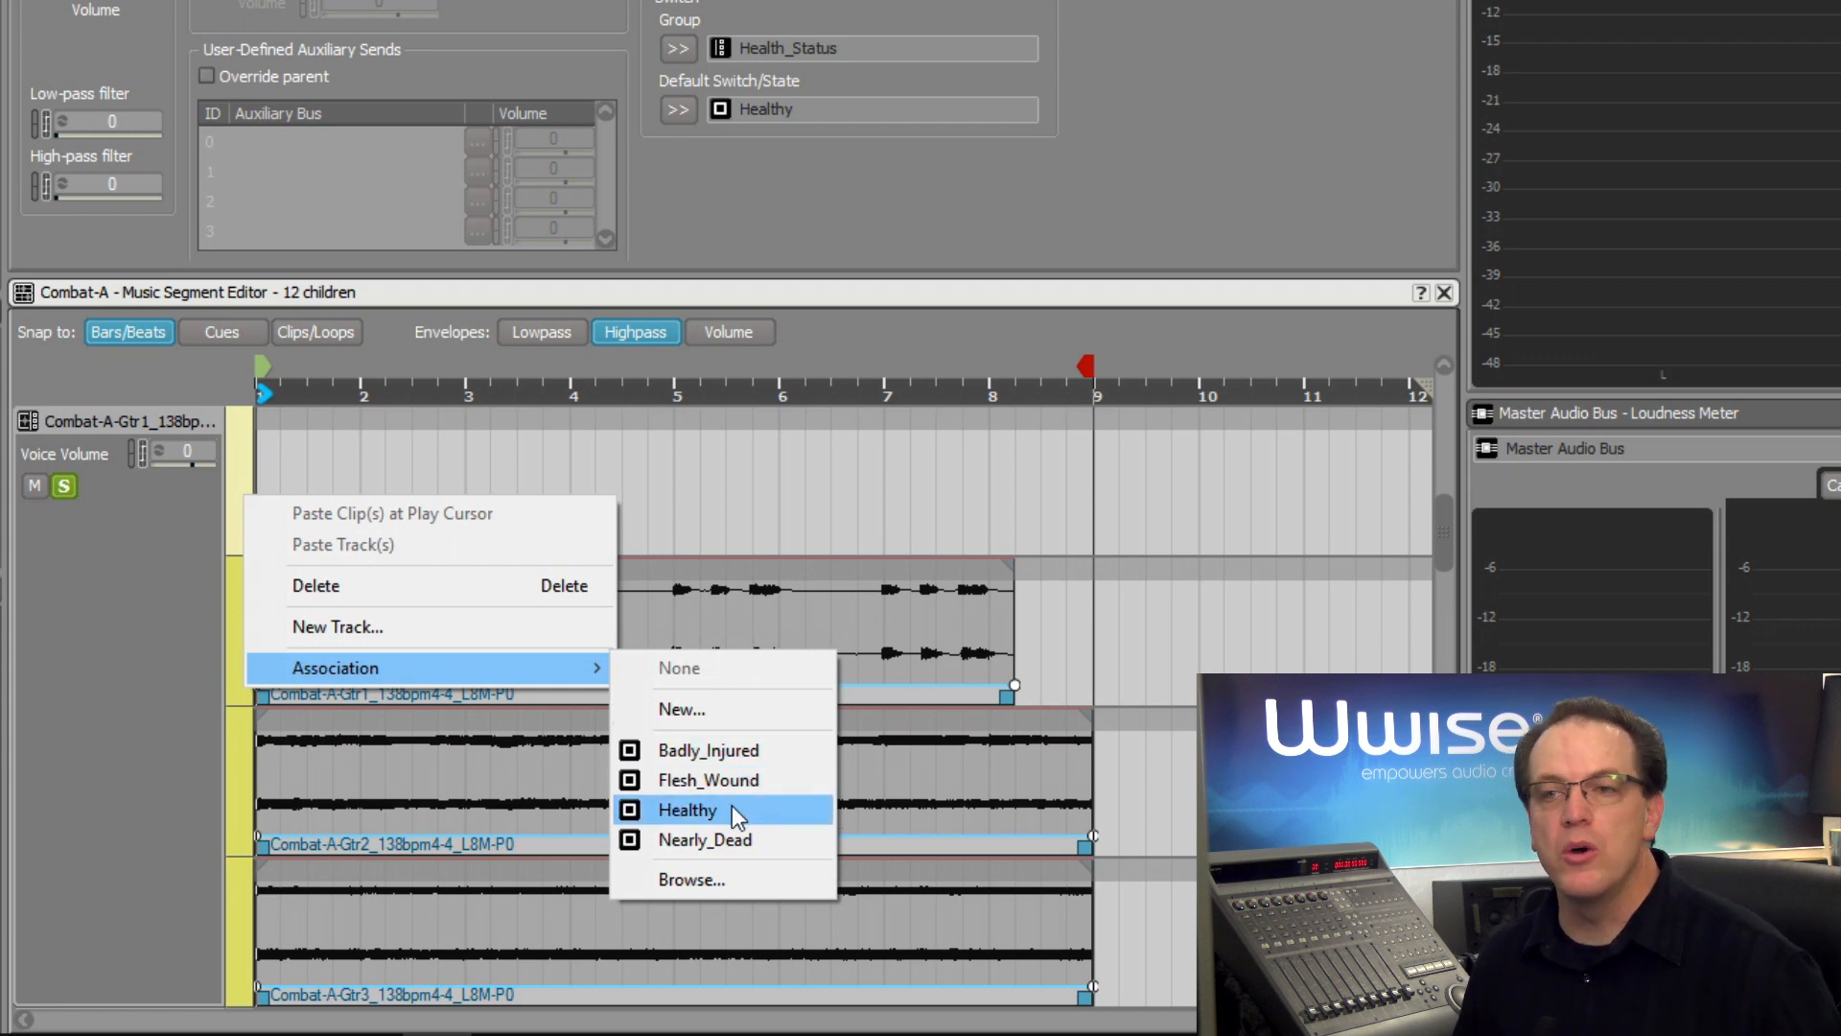
pyautogui.click(689, 809)
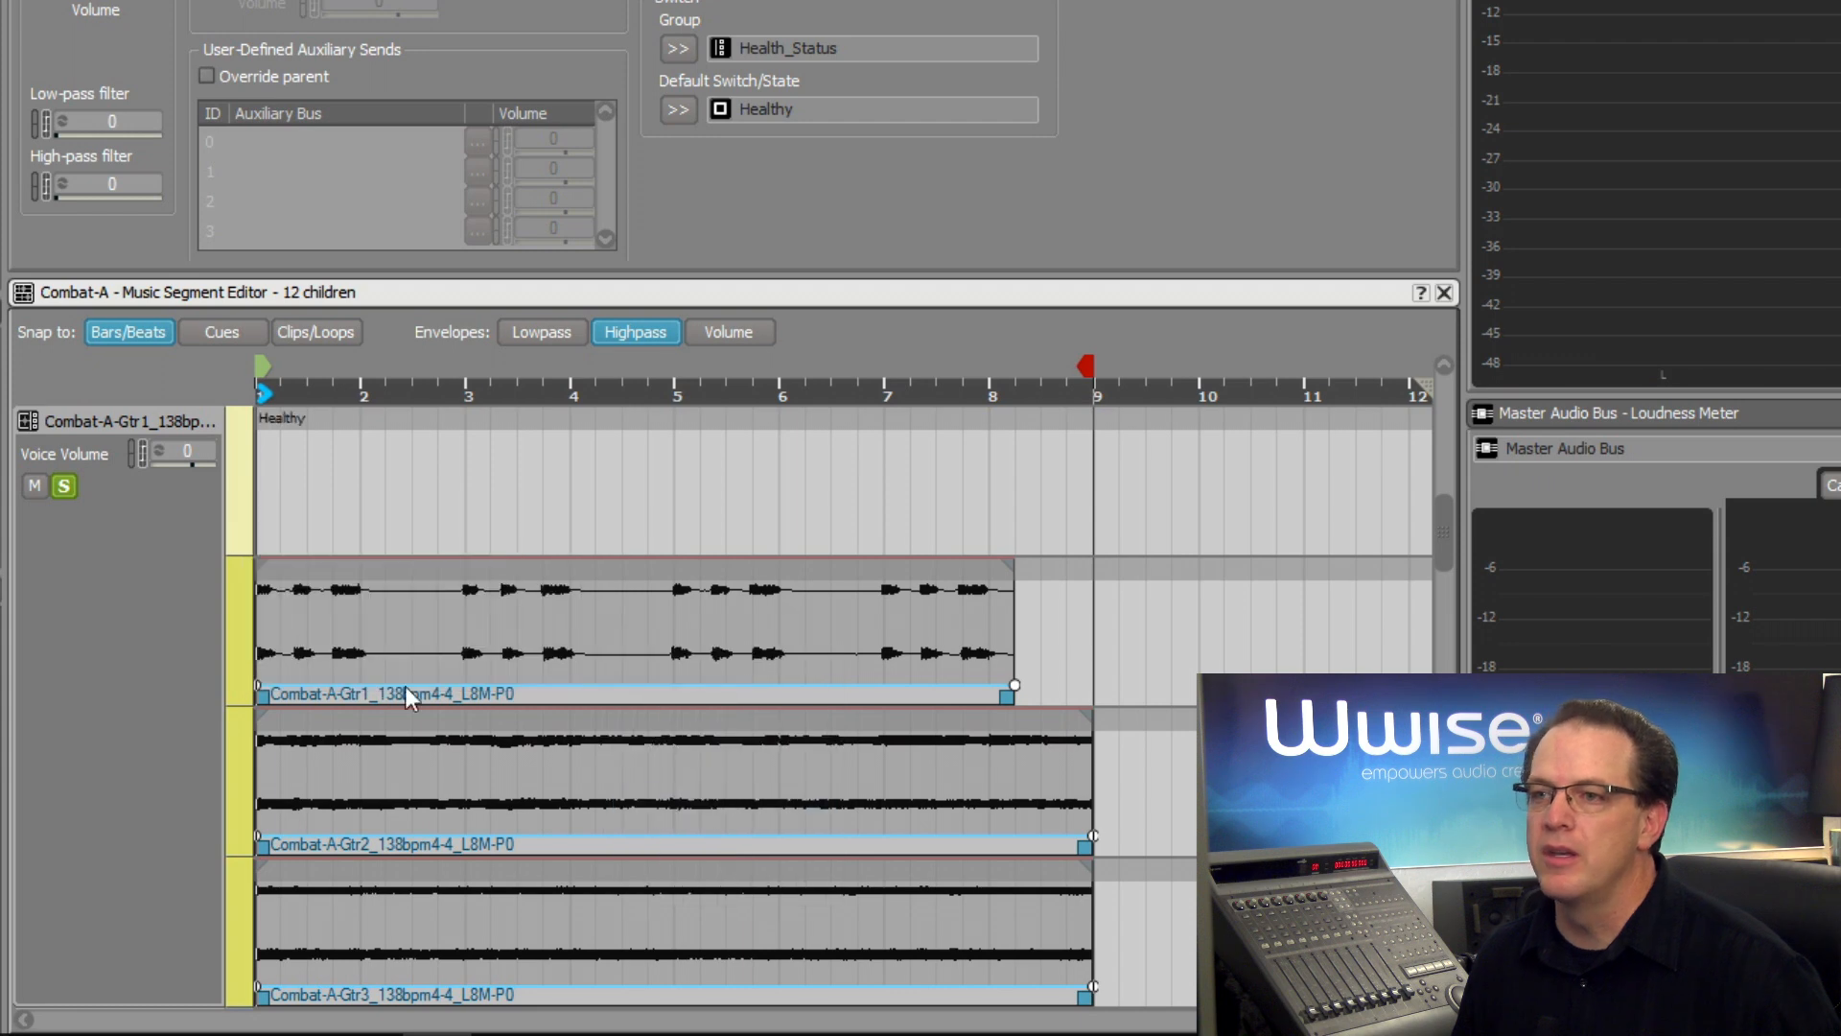
pyautogui.rightClick(408, 694)
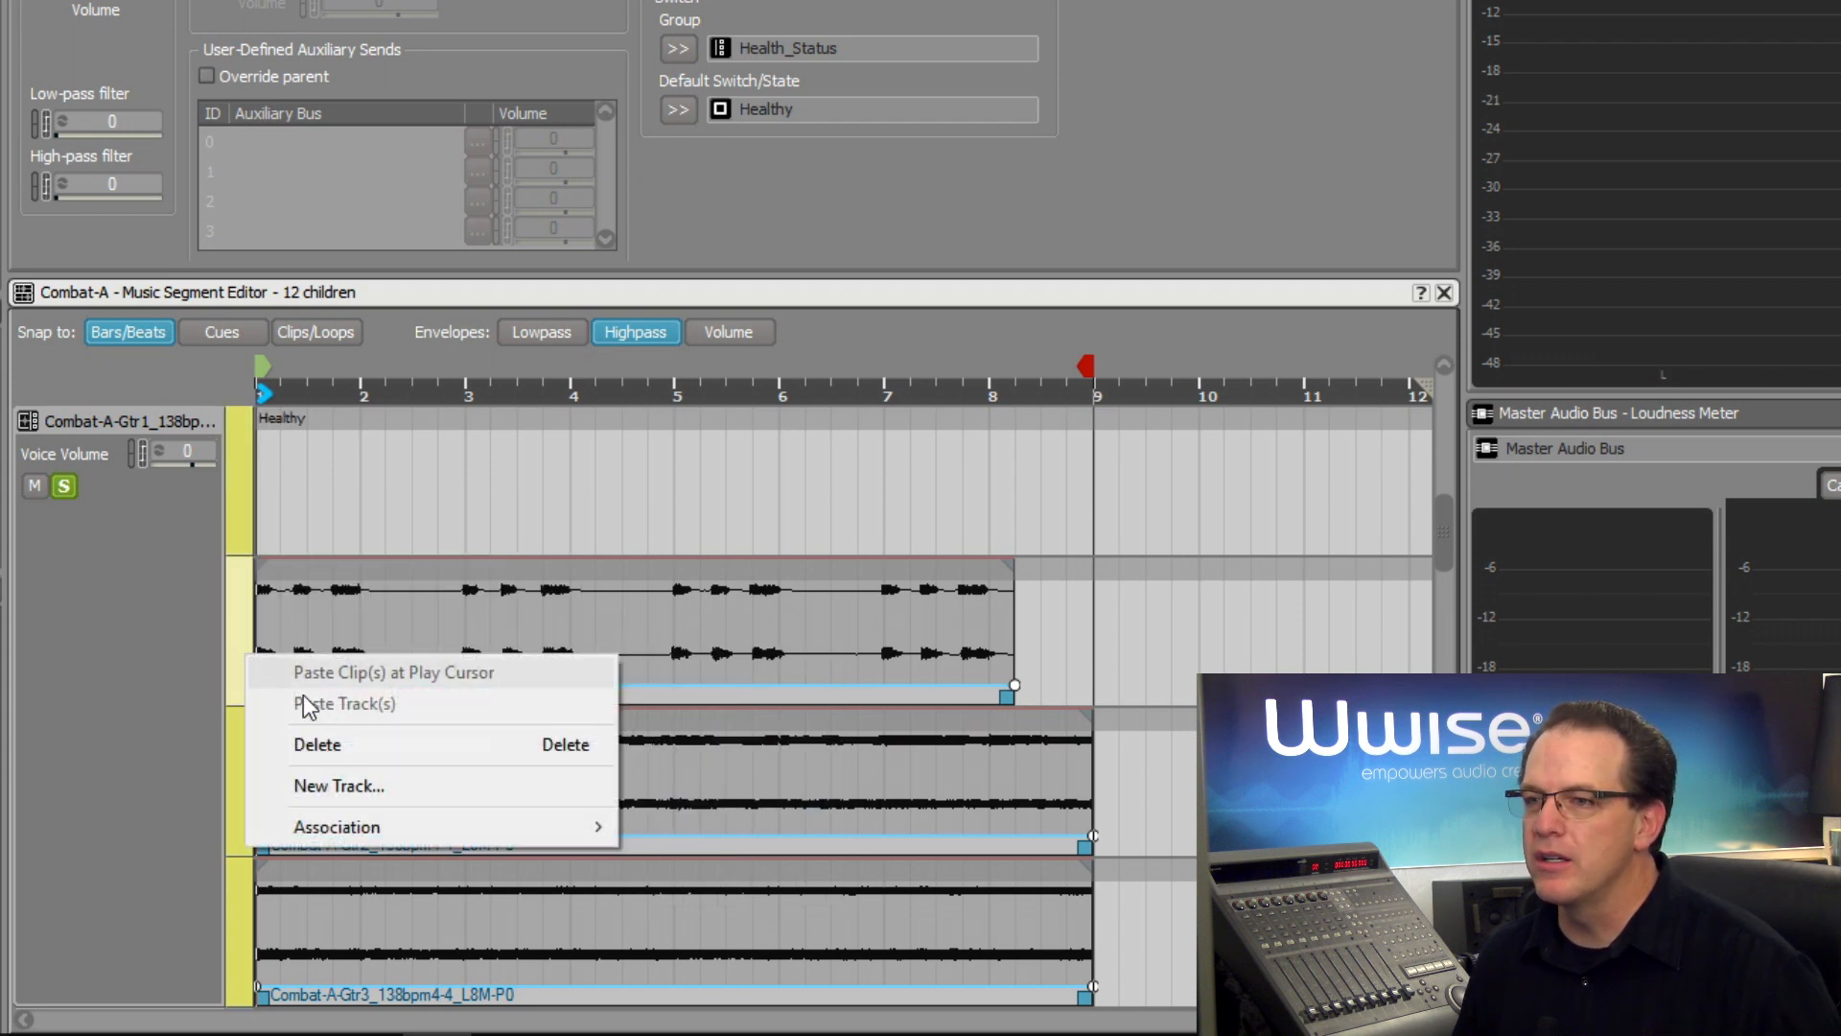
pyautogui.moveTo(338, 827)
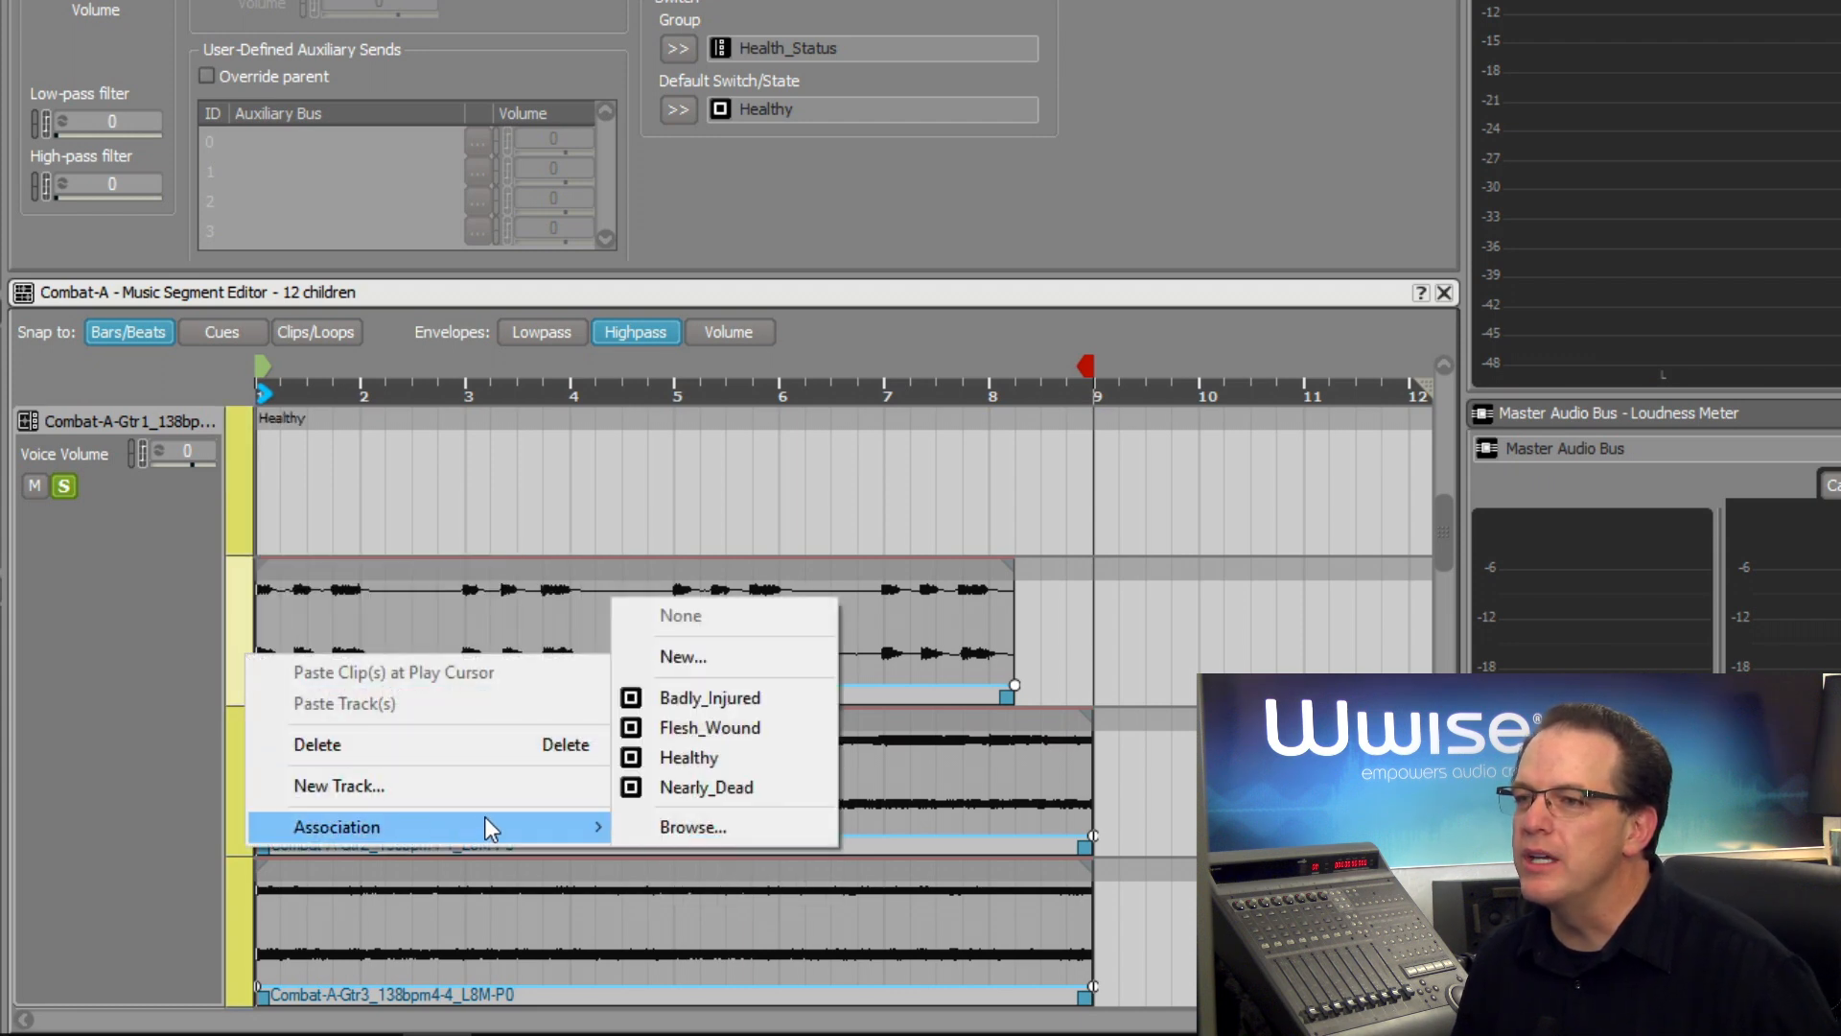
pyautogui.click(709, 727)
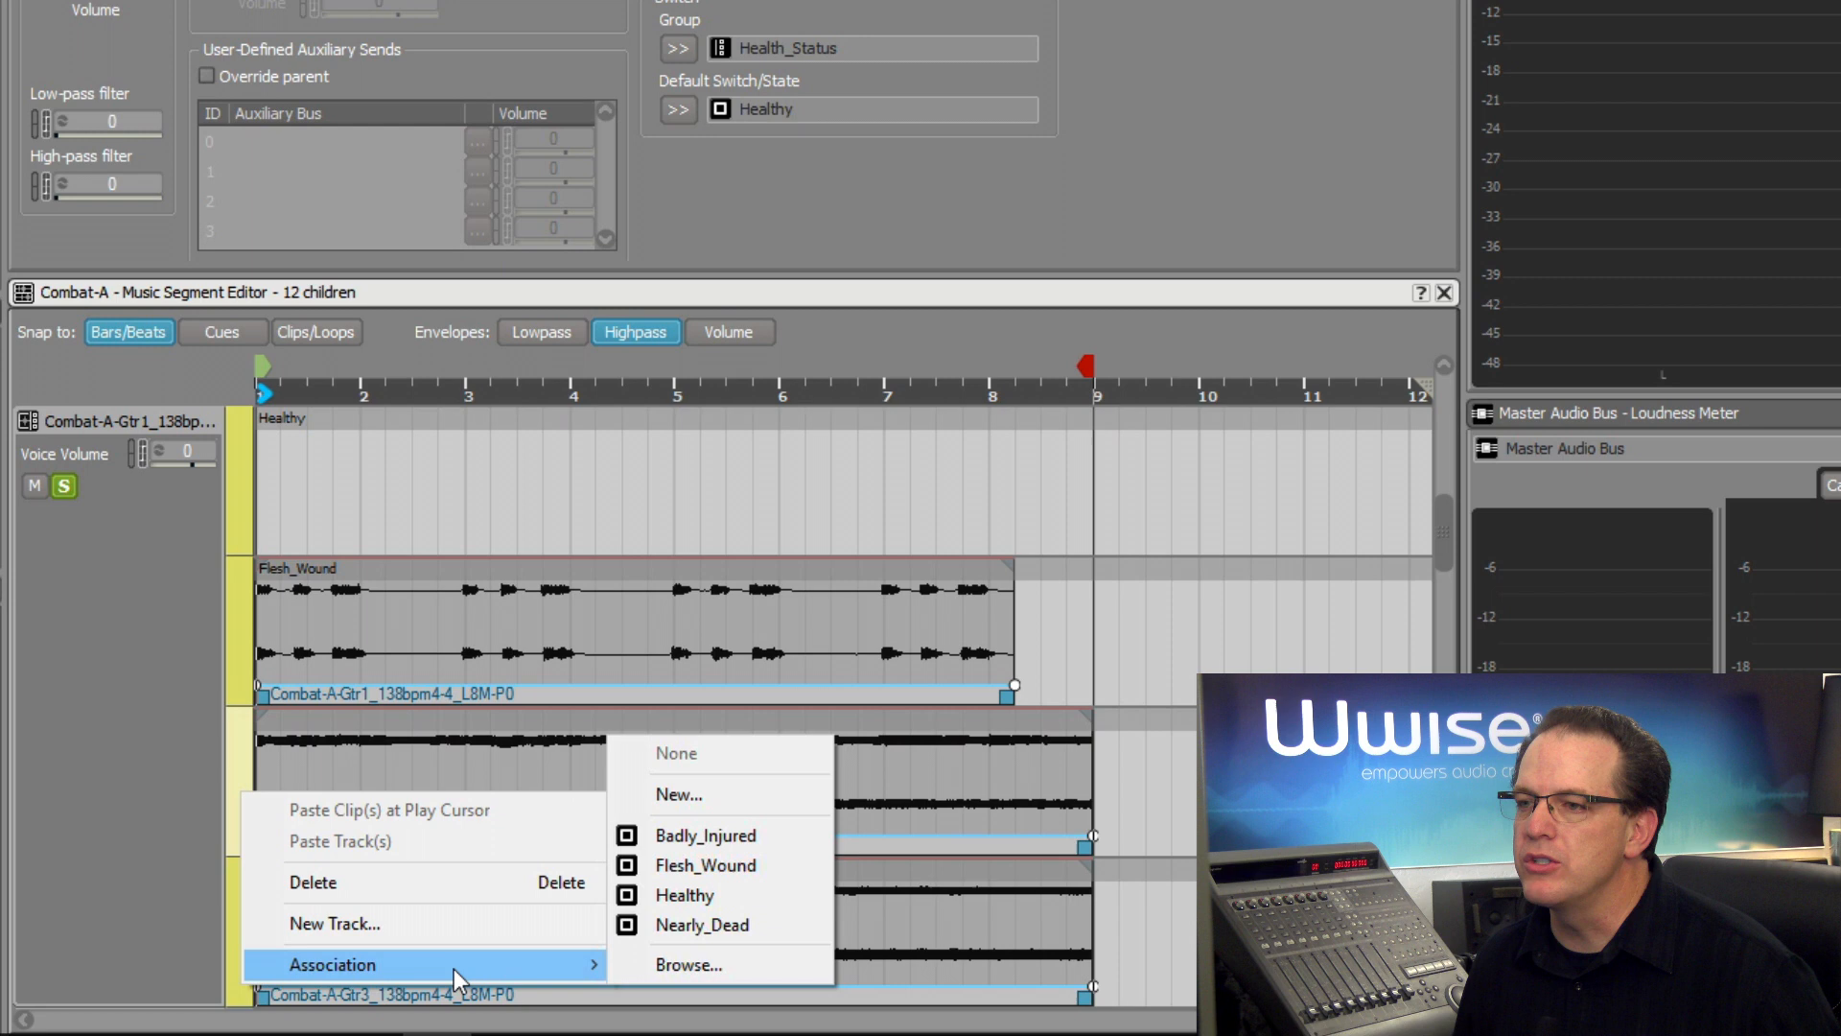
pyautogui.moveTo(704, 834)
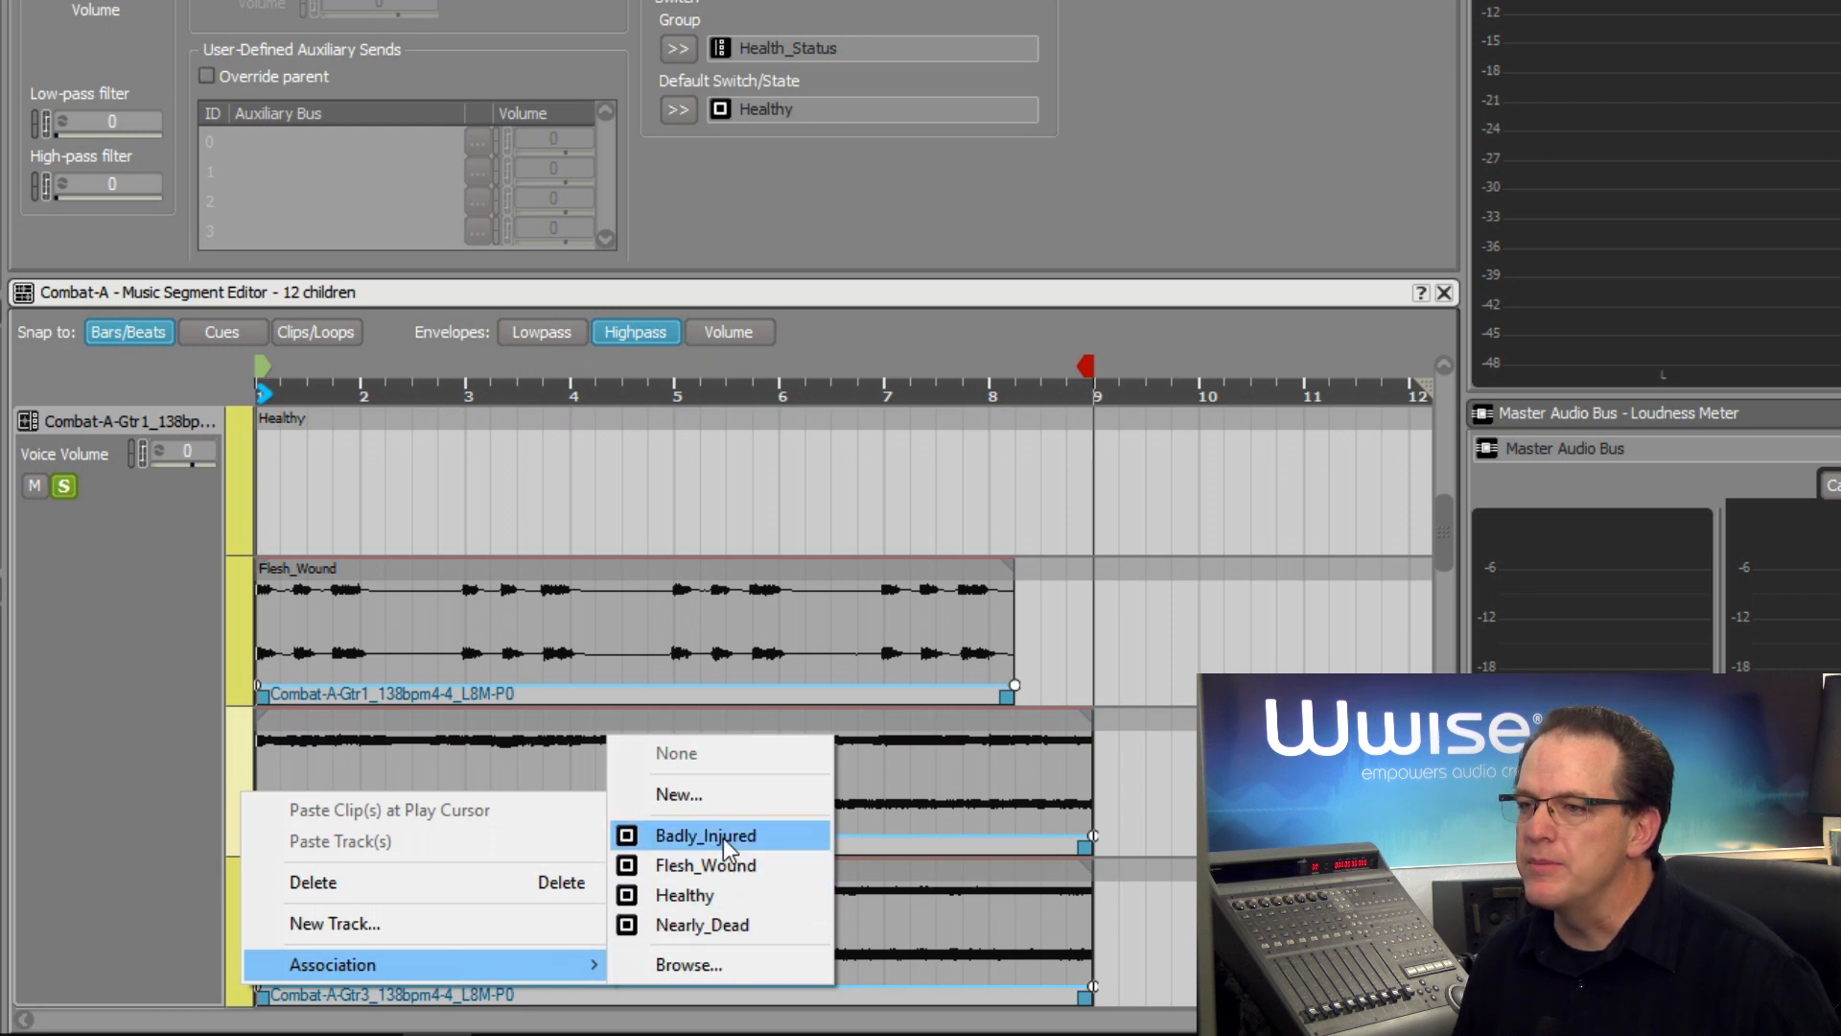
pyautogui.click(704, 834)
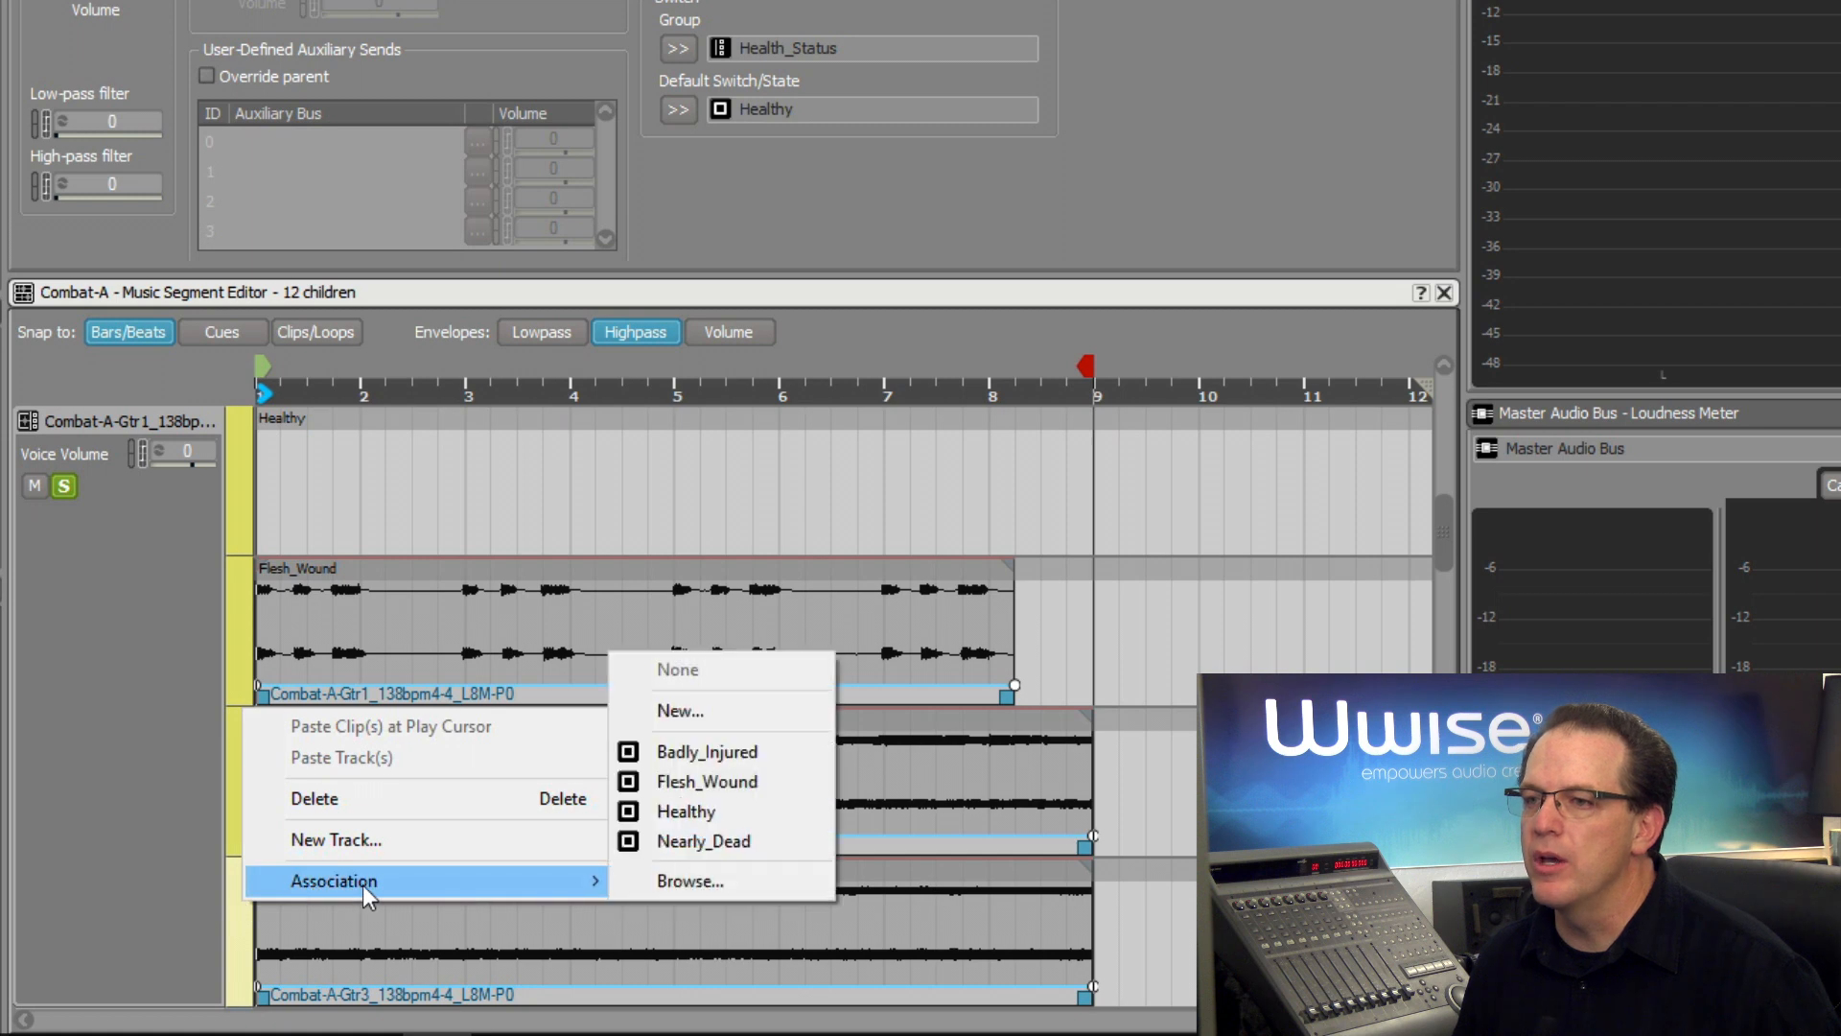
pyautogui.moveTo(723, 846)
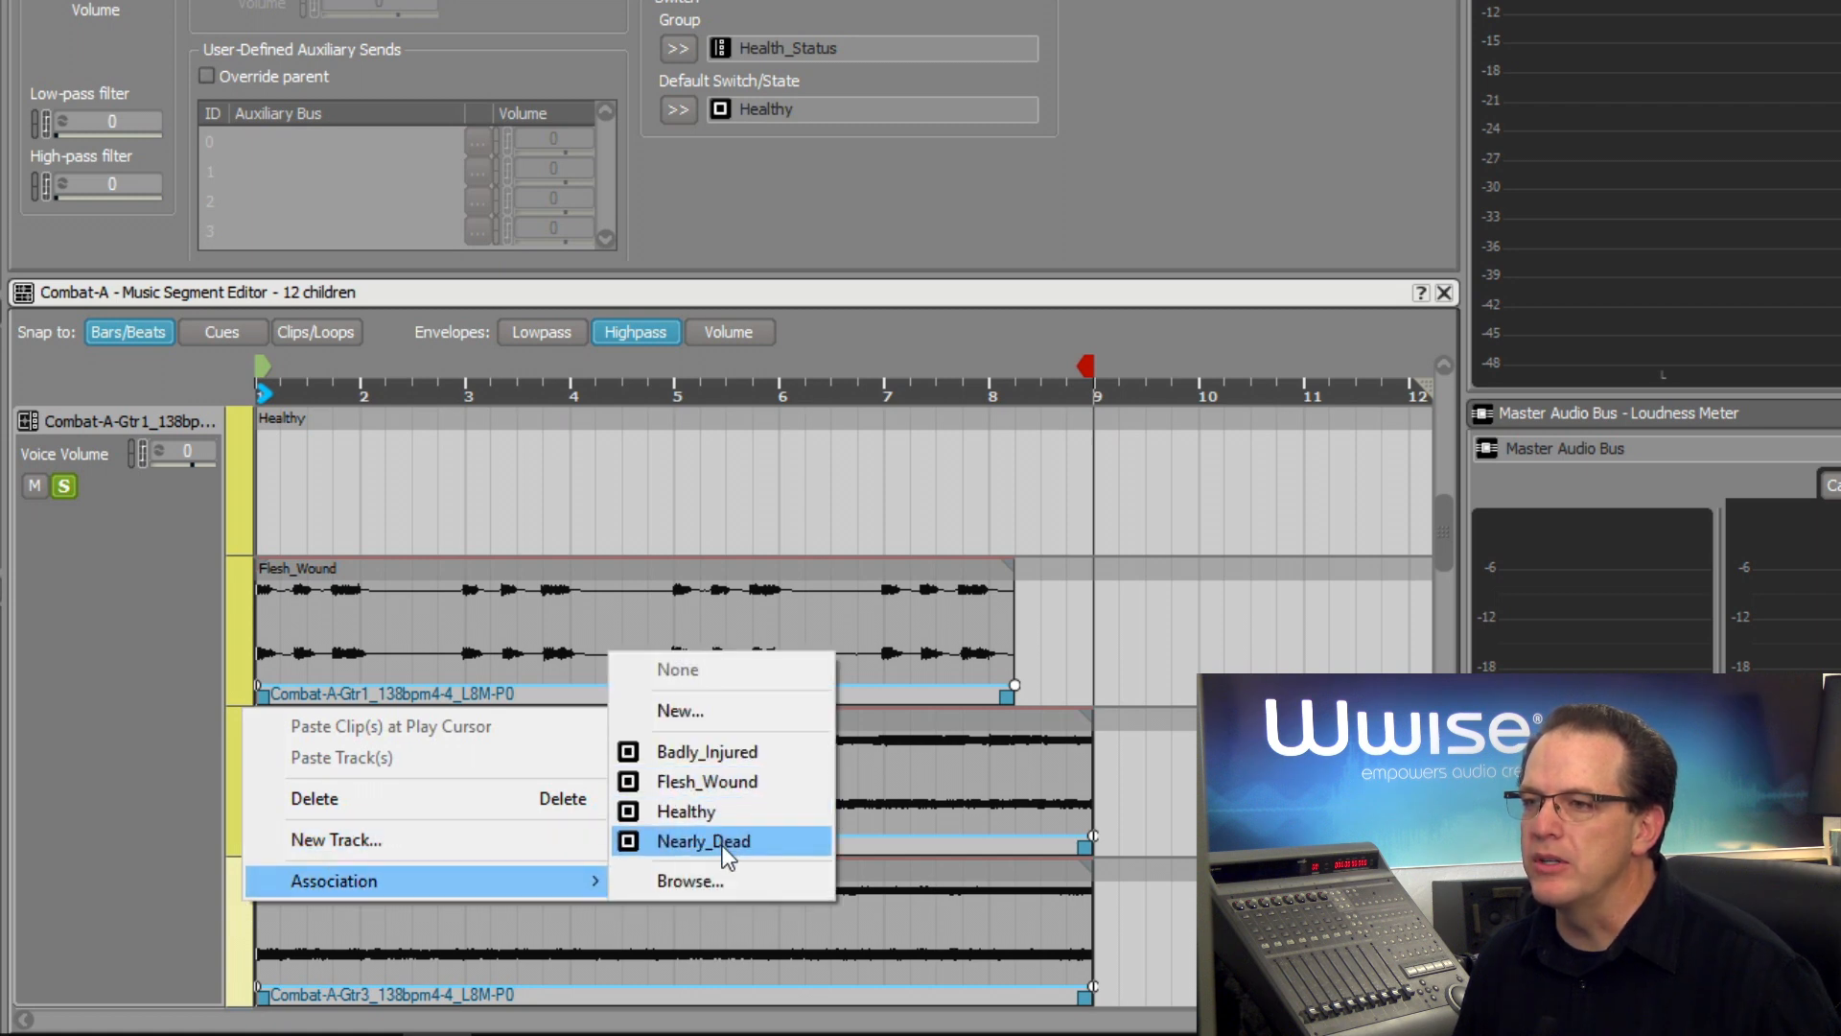
pyautogui.click(702, 840)
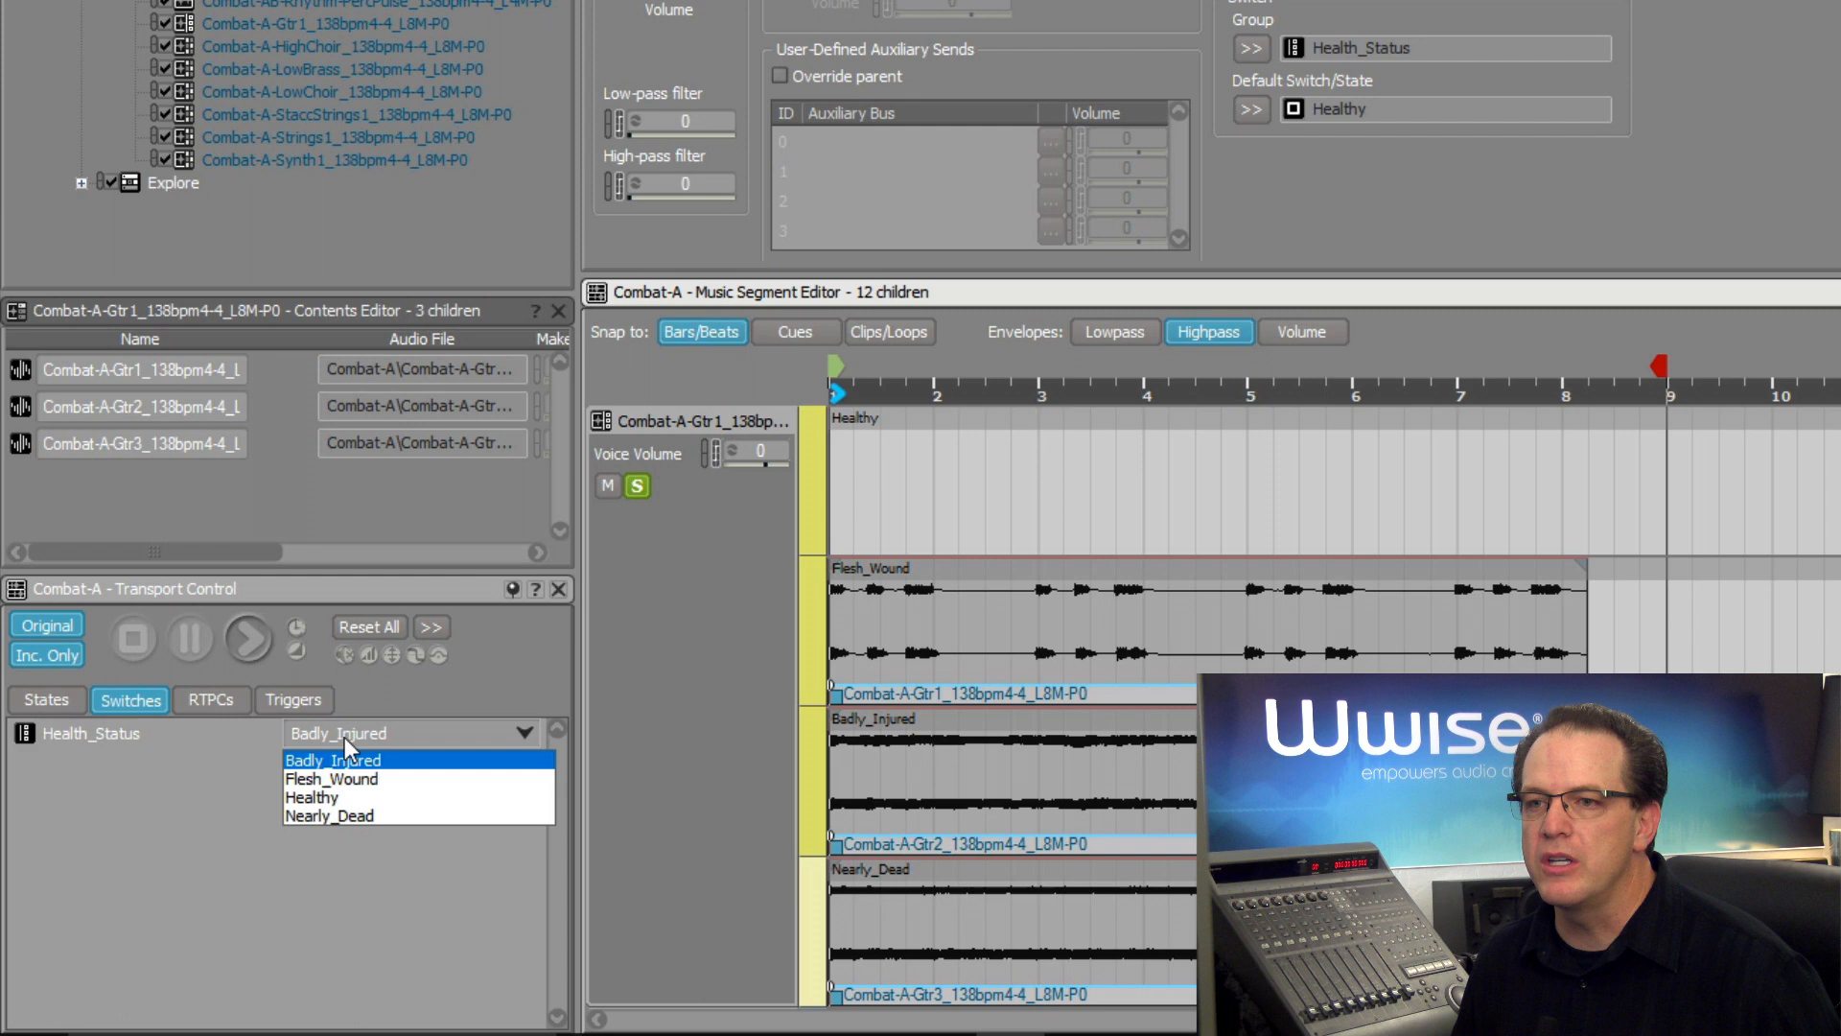
# Play Combat-A under each Health_Status value in turn: Healthy, Flesh_Wound, Badly_Injured, Nearly_Dead.
pyautogui.click(313, 796)
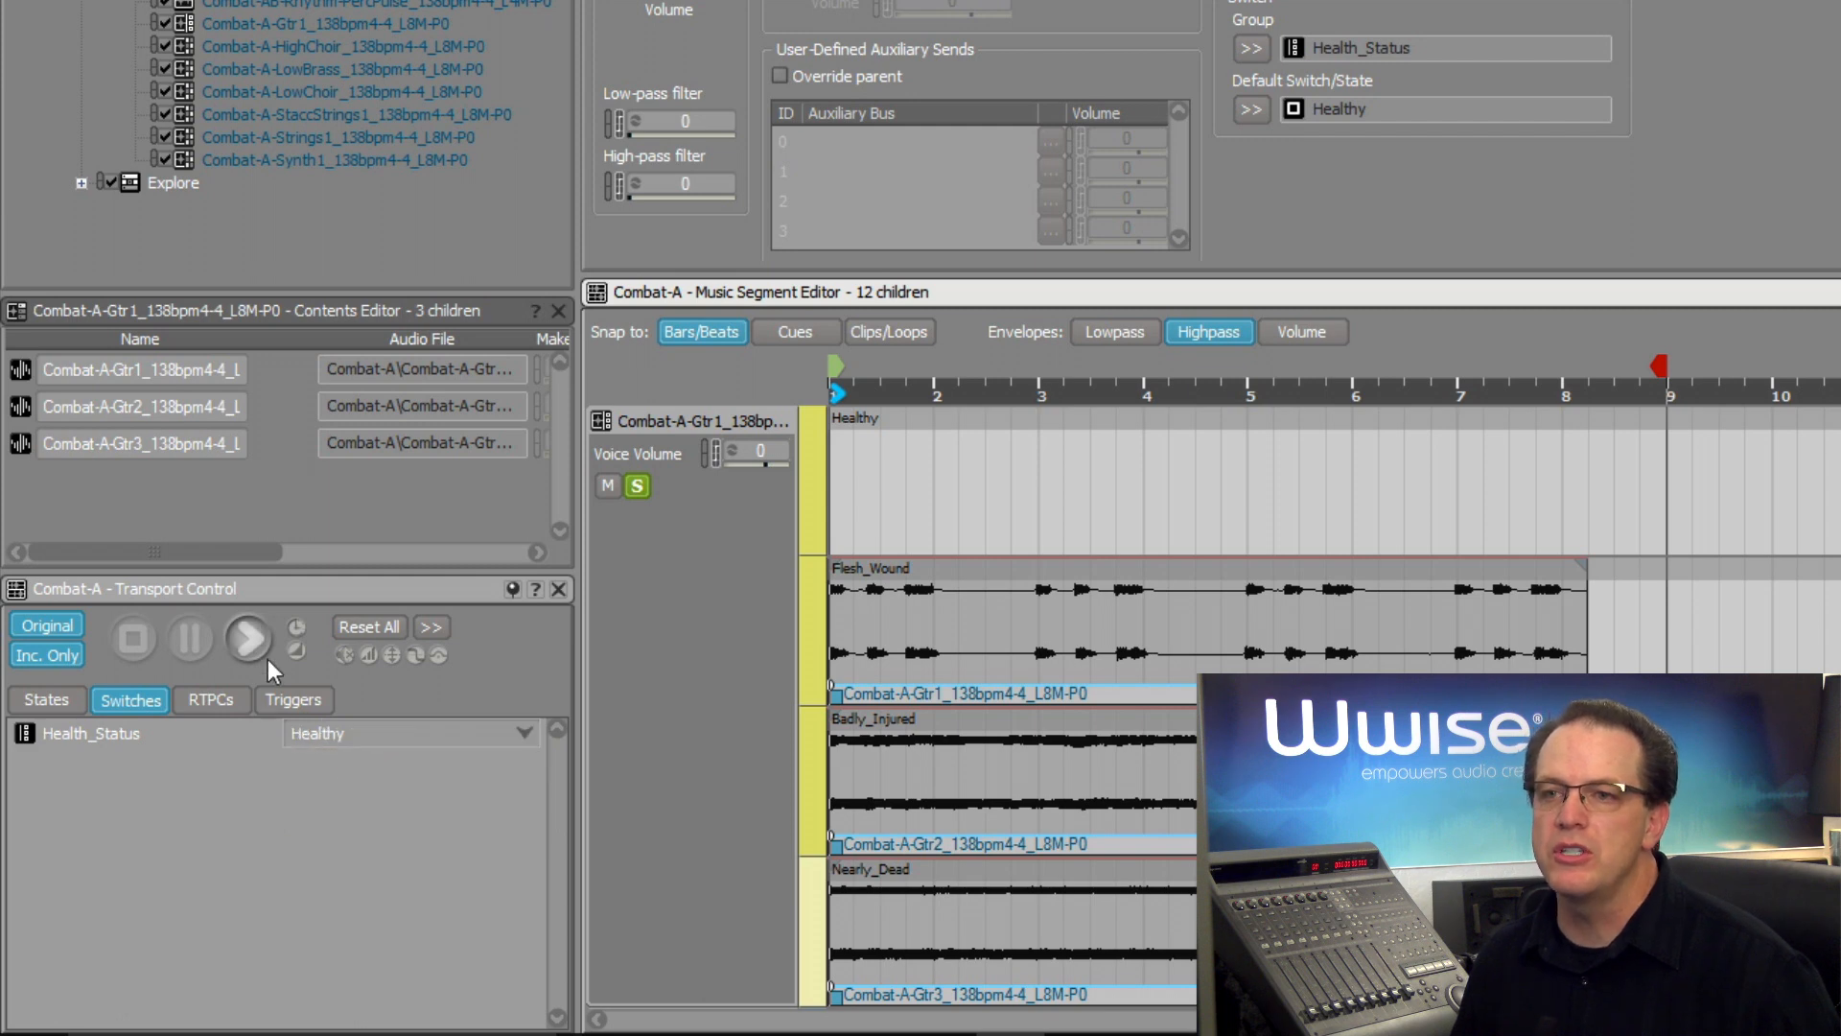
pyautogui.moveTo(249, 637)
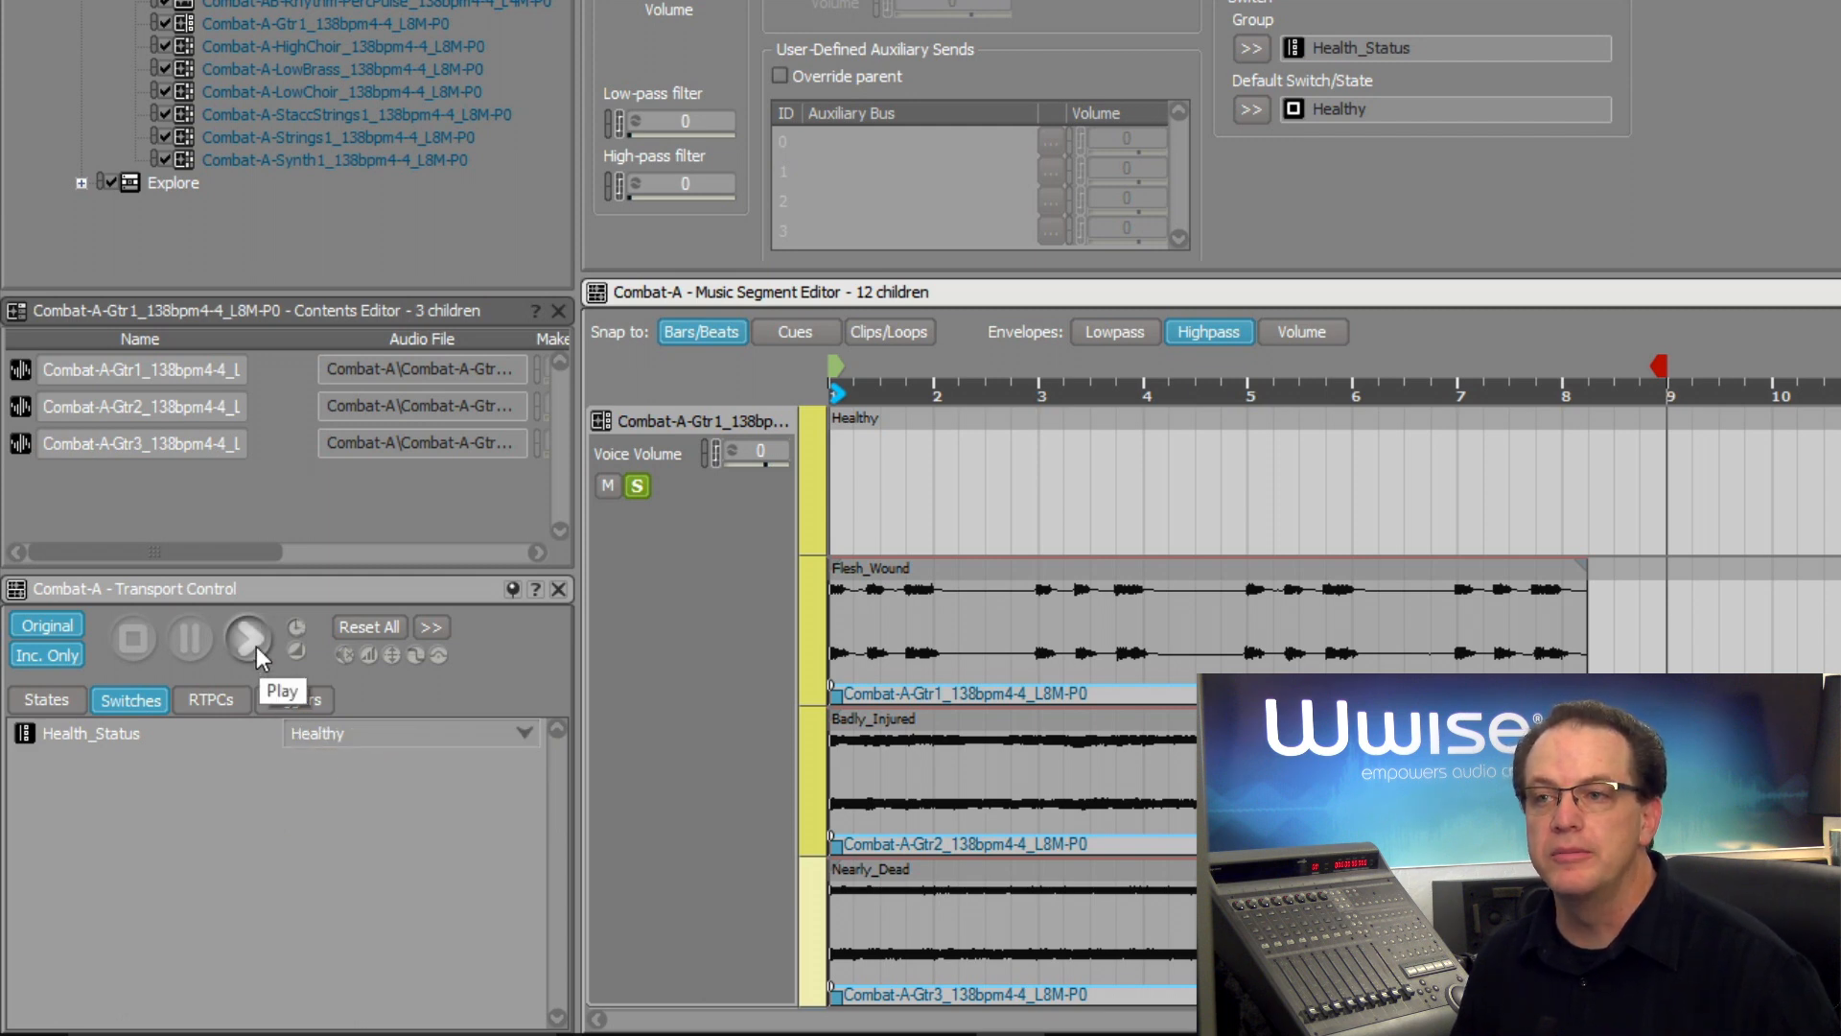
pyautogui.click(247, 639)
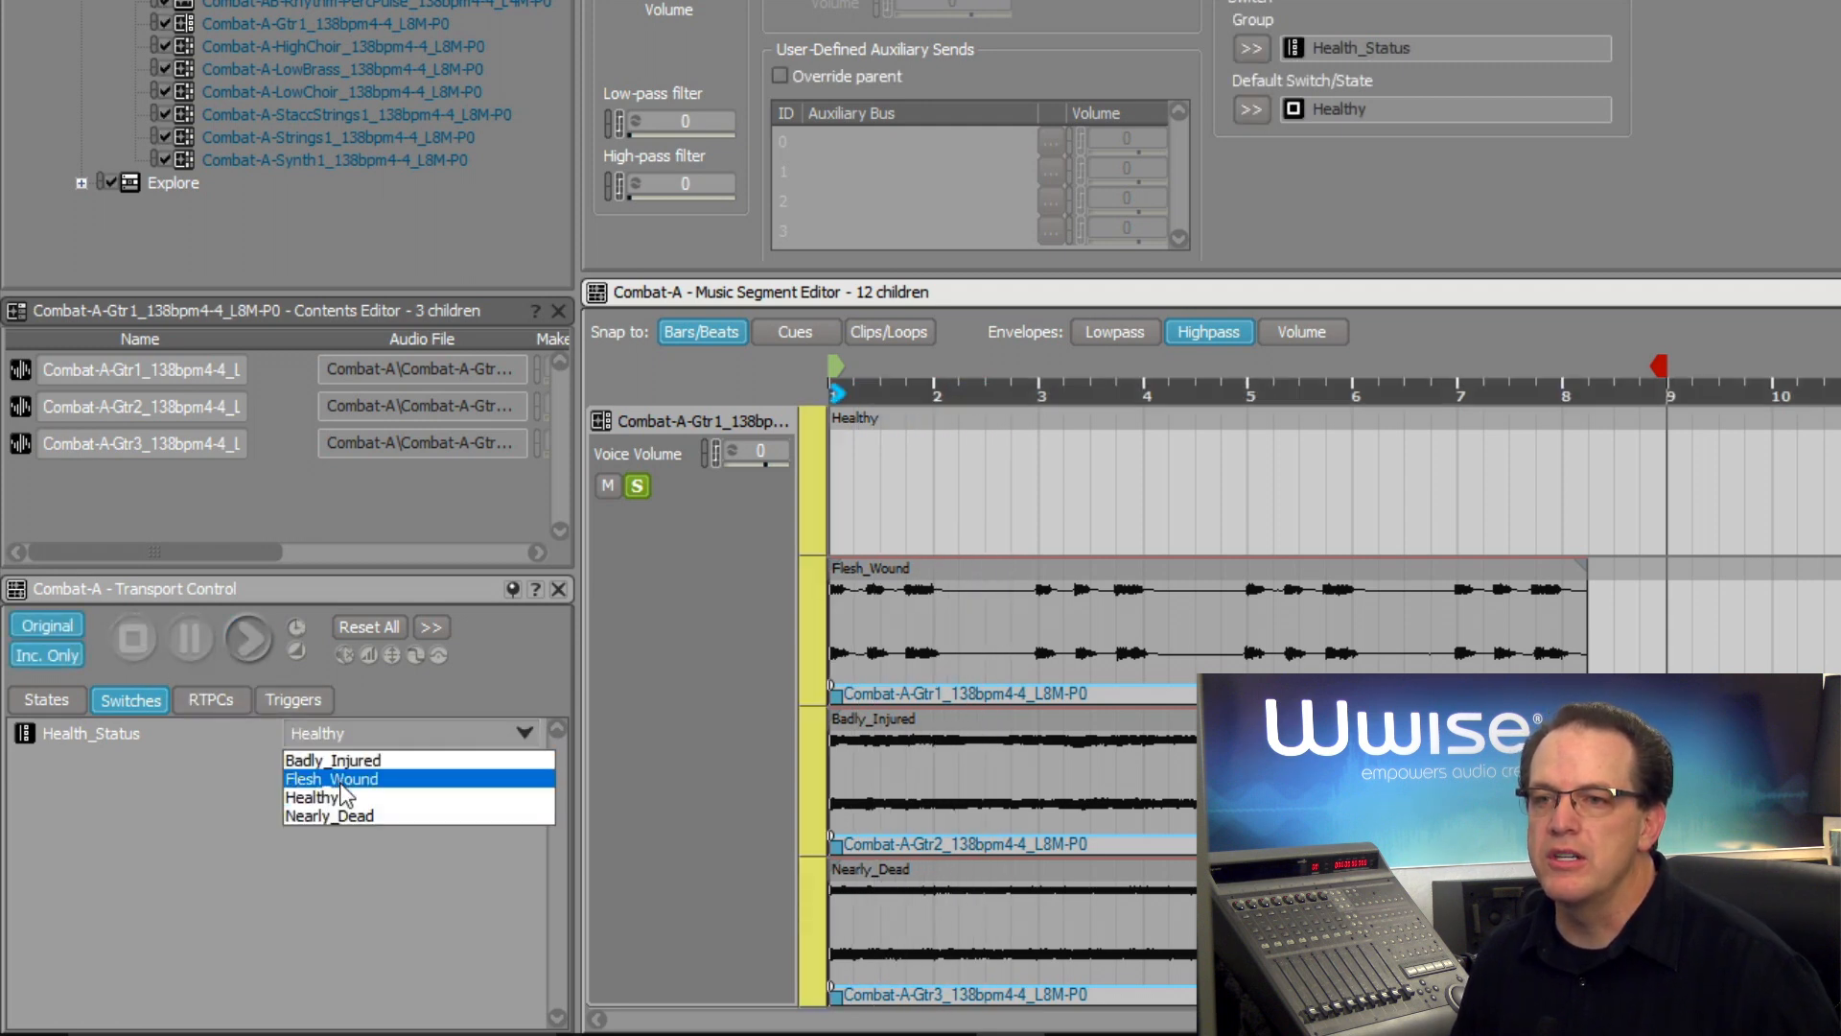
pyautogui.click(332, 778)
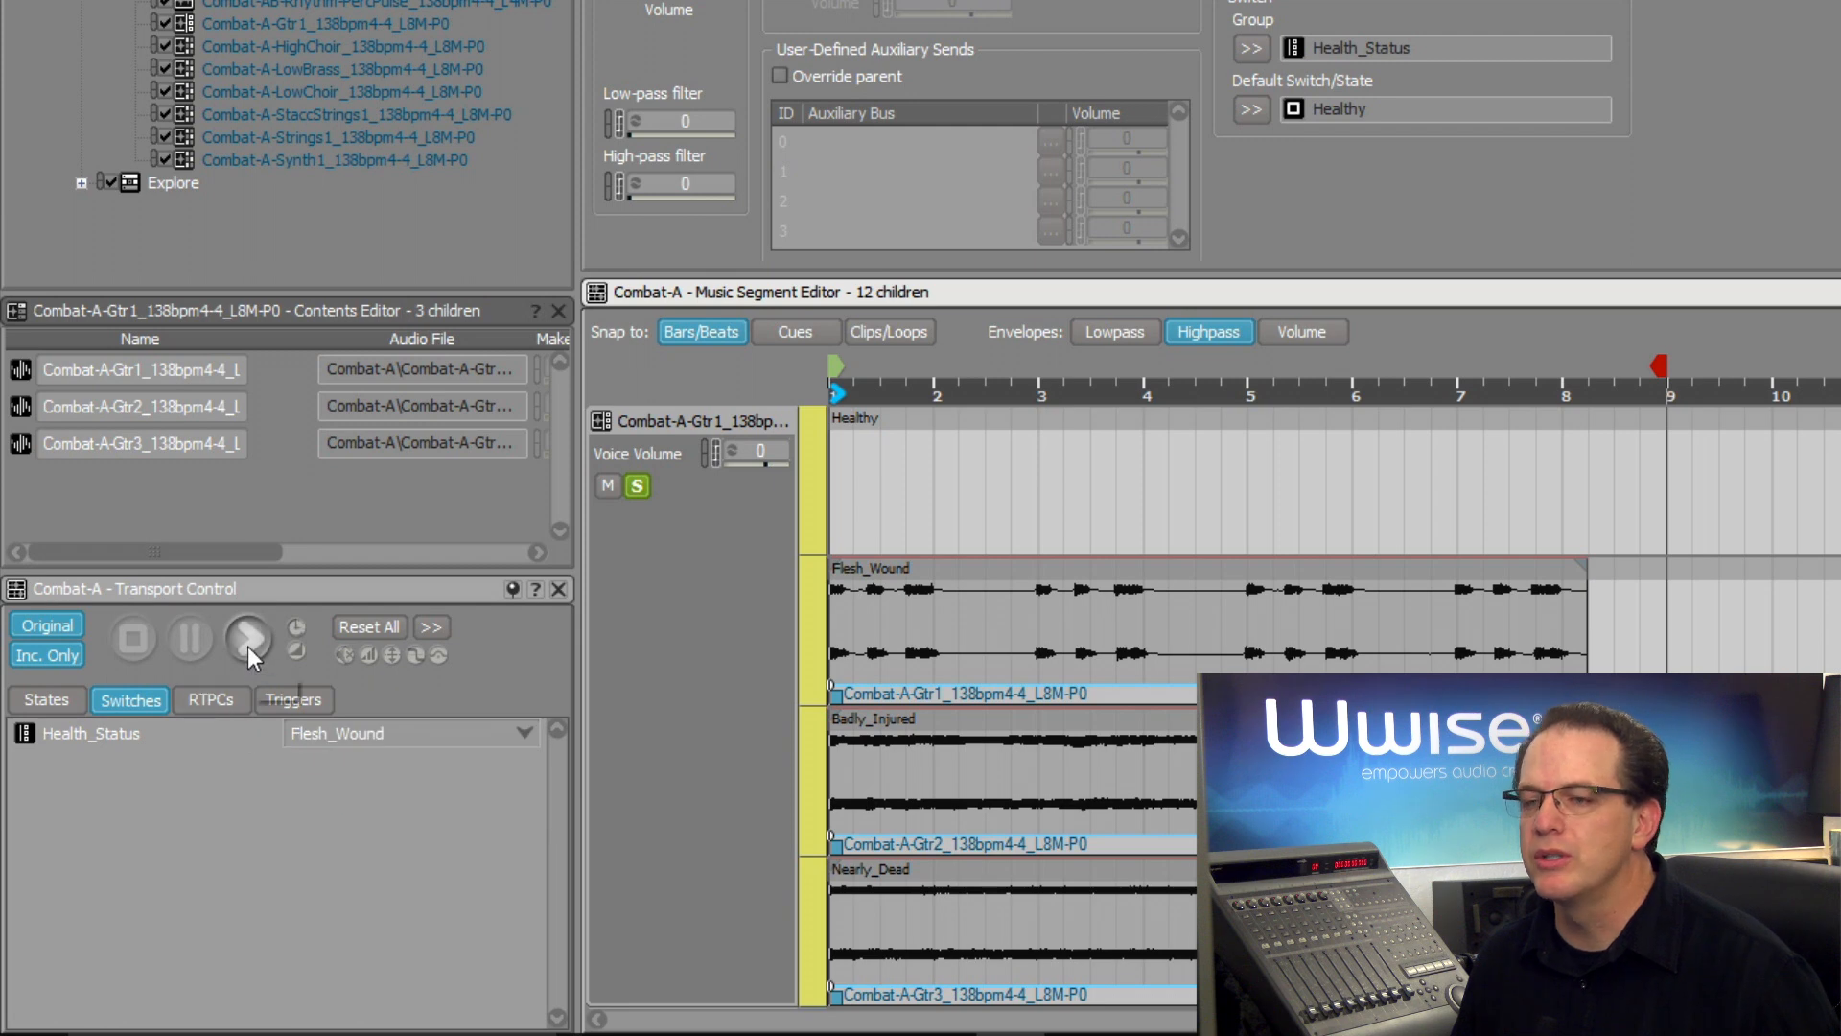
pyautogui.click(247, 637)
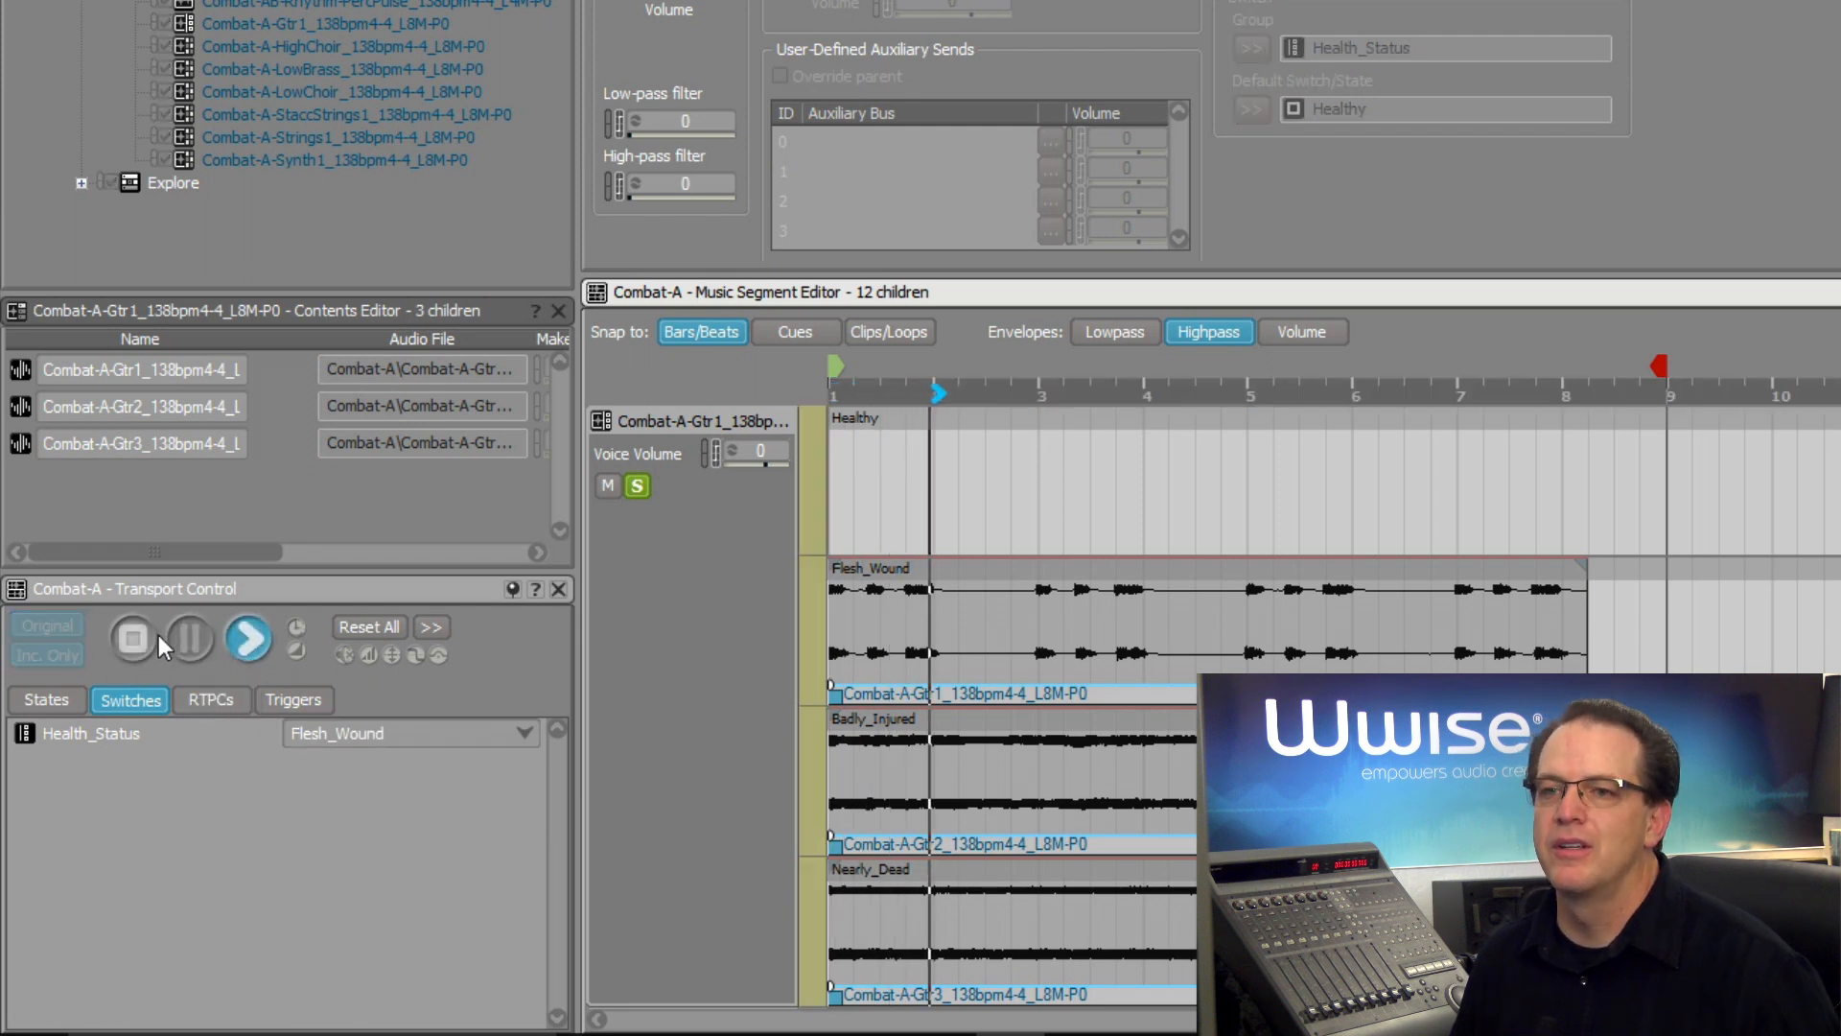
pyautogui.click(410, 731)
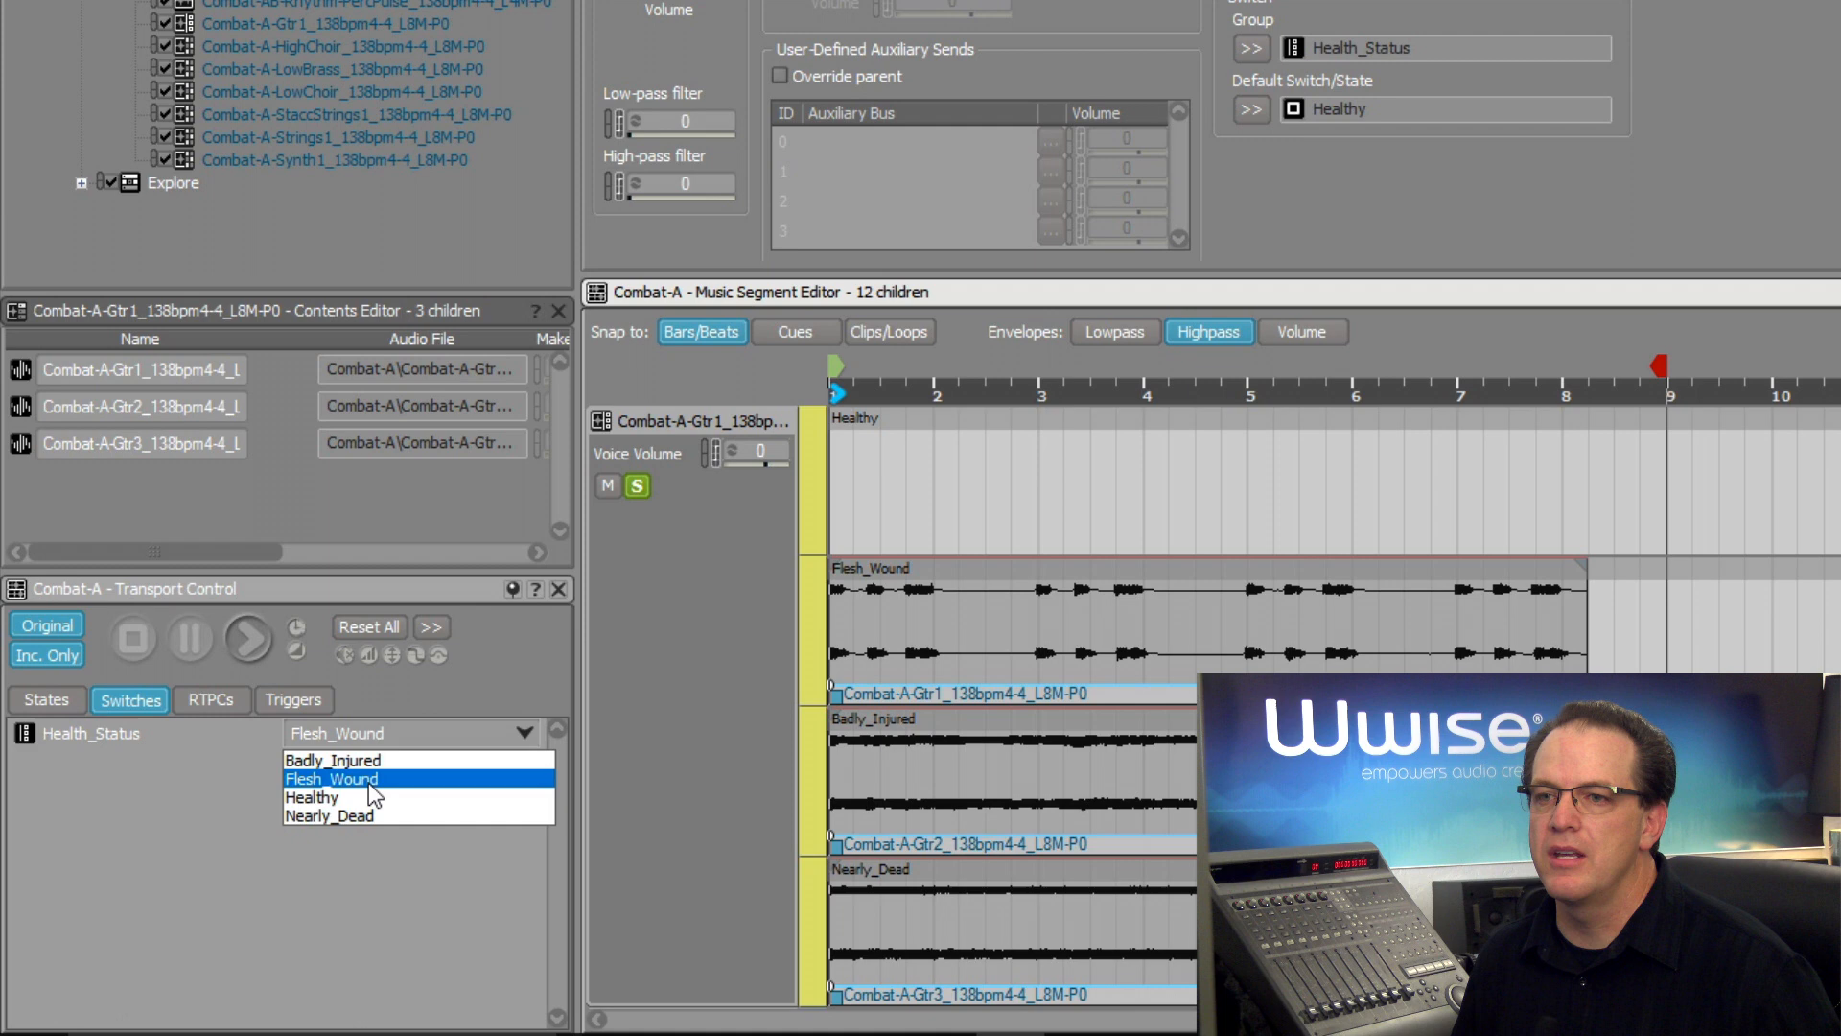
pyautogui.moveTo(352, 760)
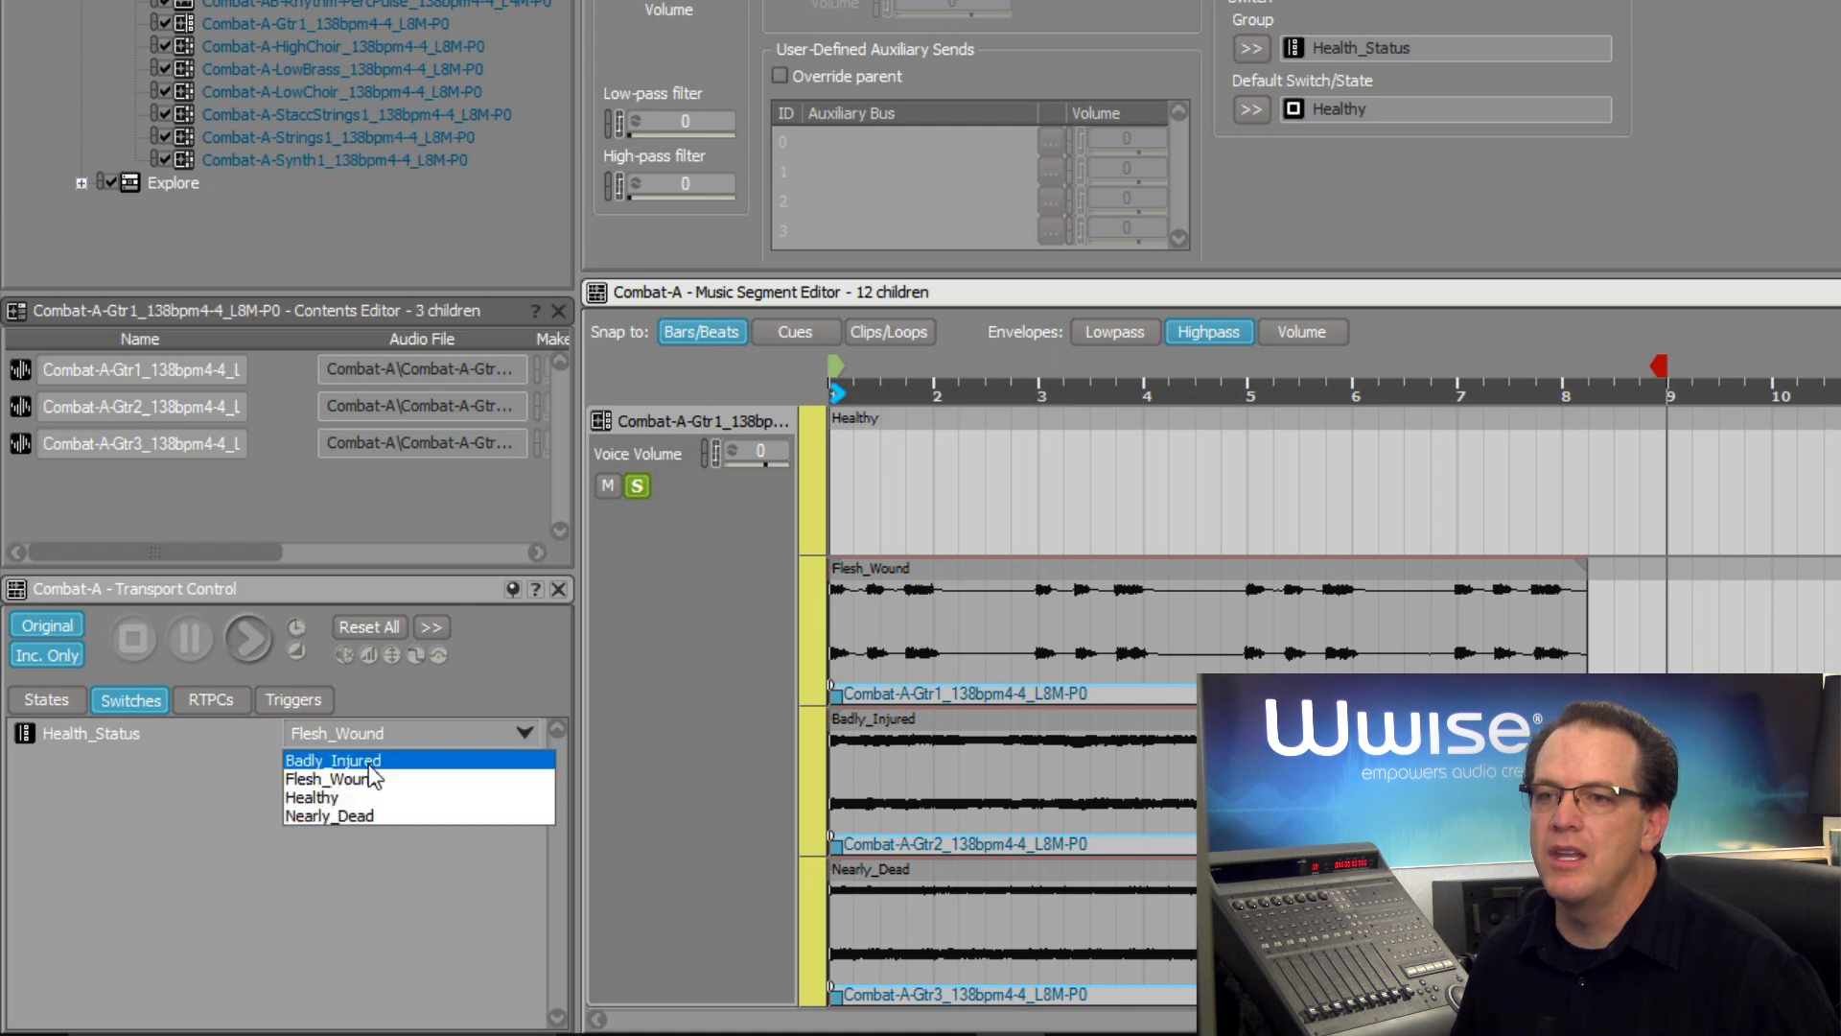
pyautogui.click(332, 759)
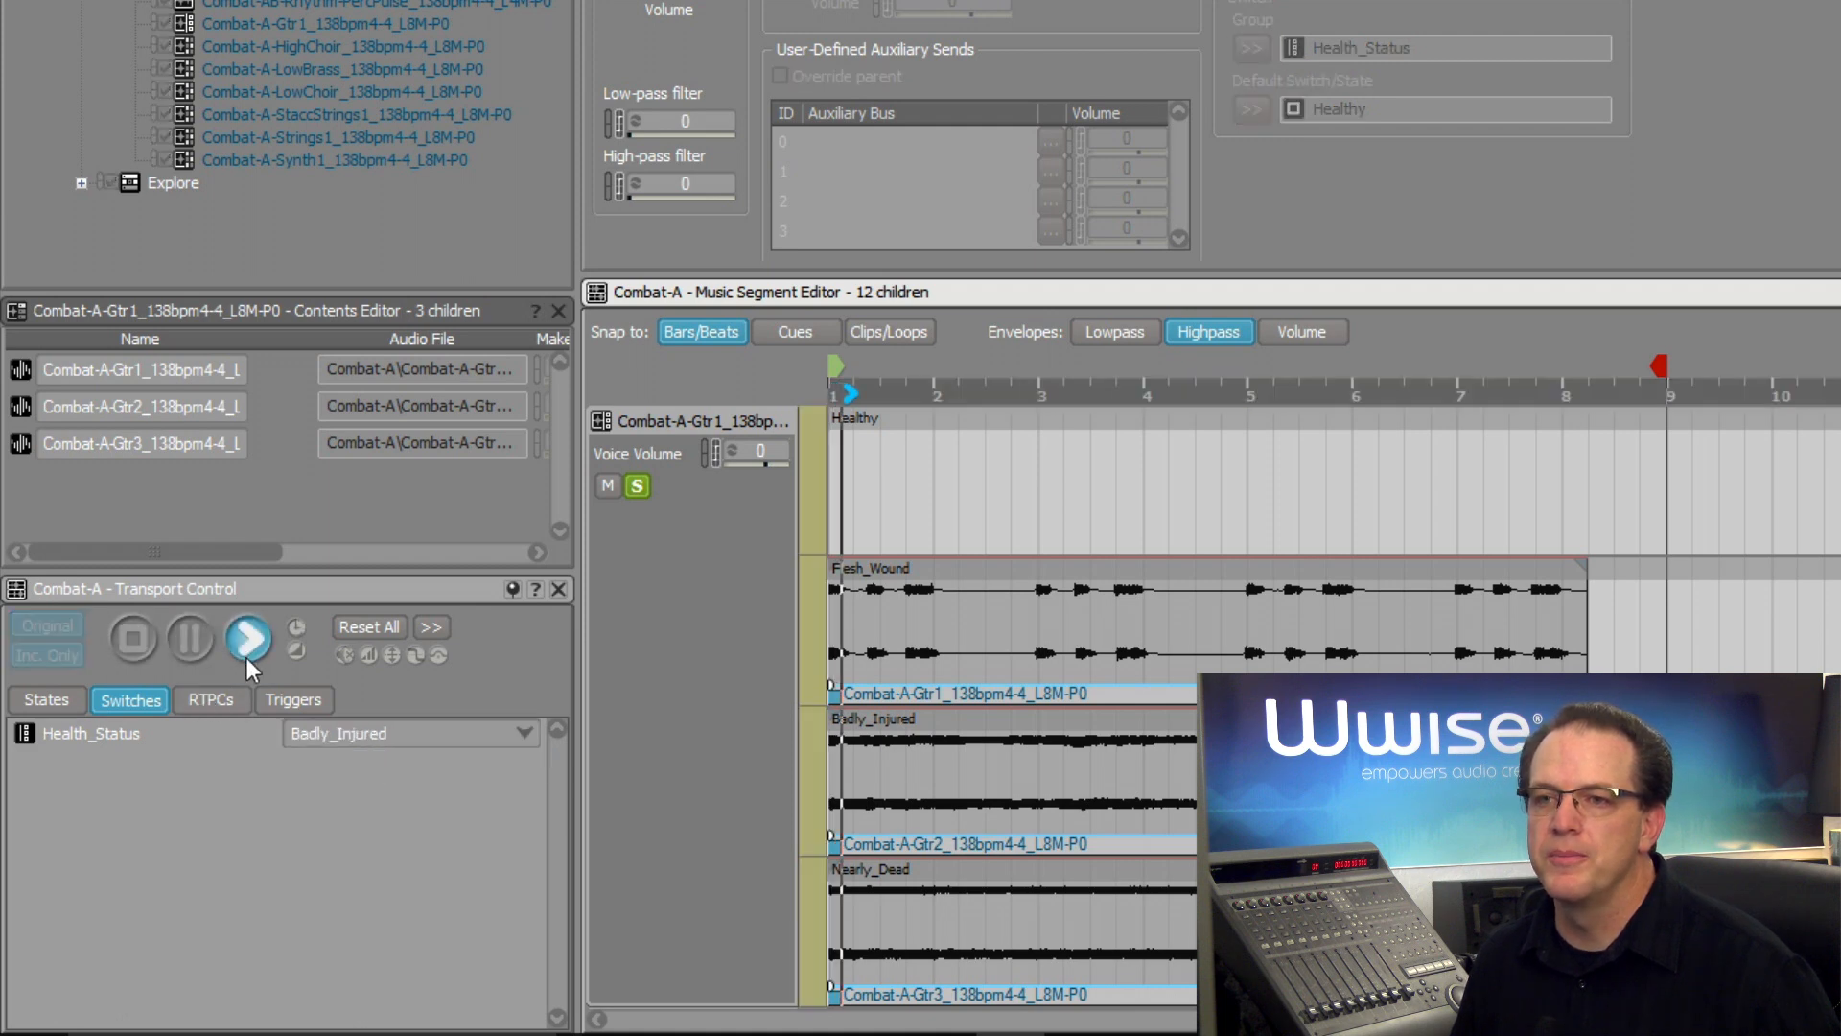
pyautogui.click(250, 637)
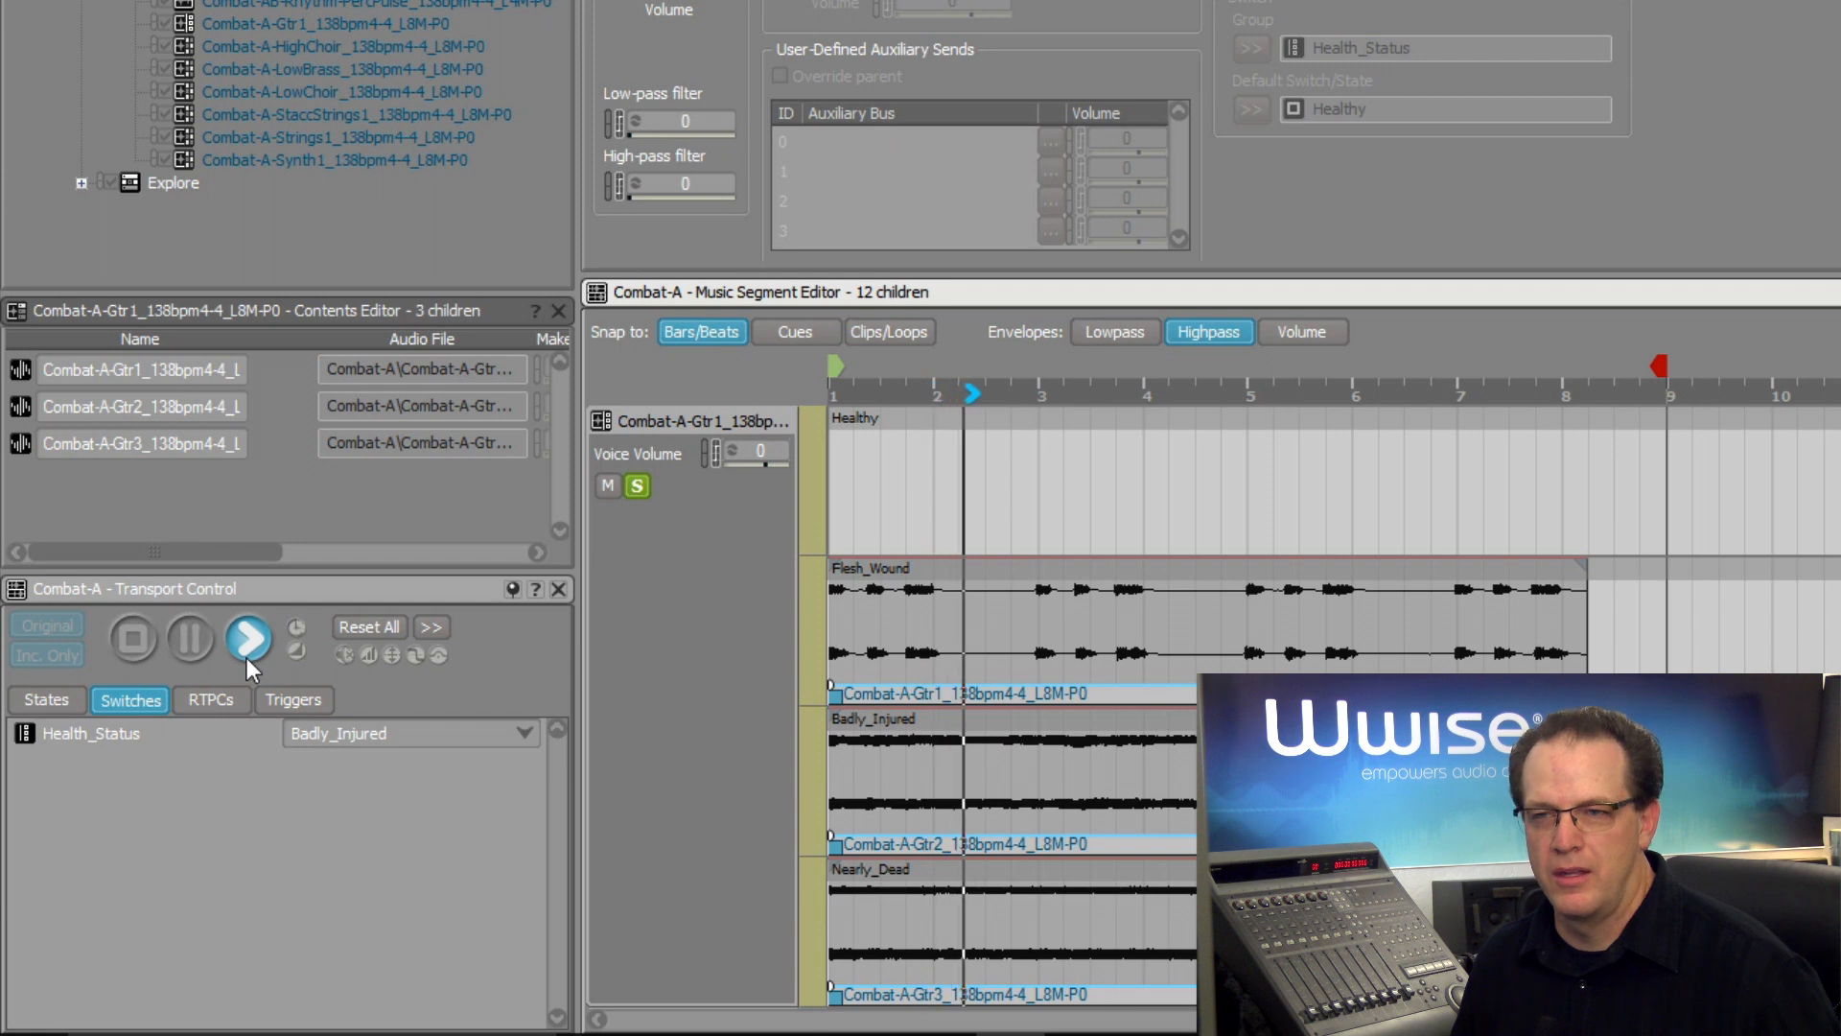
pyautogui.click(248, 639)
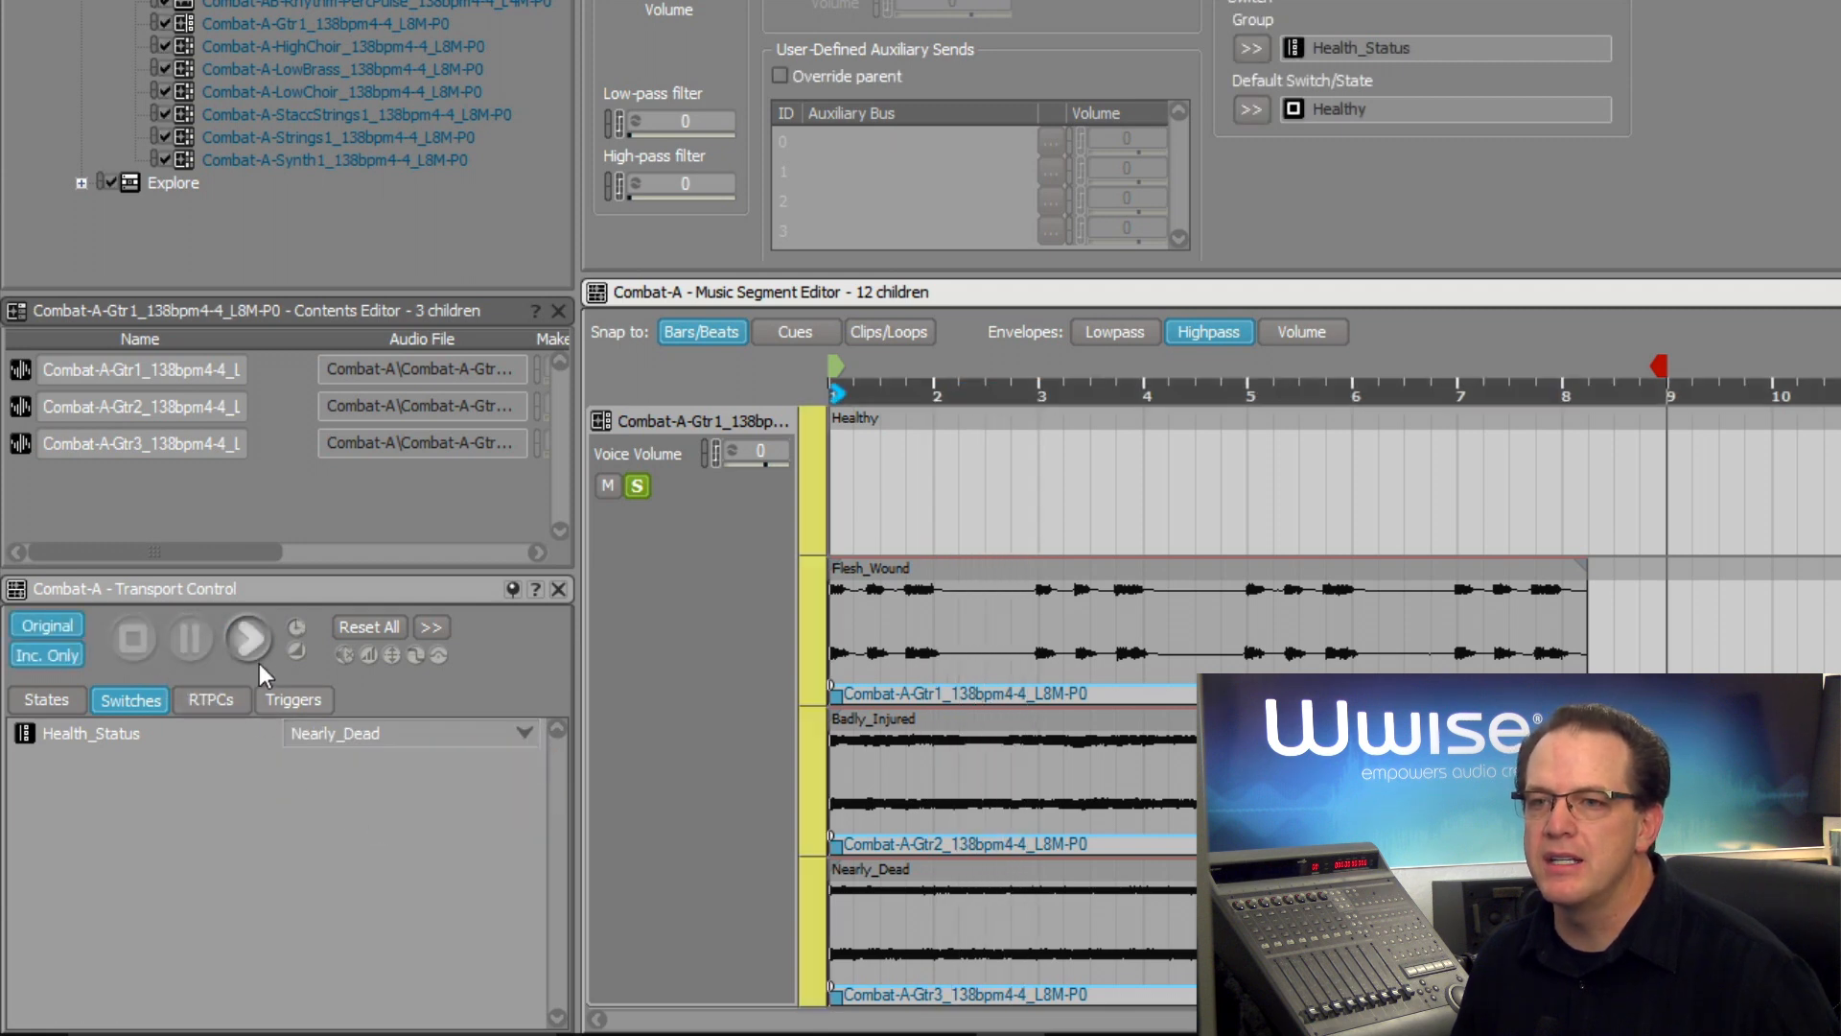
pyautogui.click(247, 637)
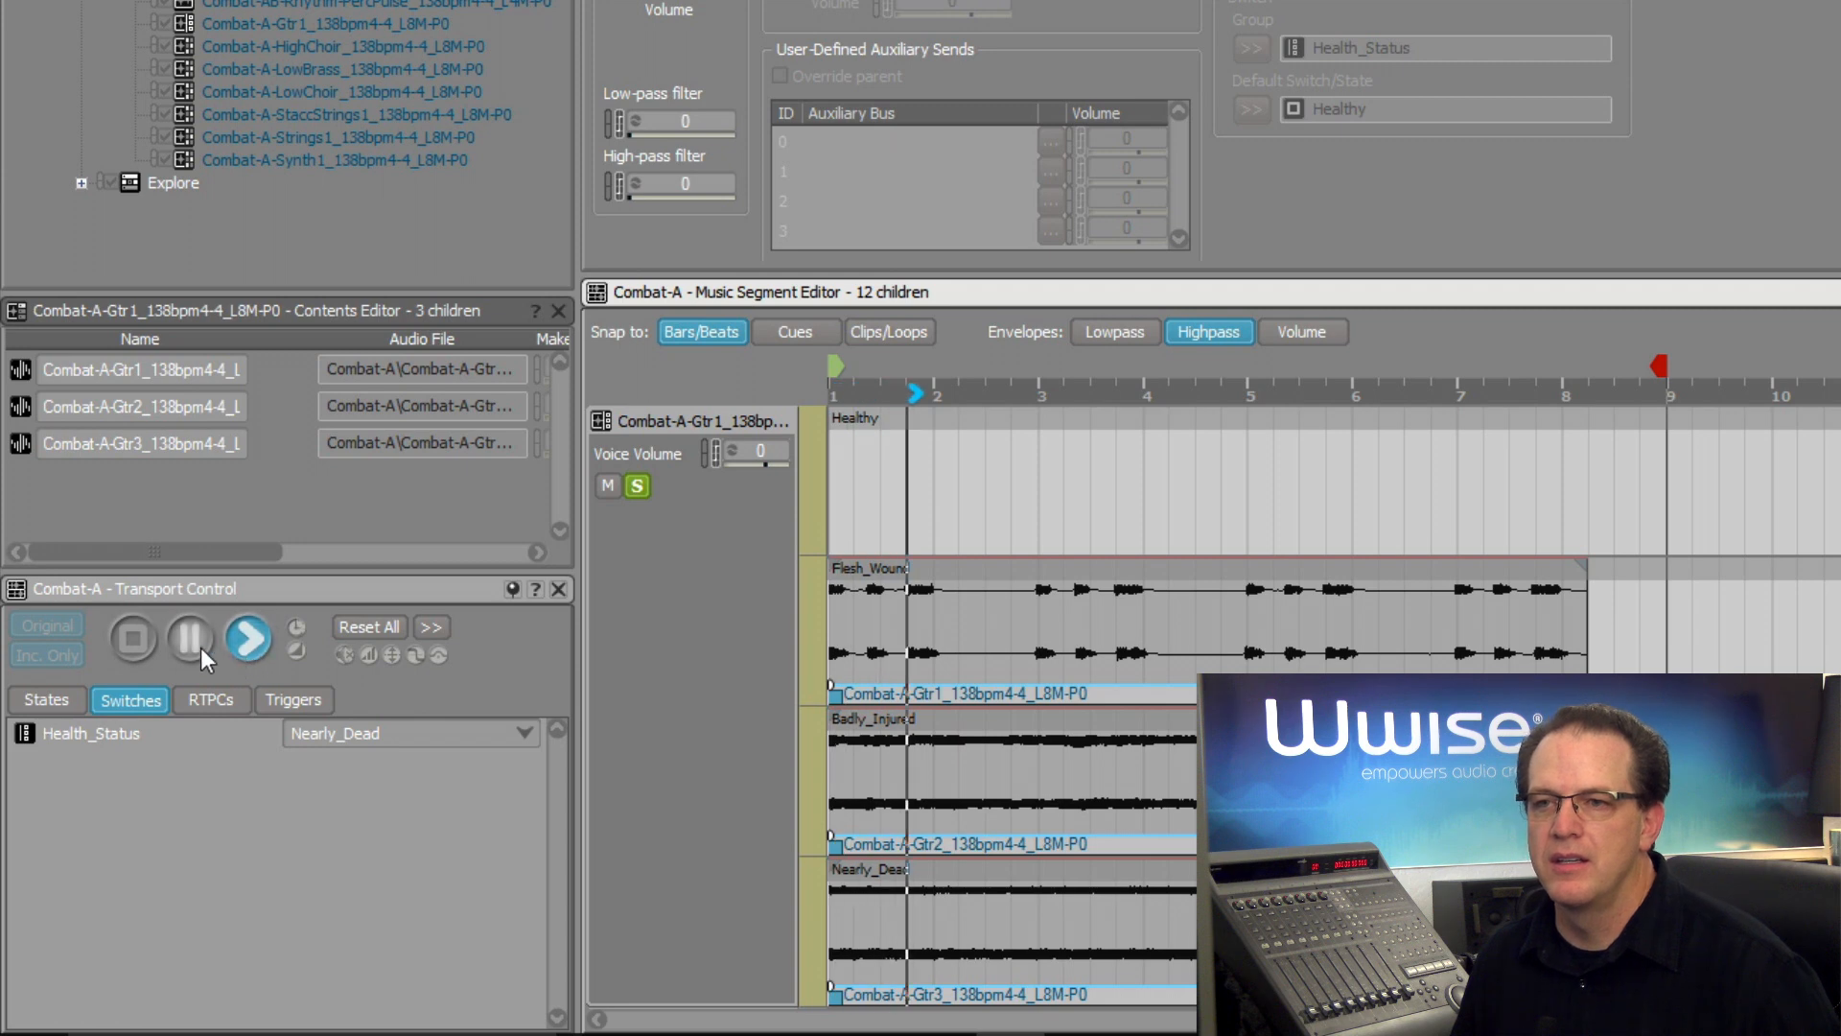
pyautogui.click(132, 637)
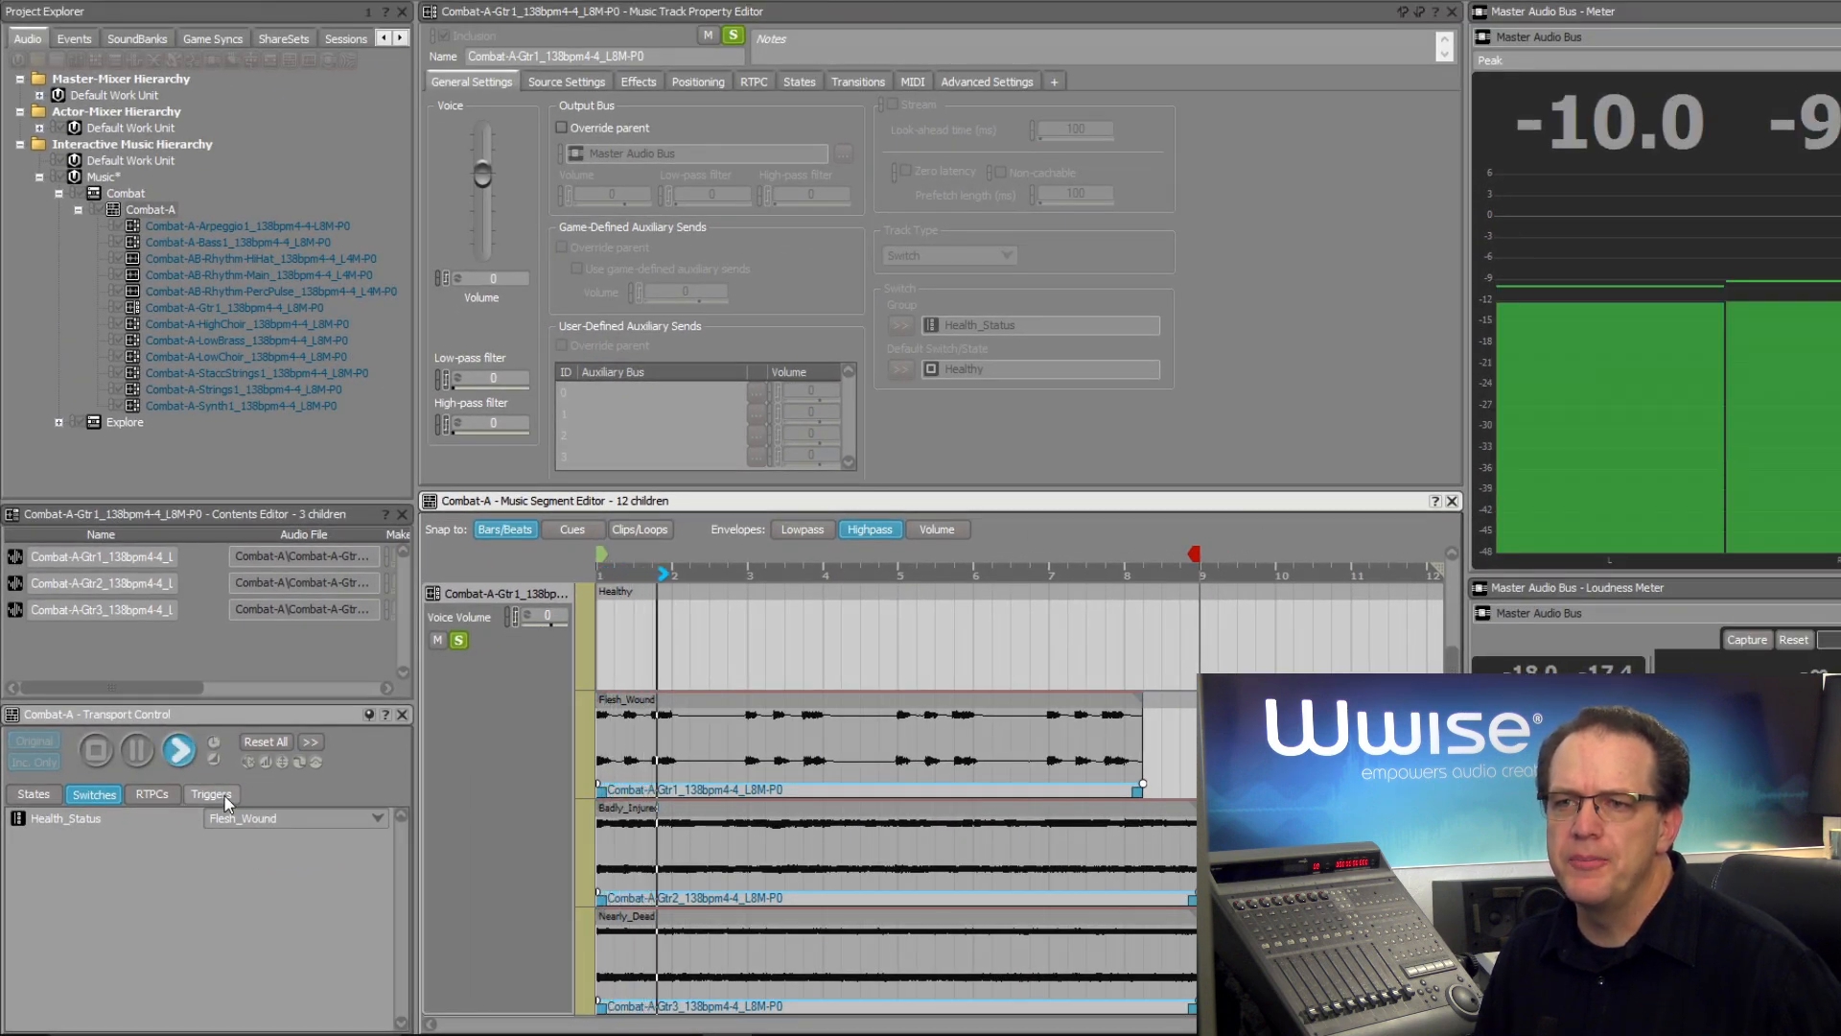
# Switch Health_Status live to Badly_Injured during playback, then stop playback.
pyautogui.click(293, 817)
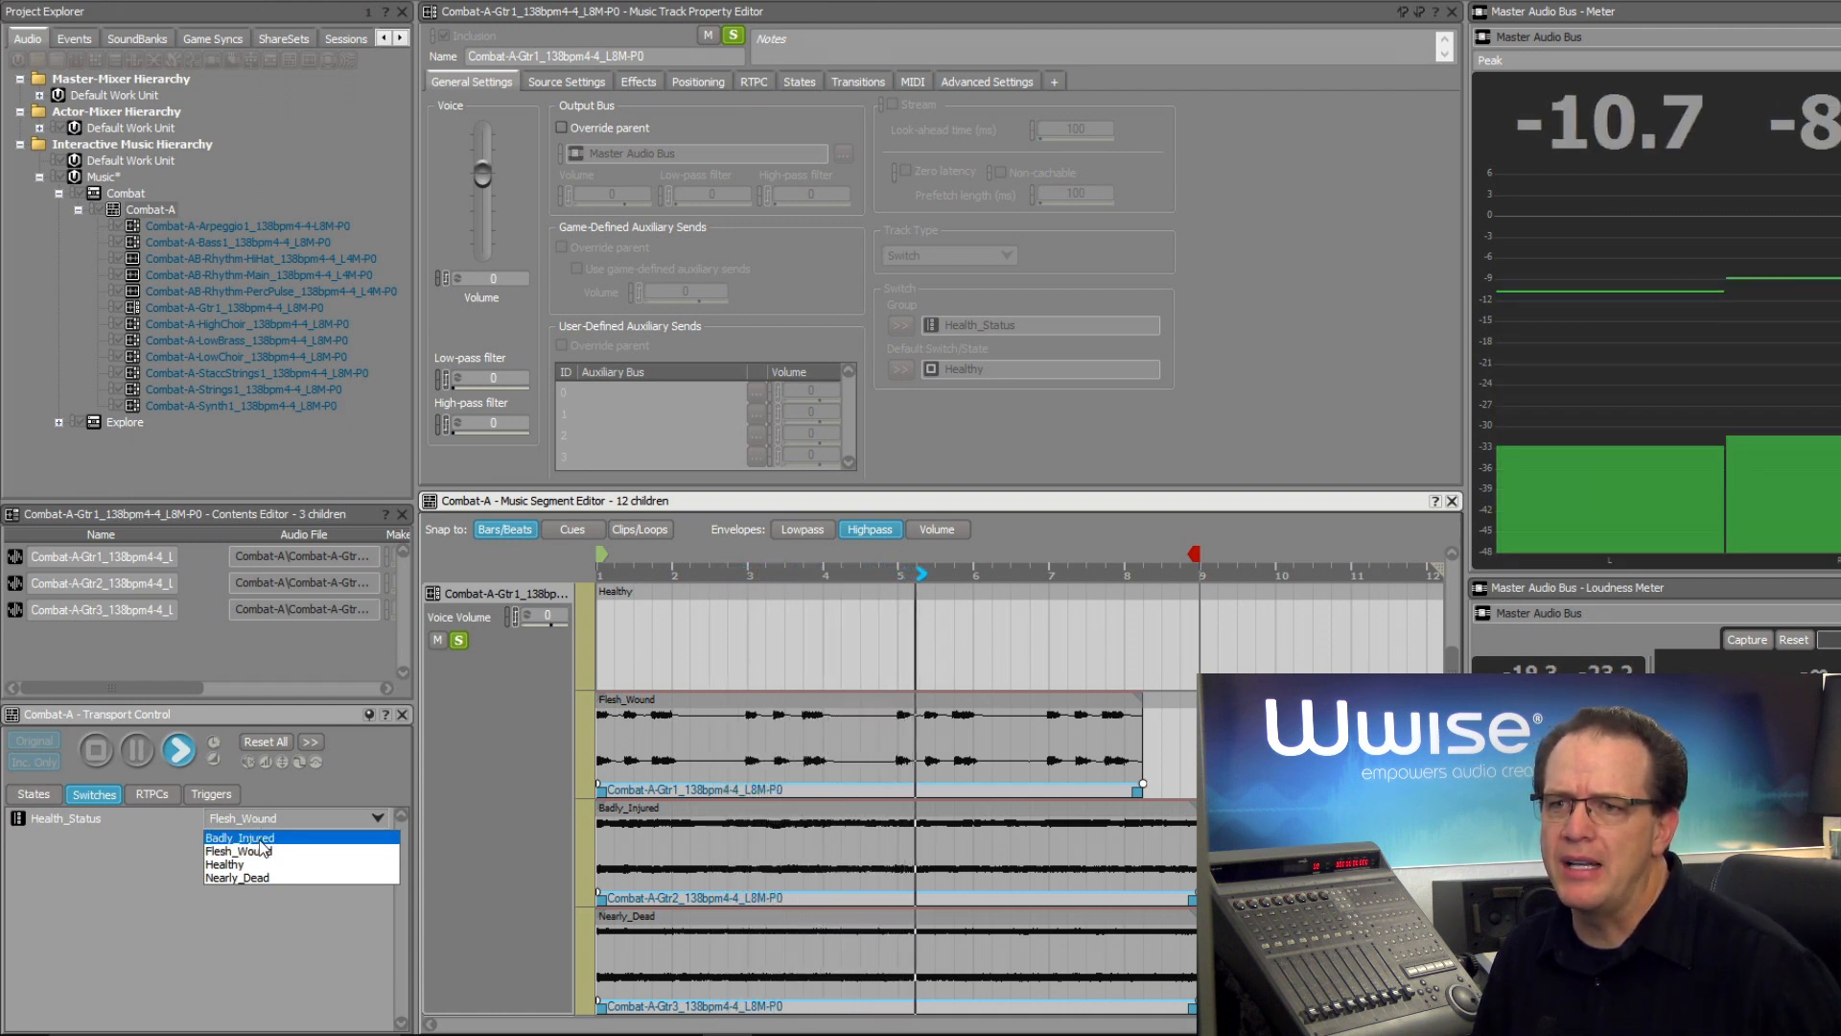
pyautogui.click(239, 838)
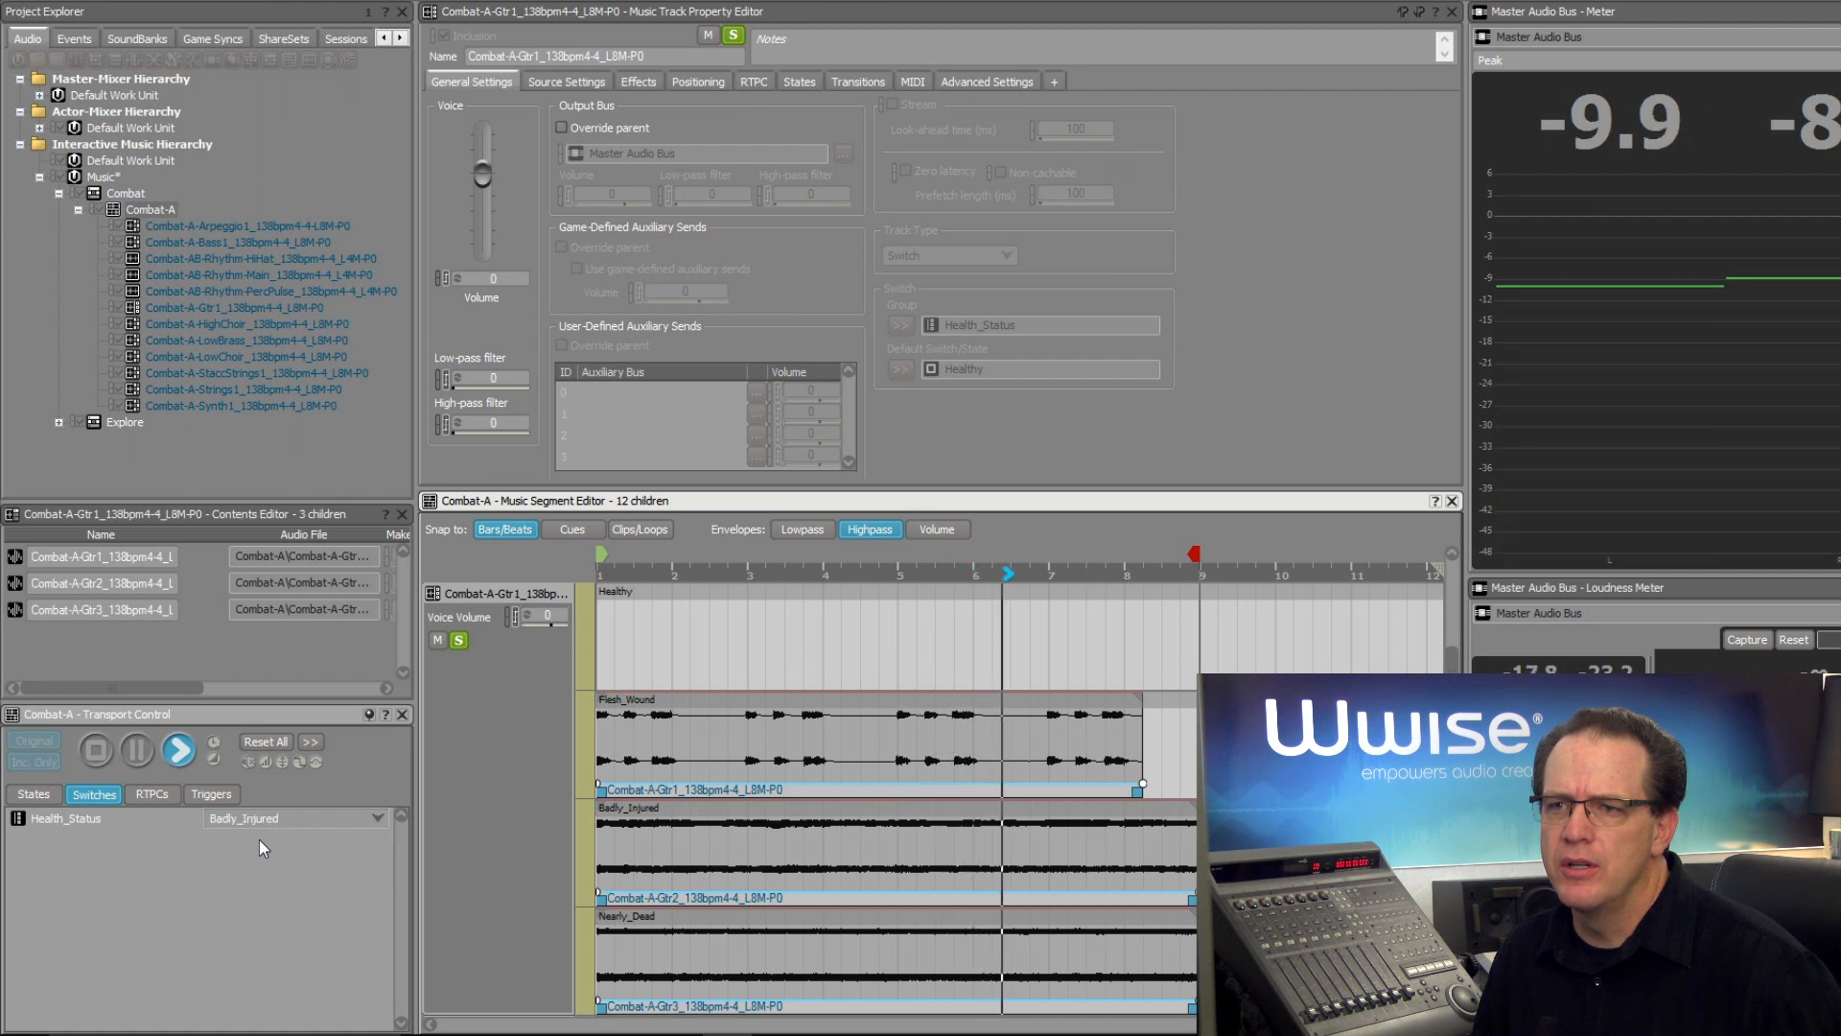
pyautogui.click(176, 750)
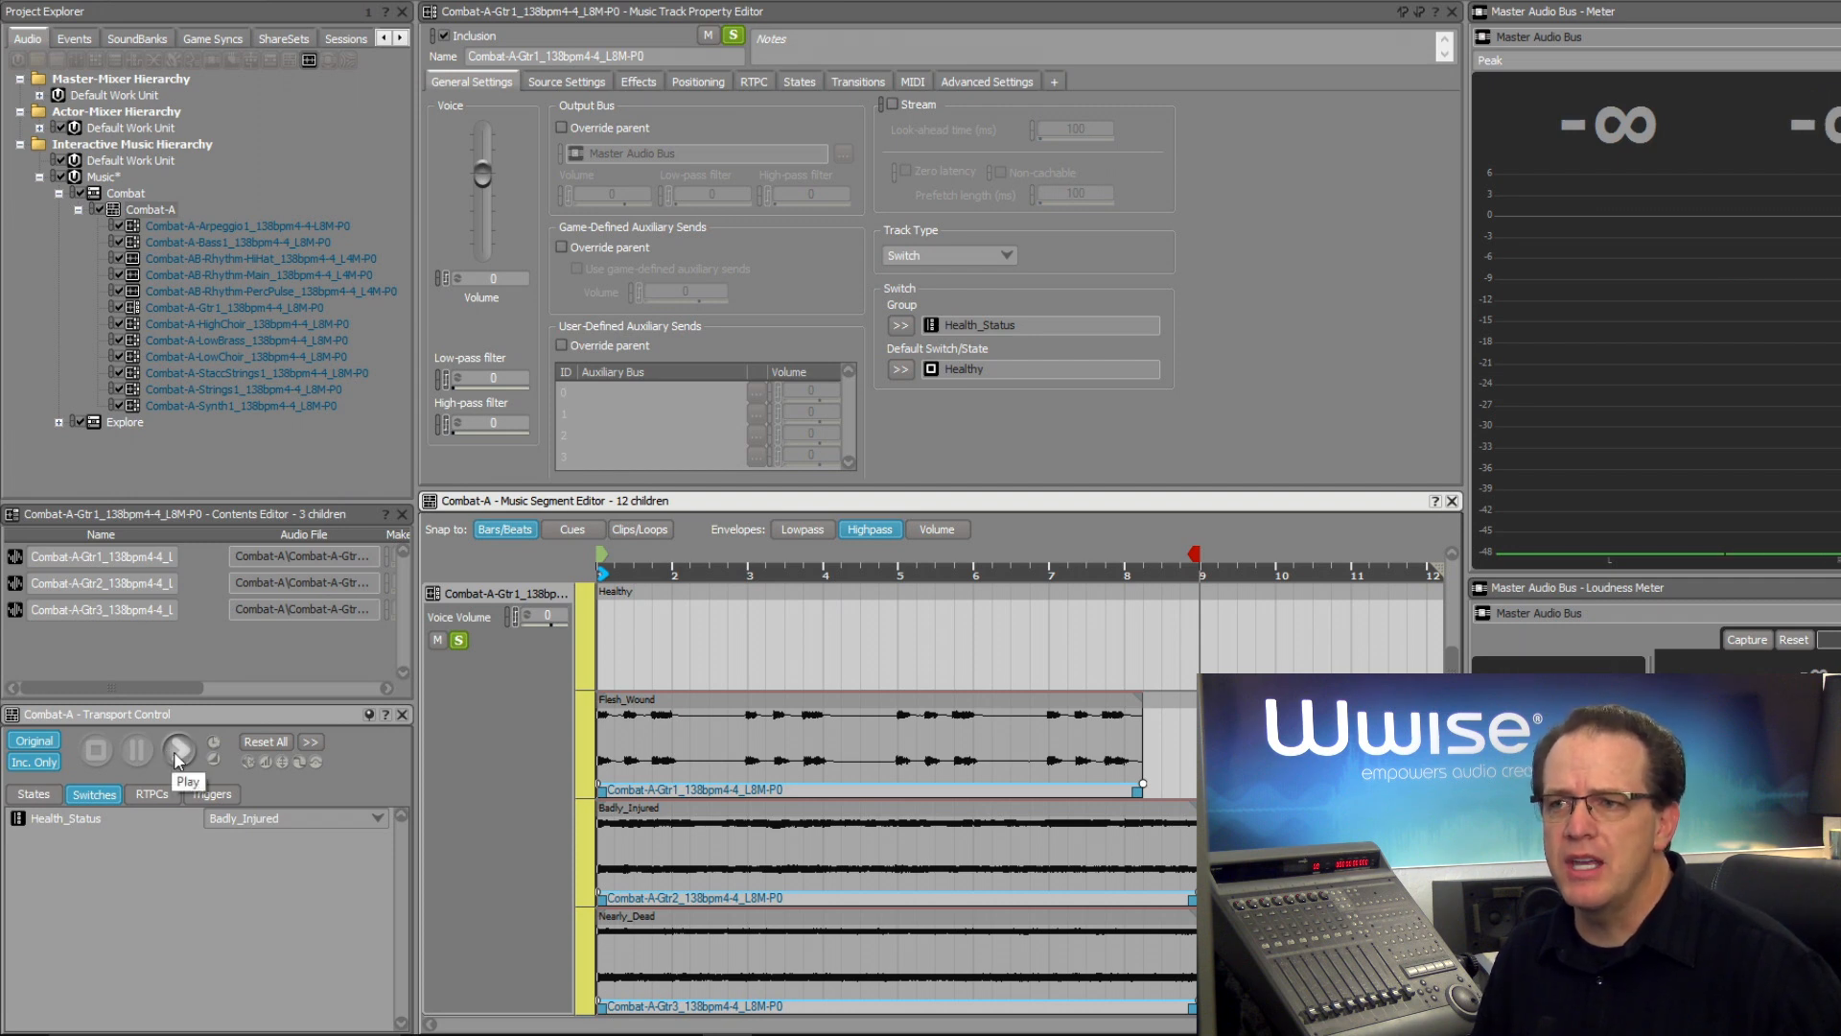
pyautogui.click(177, 750)
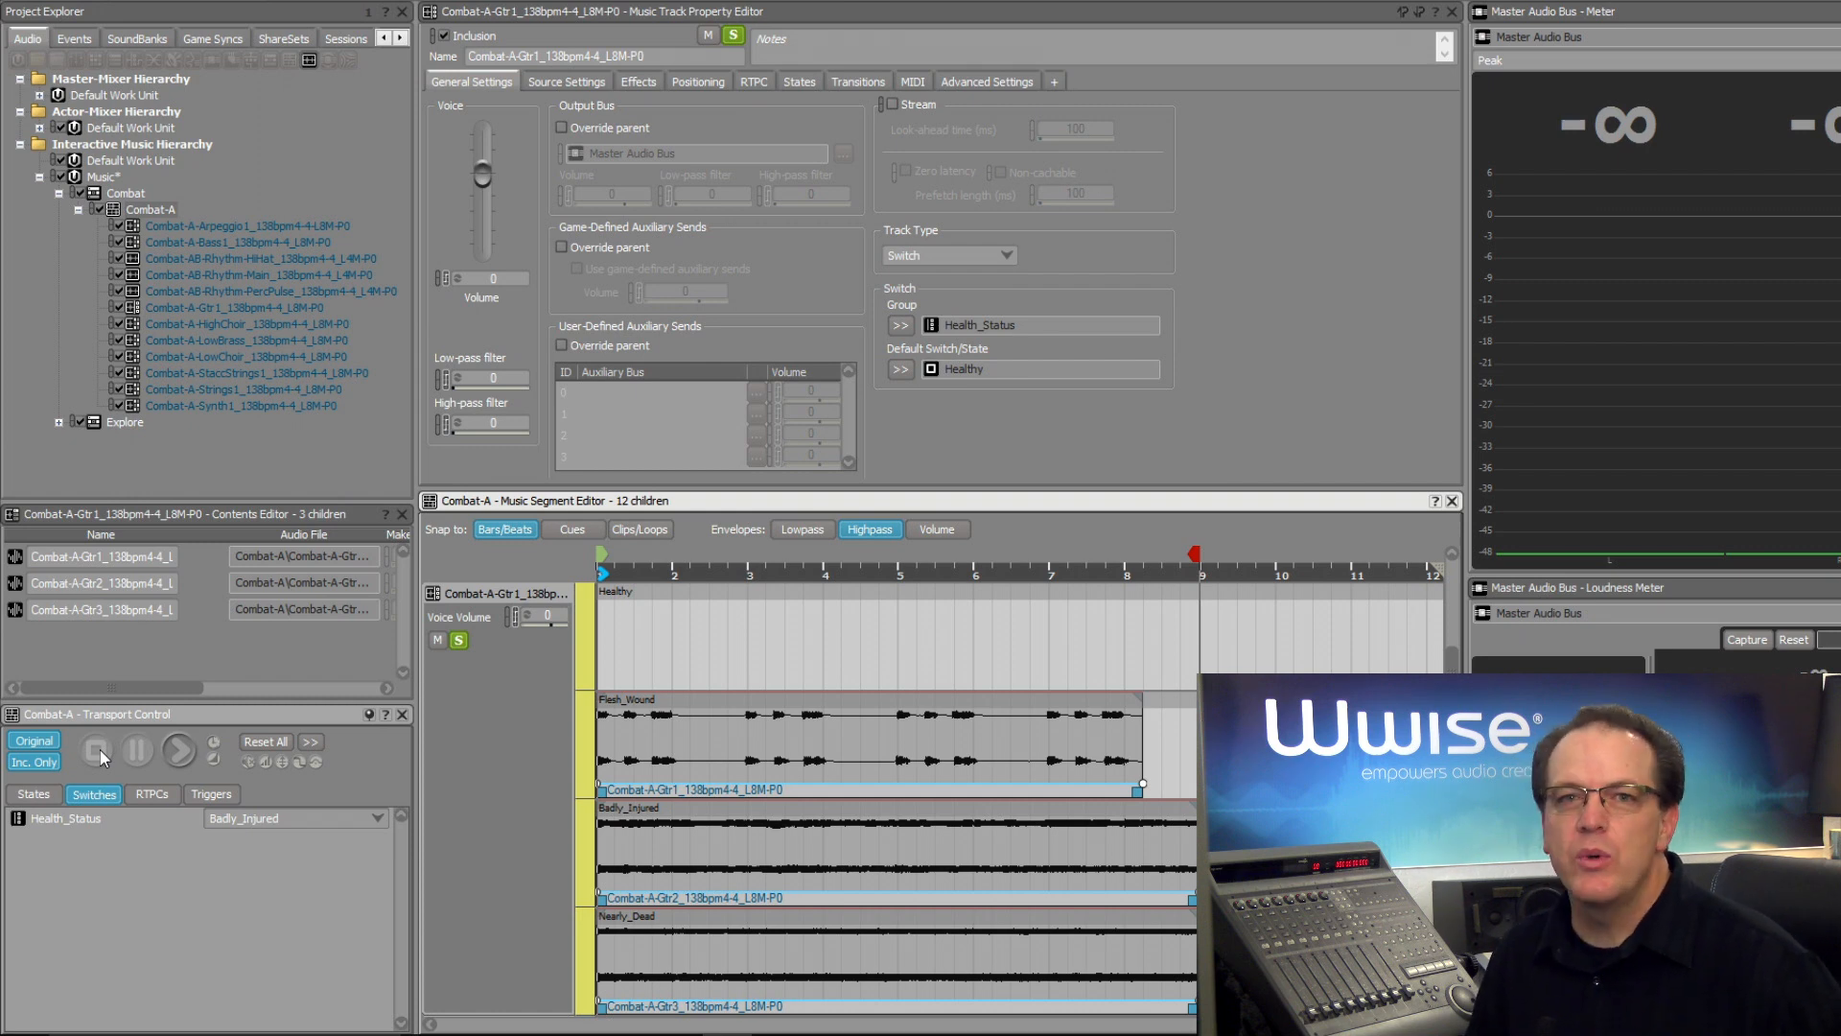
pyautogui.click(100, 750)
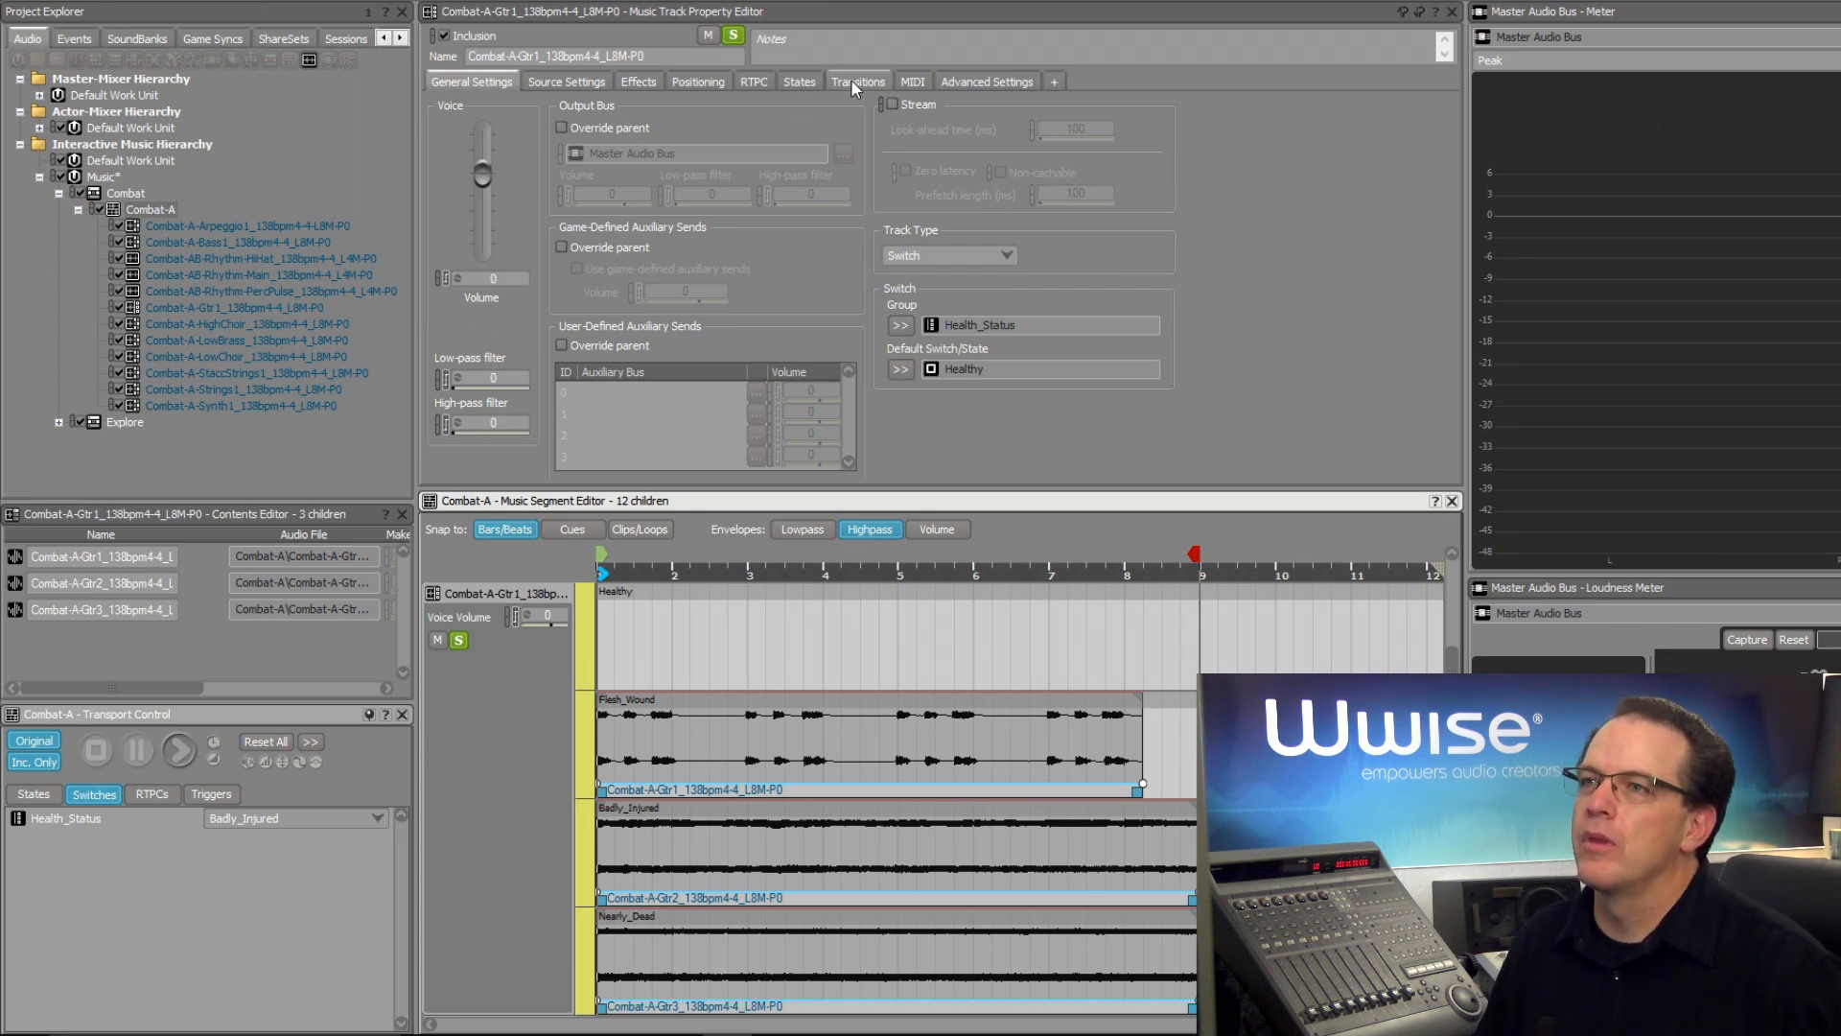
# In the Transitions tab, set the Any-to-Any rule's Exit source at to Next Bar.
pyautogui.click(859, 81)
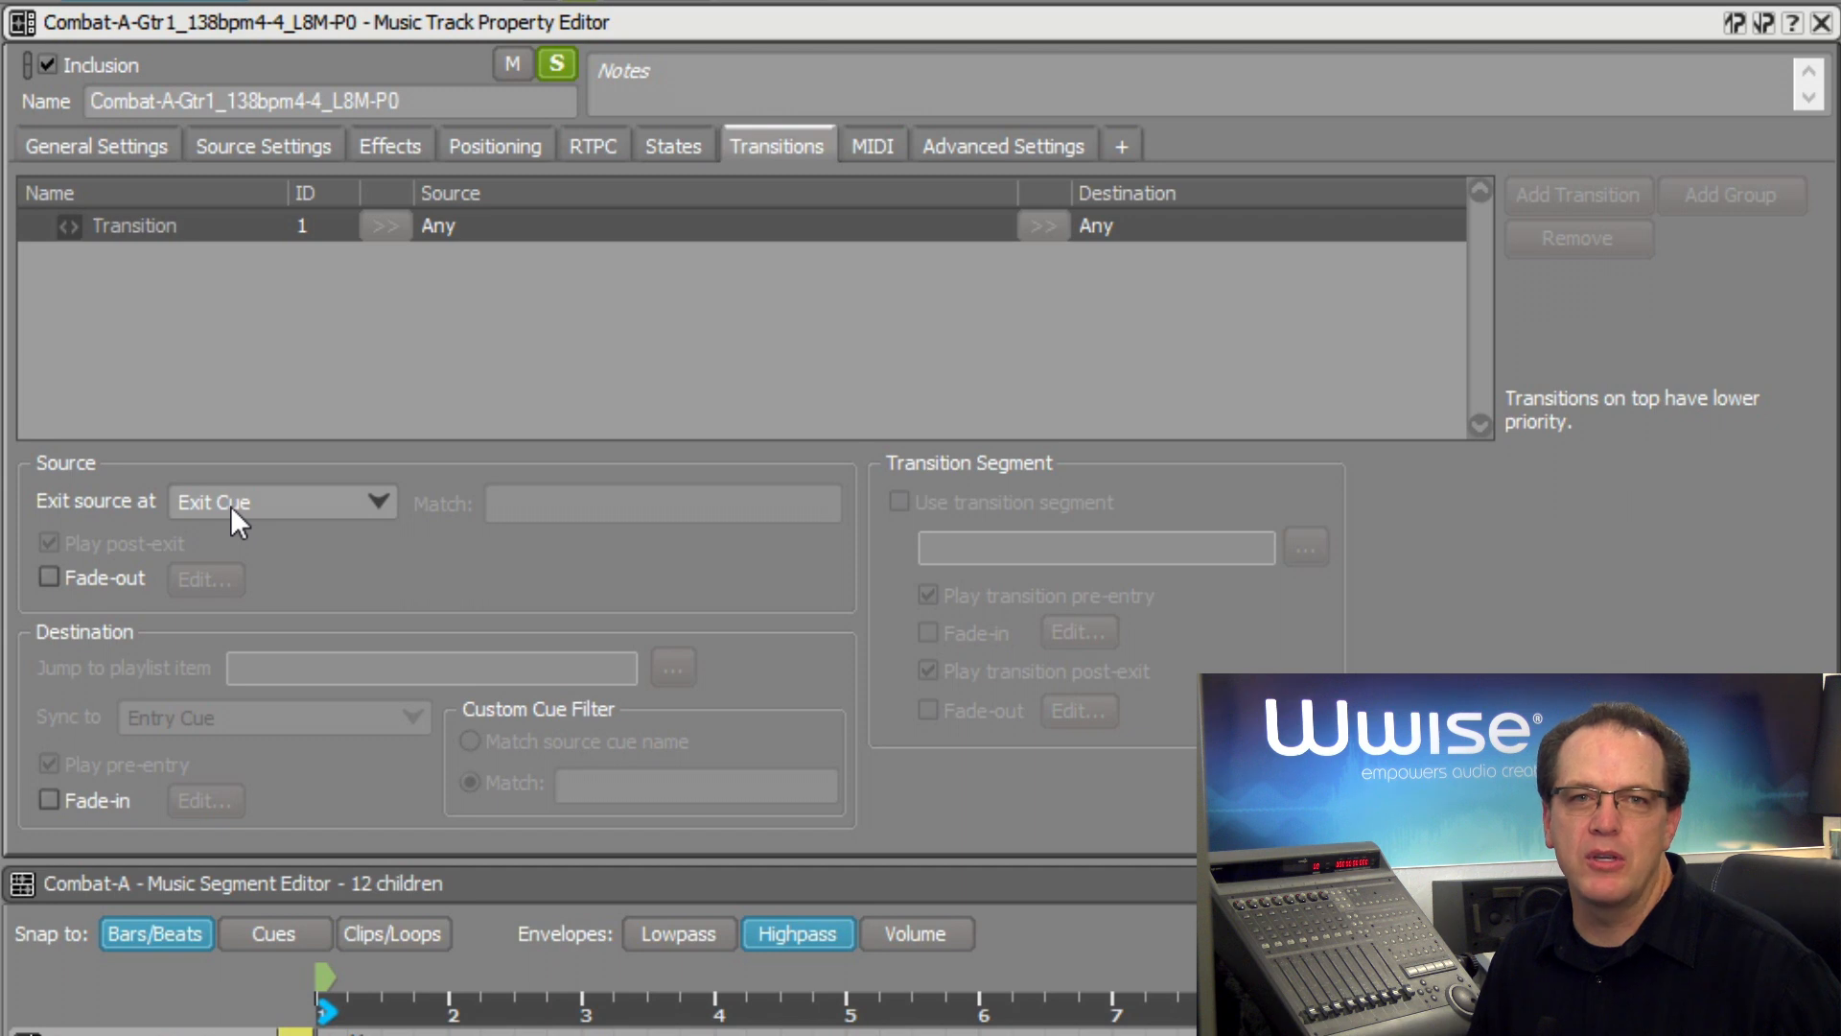
pyautogui.moveTo(493, 316)
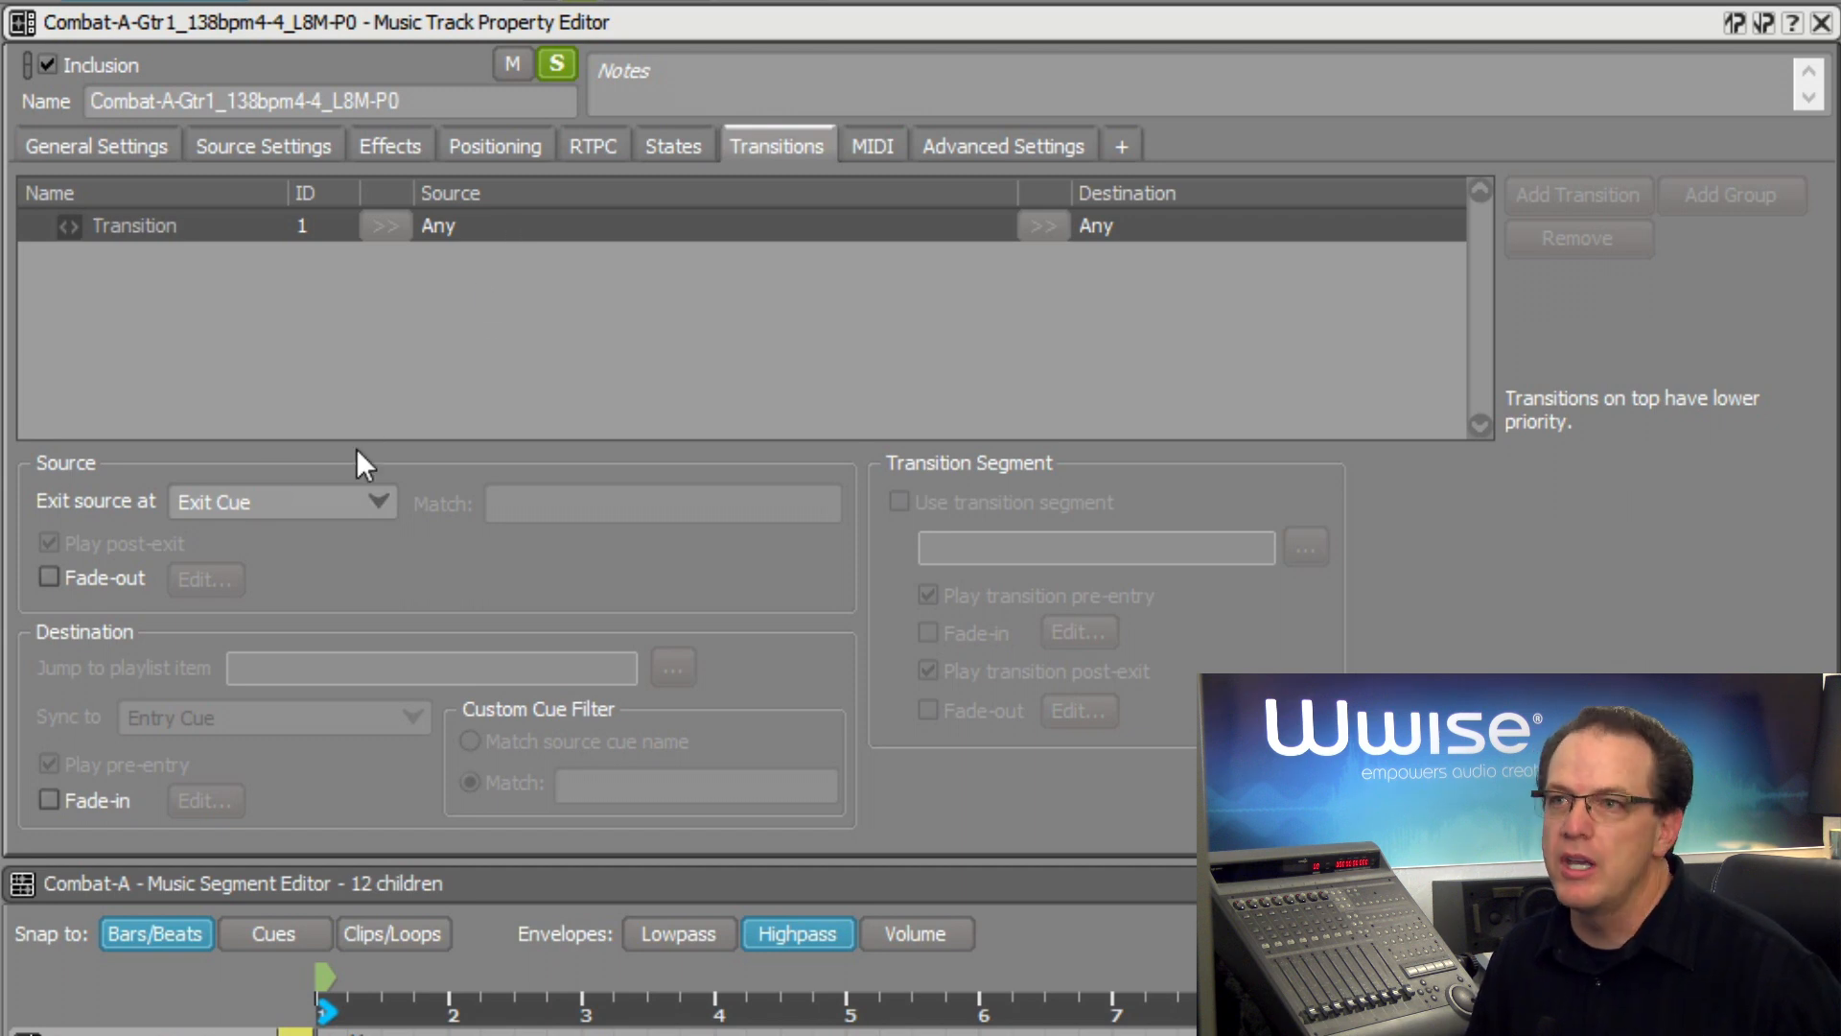
pyautogui.click(282, 500)
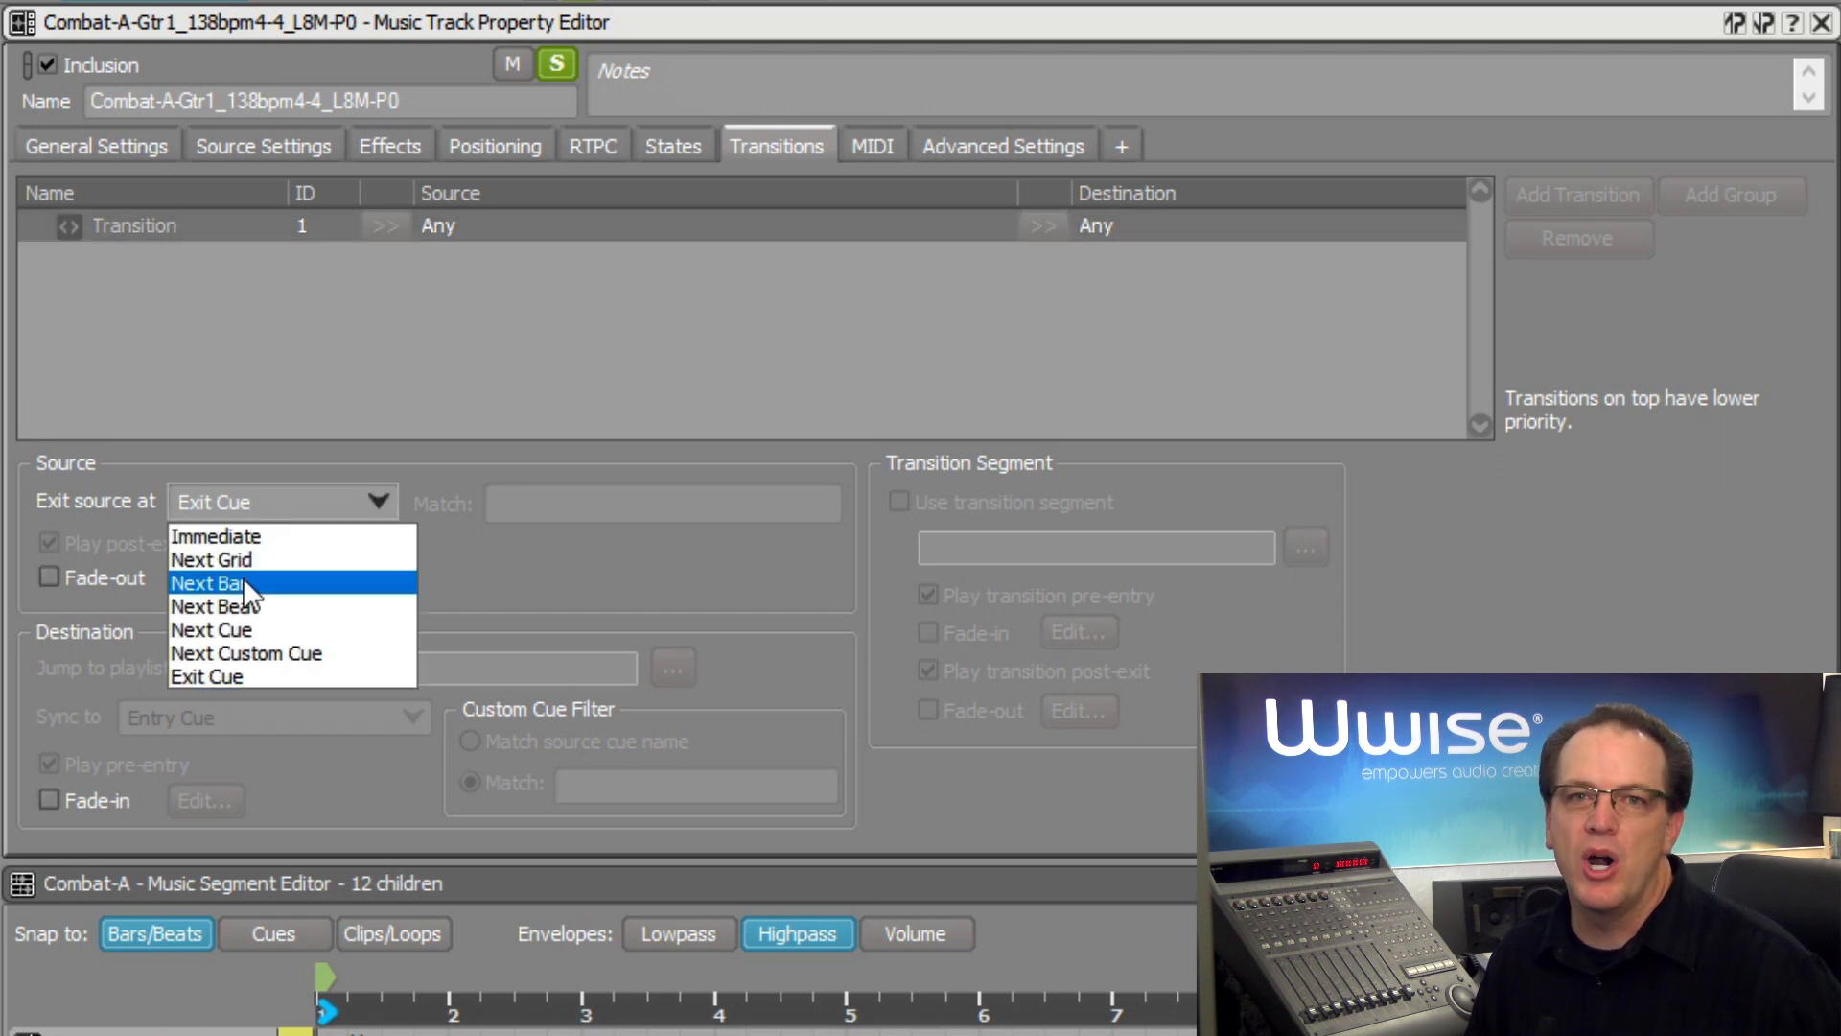
pyautogui.click(213, 583)
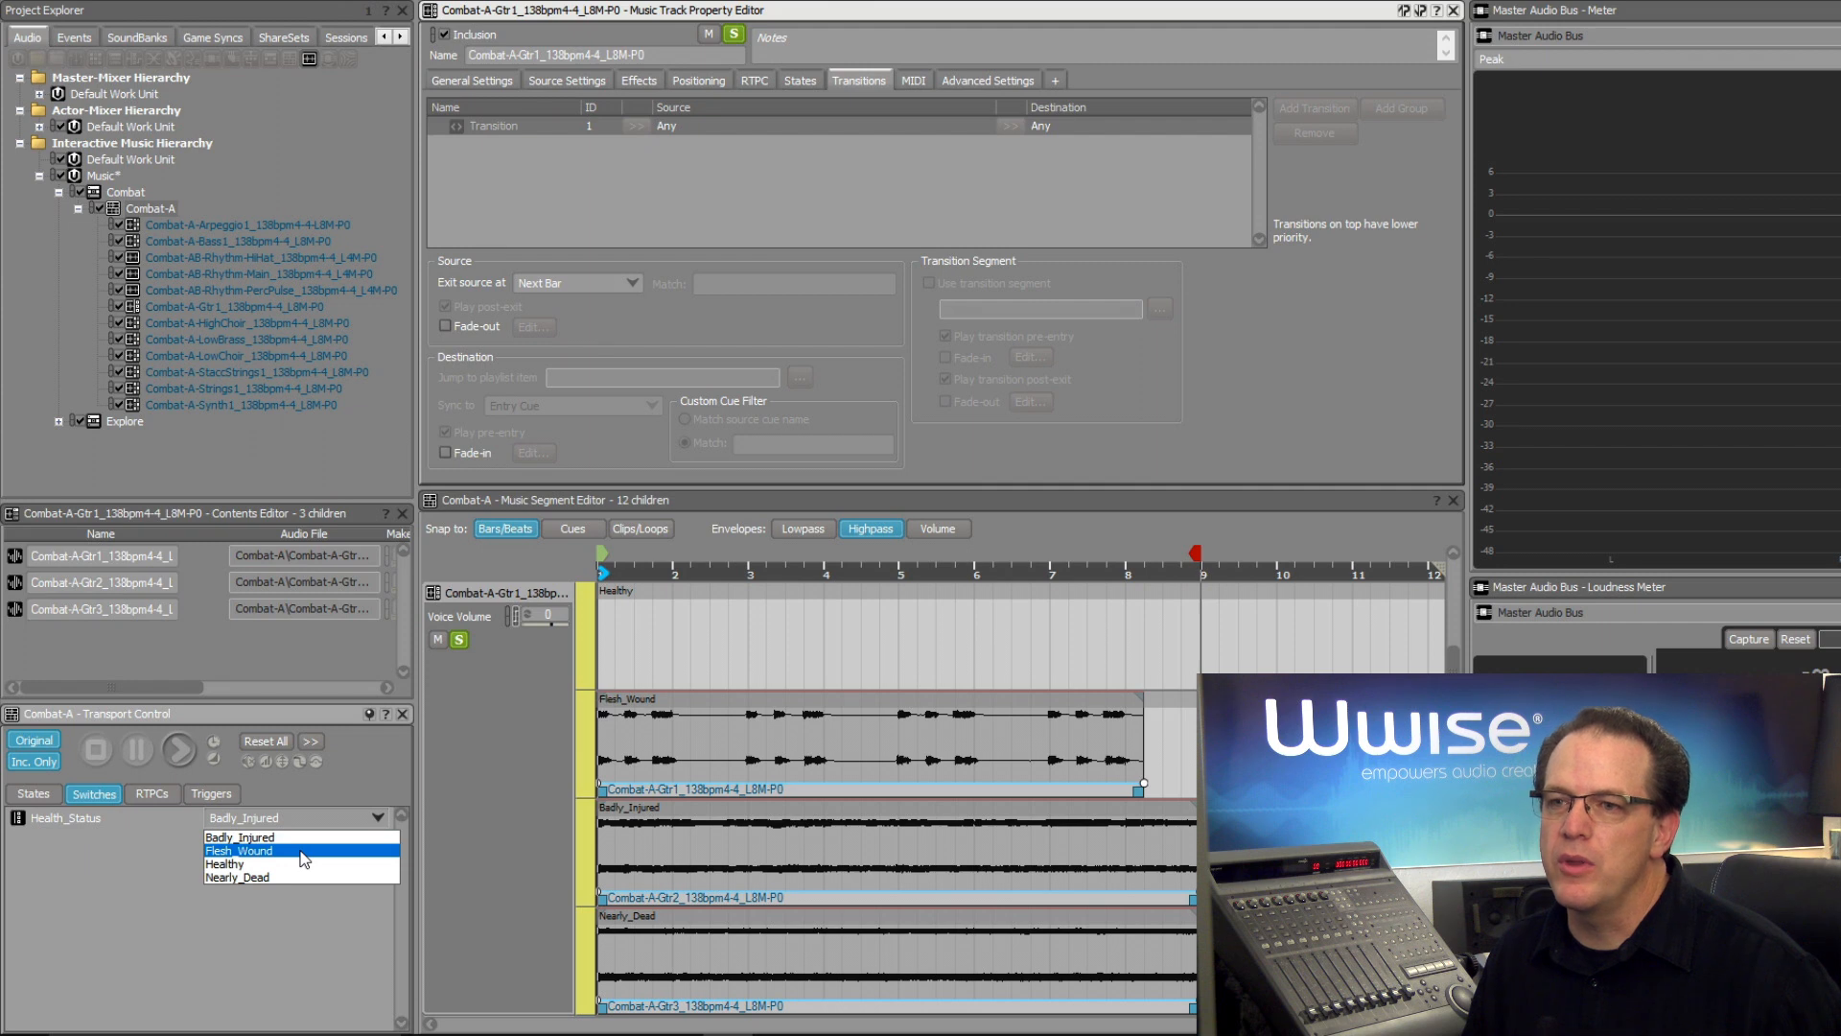
pyautogui.click(238, 850)
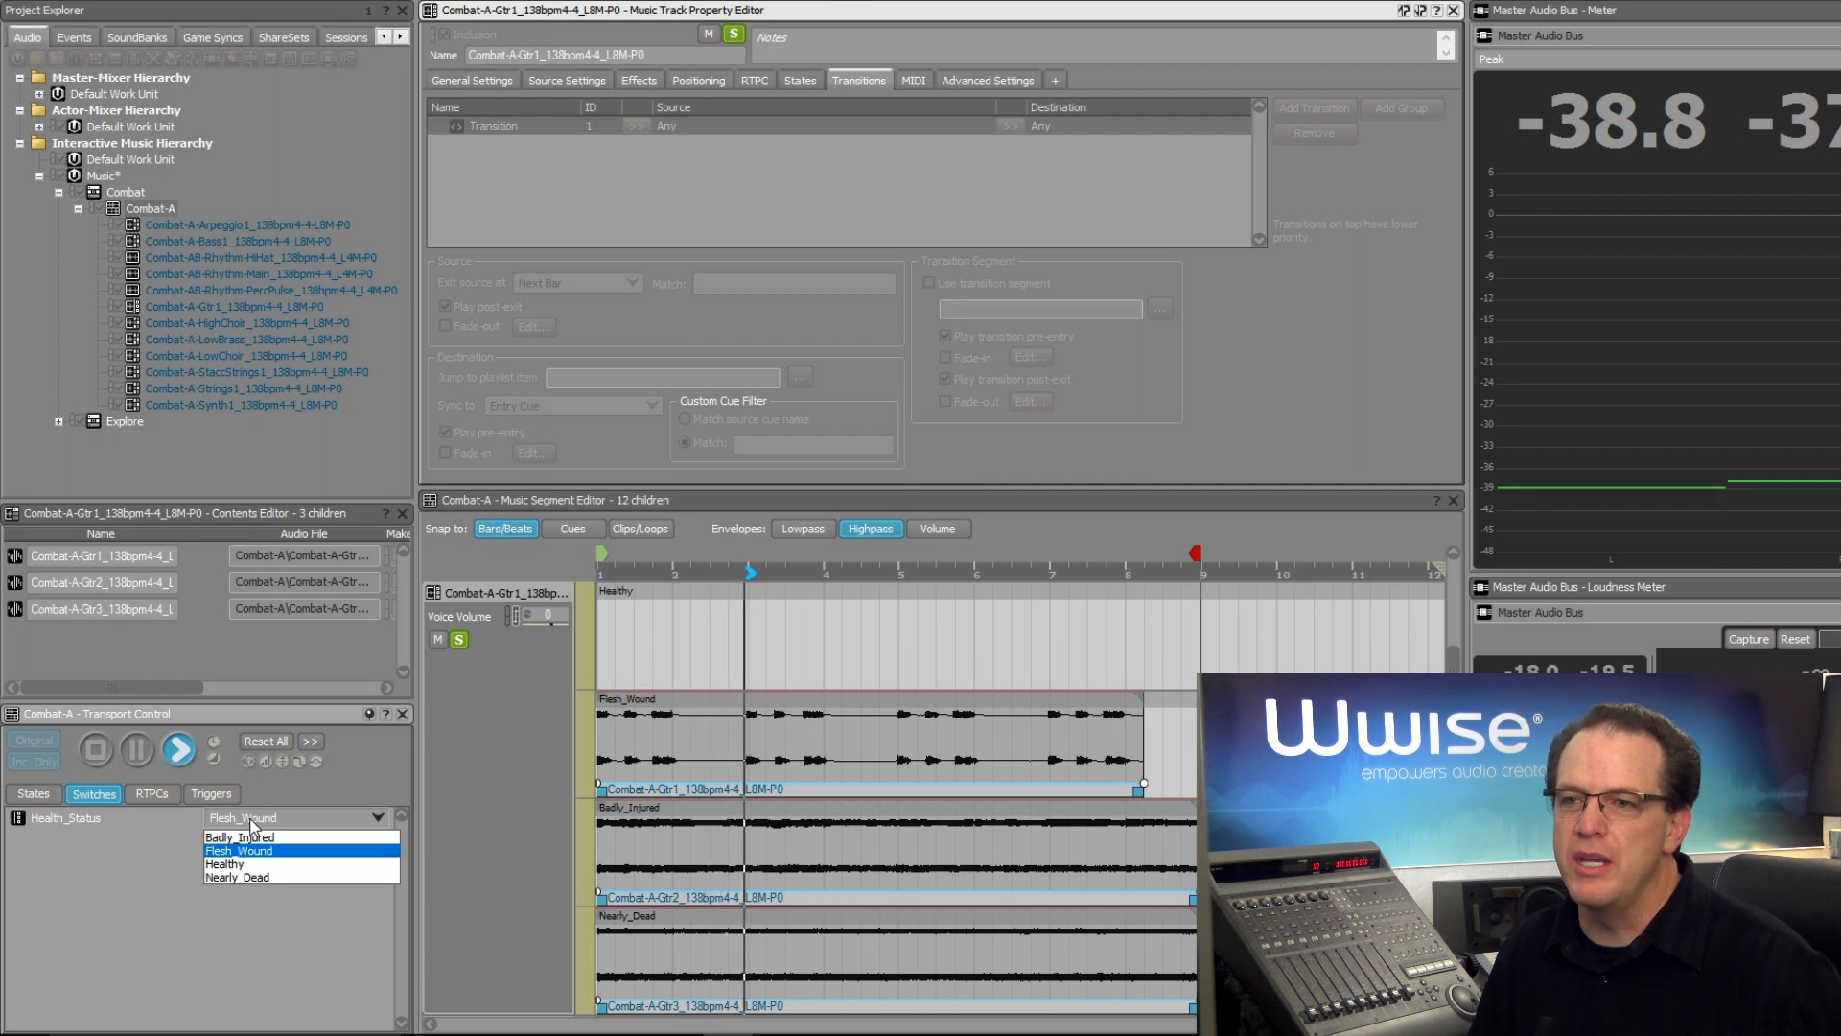
pyautogui.click(240, 836)
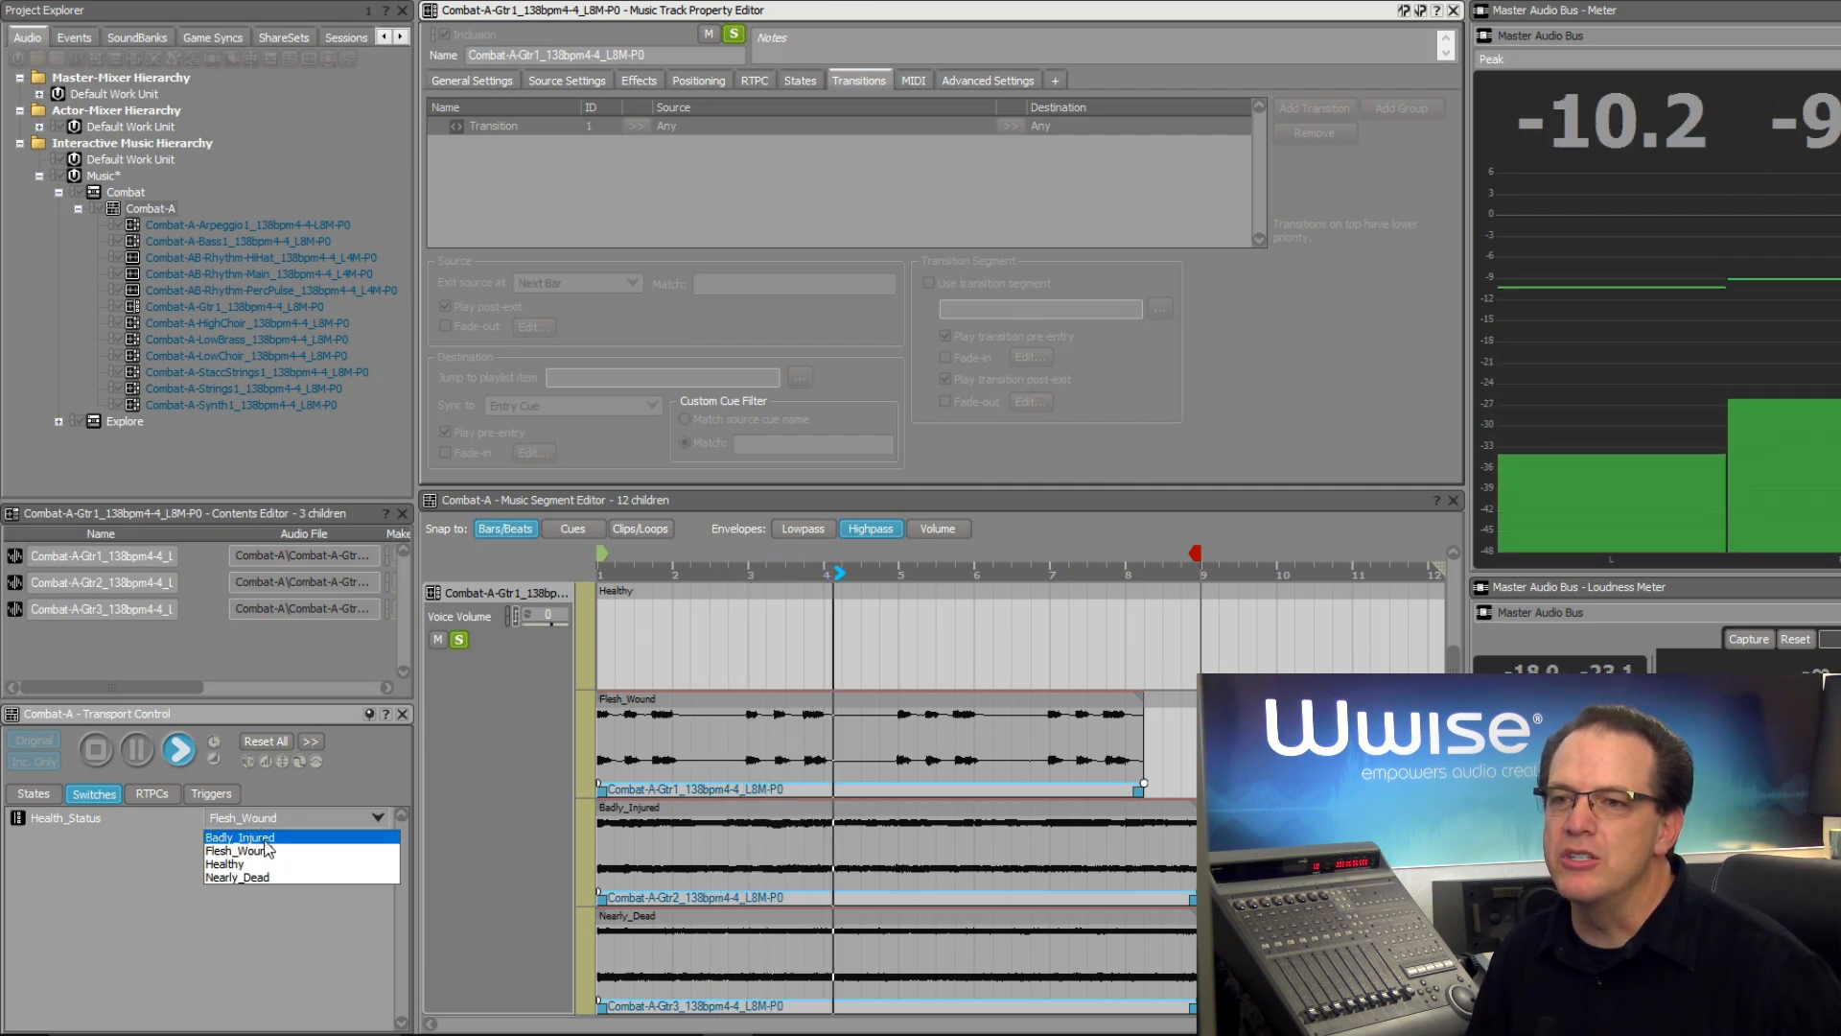
pyautogui.click(238, 838)
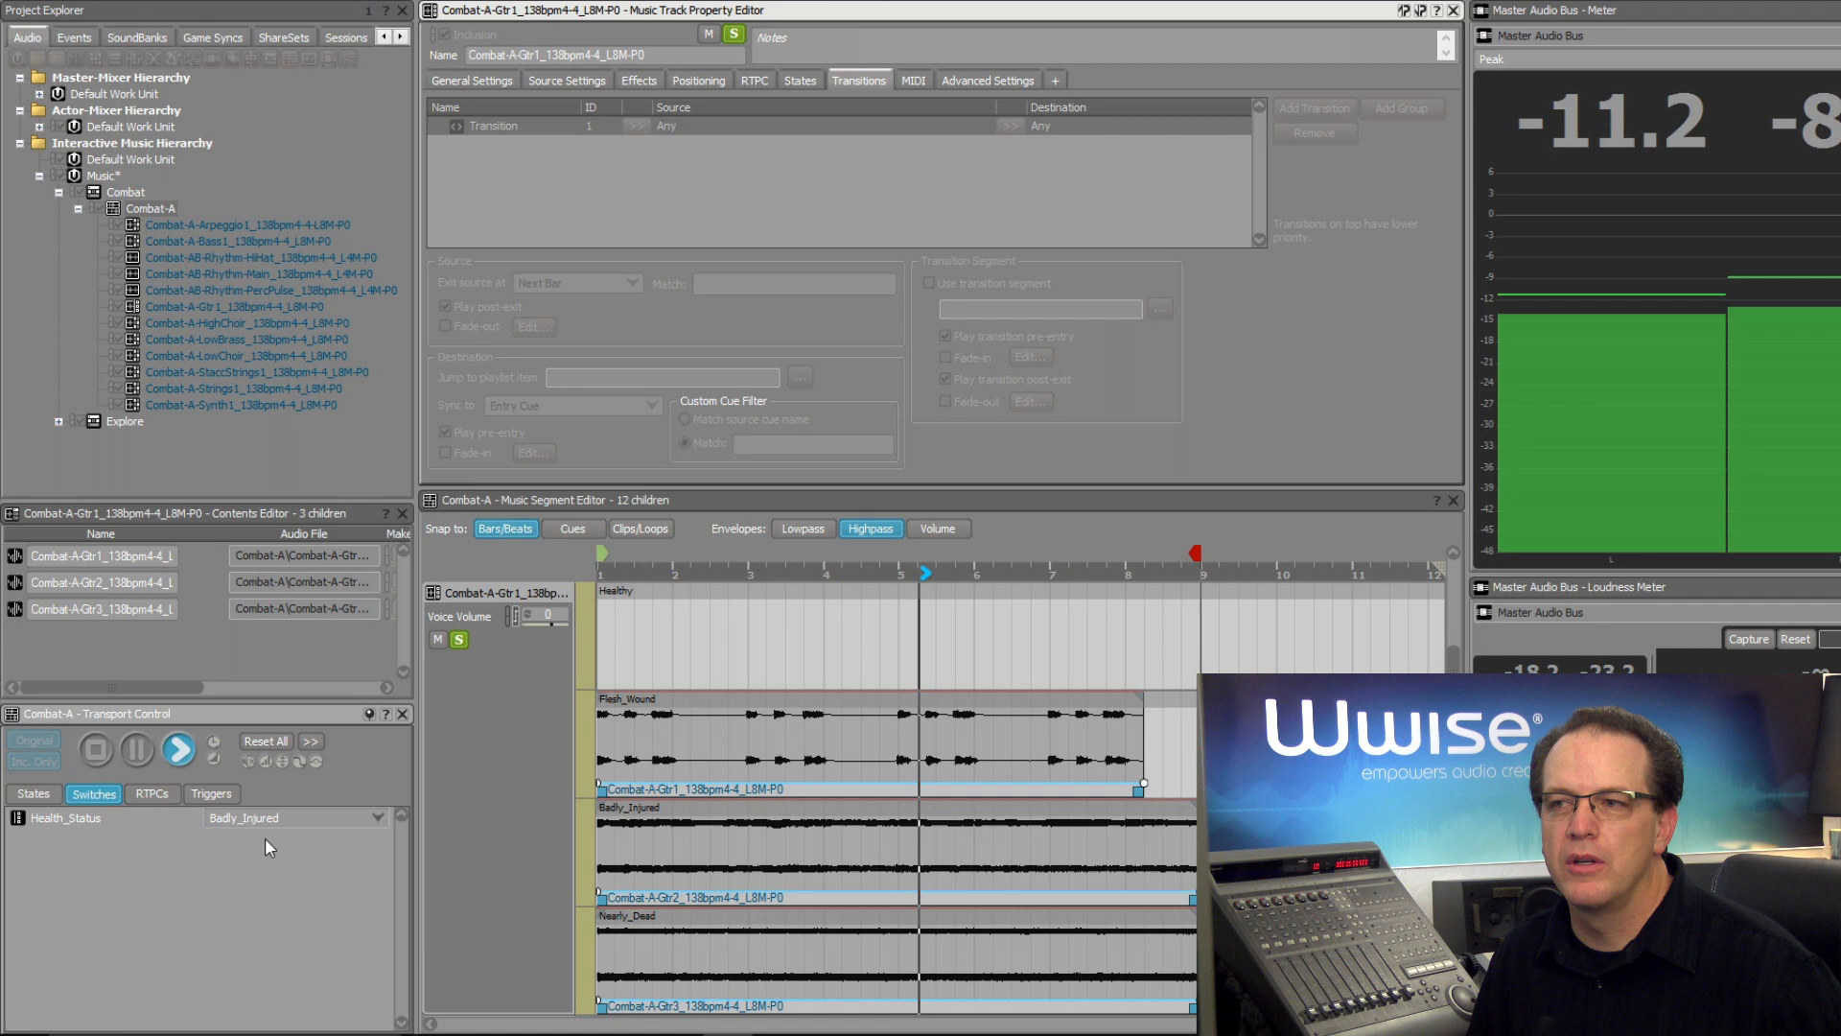
pyautogui.click(176, 750)
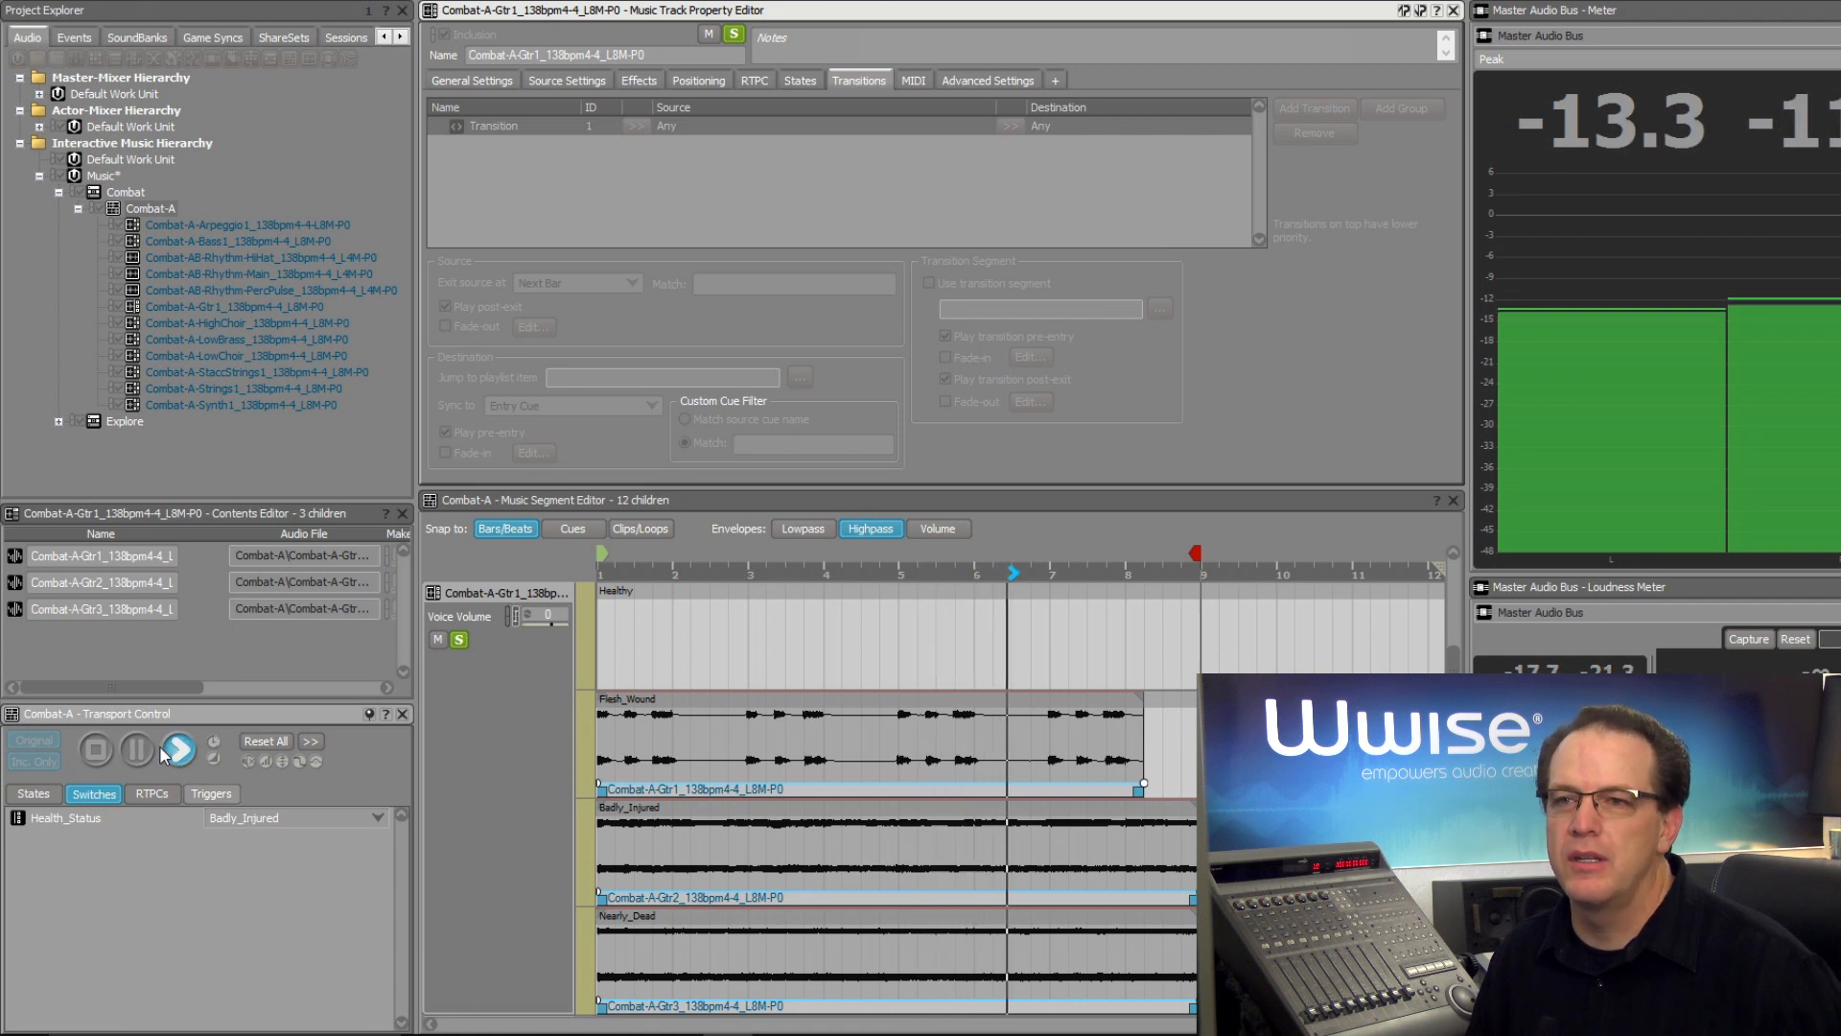
pyautogui.click(176, 750)
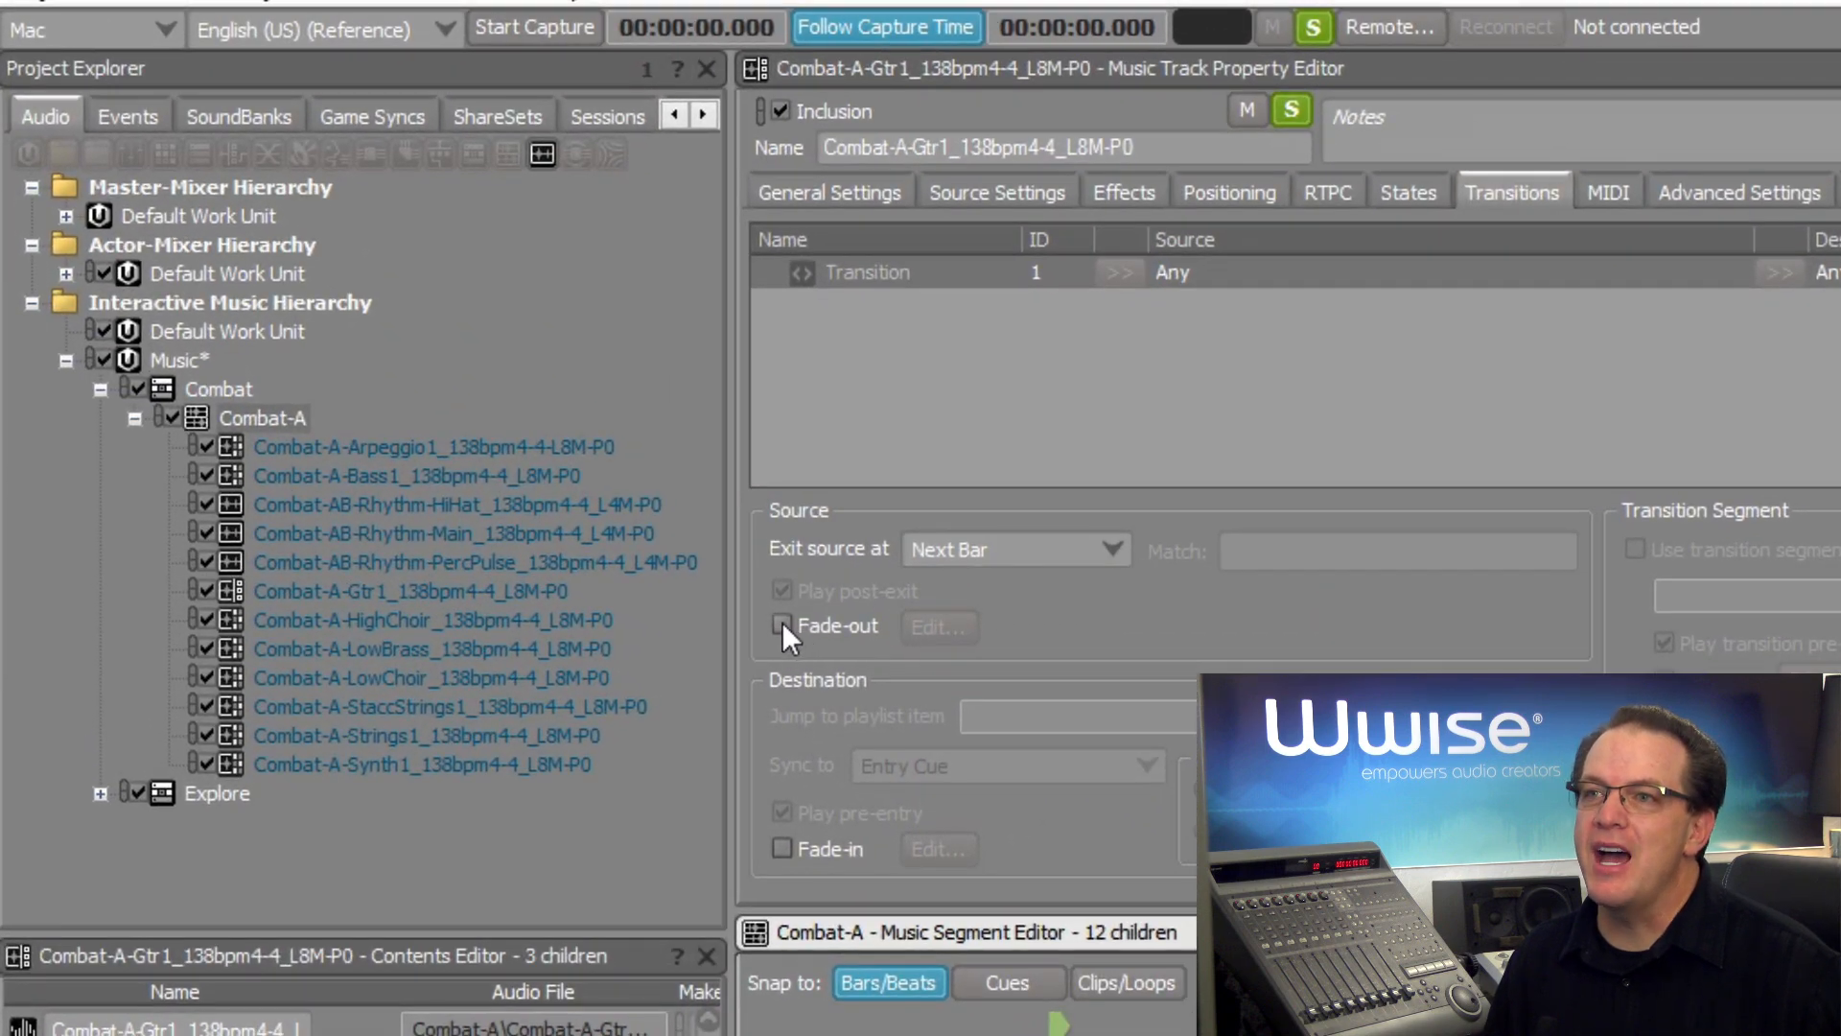
# Enable a source fade-out with Time 0.5 and Offset 0.5 in the Music Fade Editor.
pyautogui.click(782, 625)
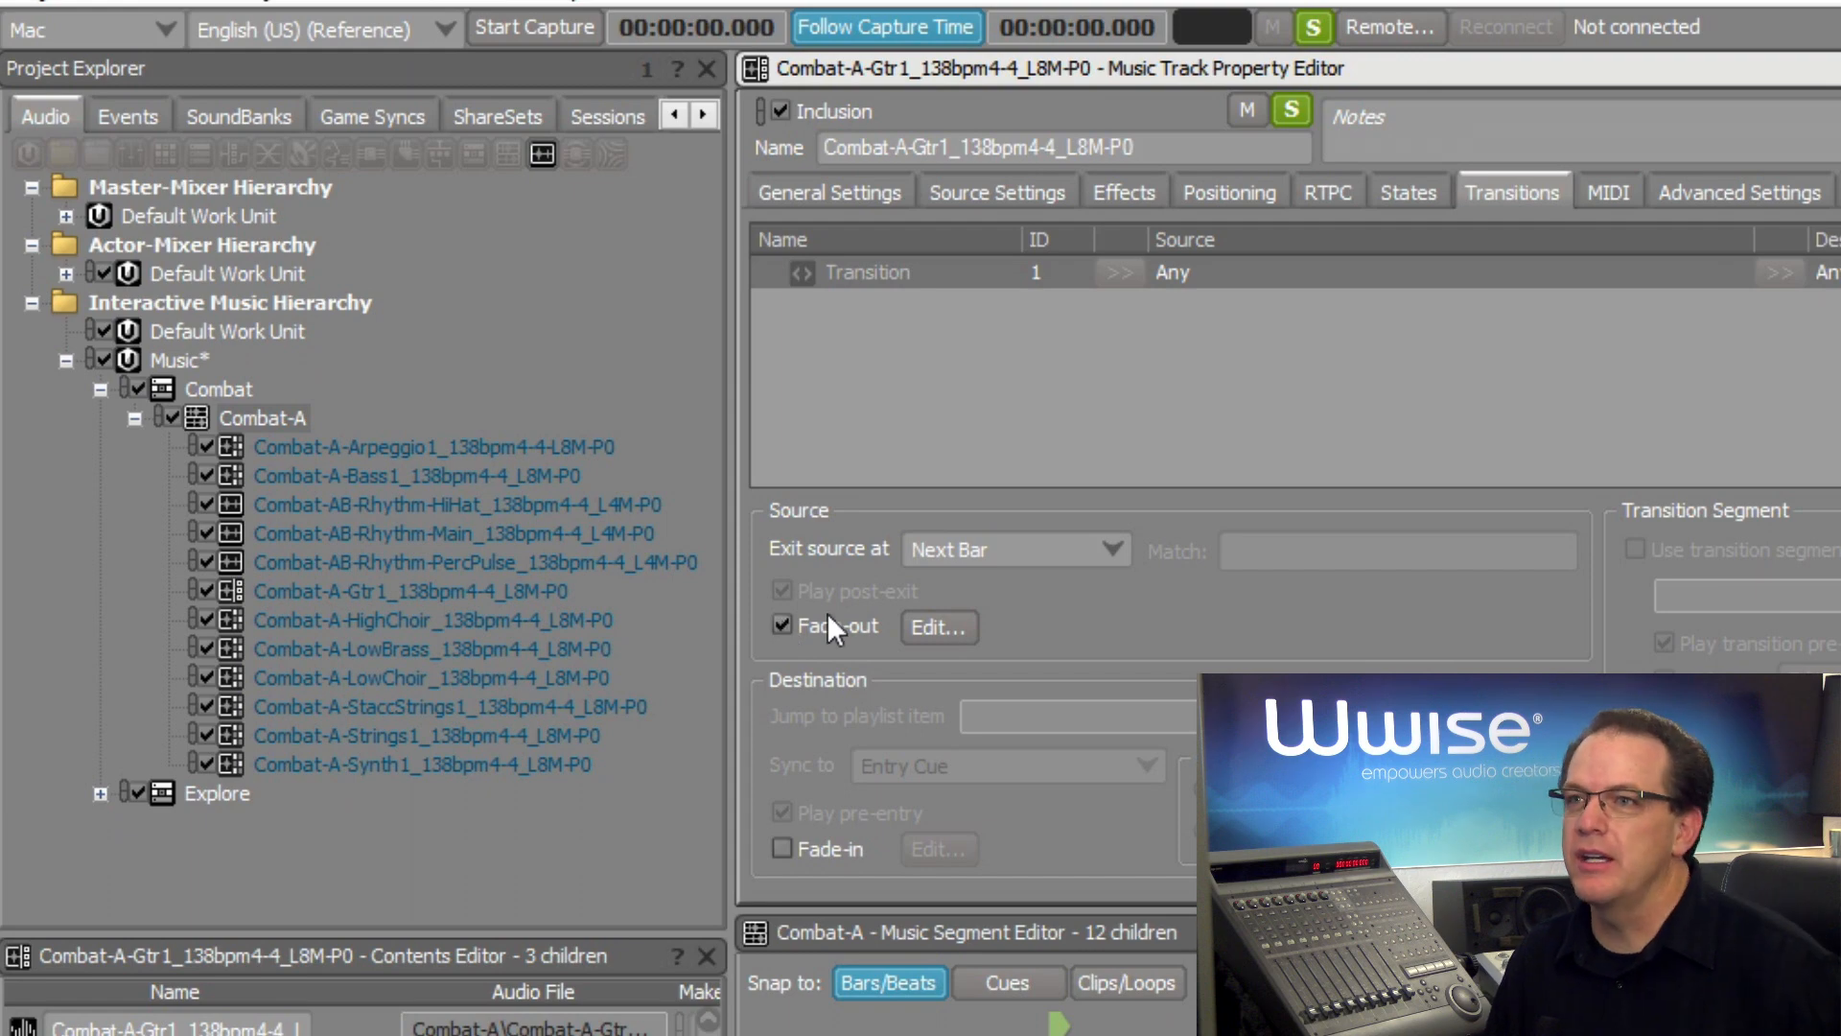
pyautogui.click(938, 627)
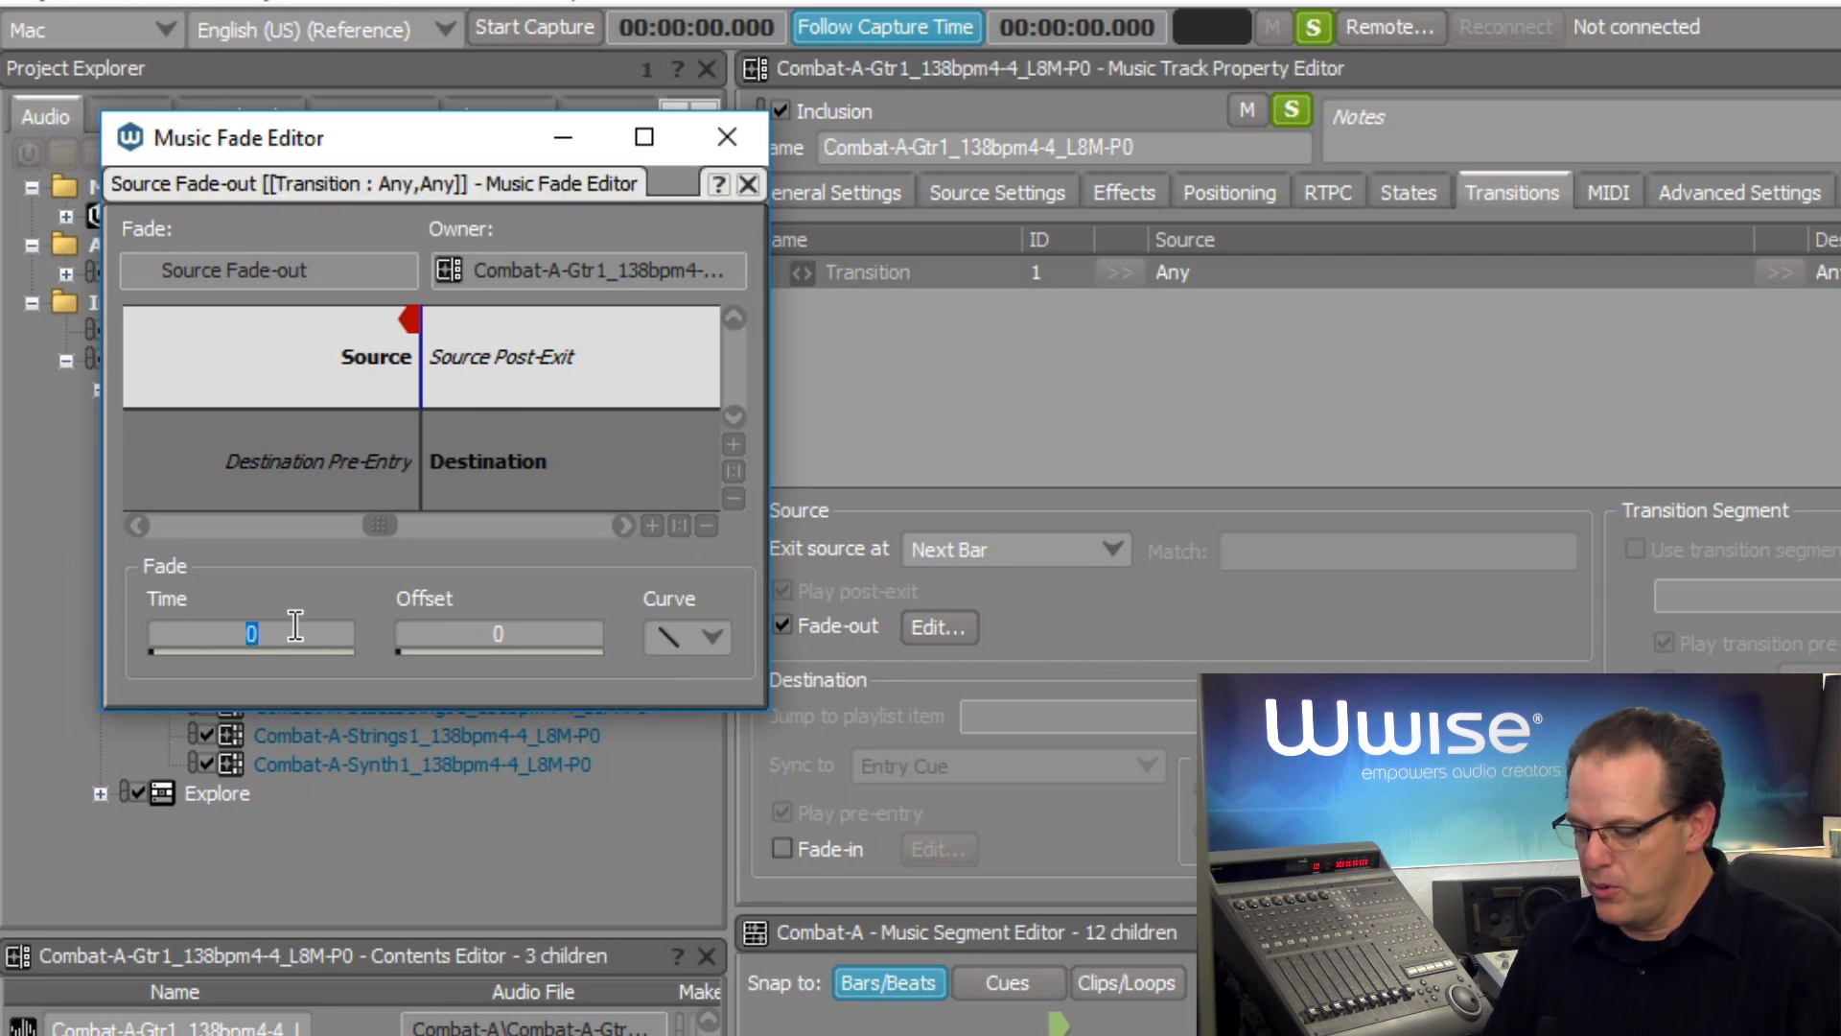
pyautogui.write('0.5')
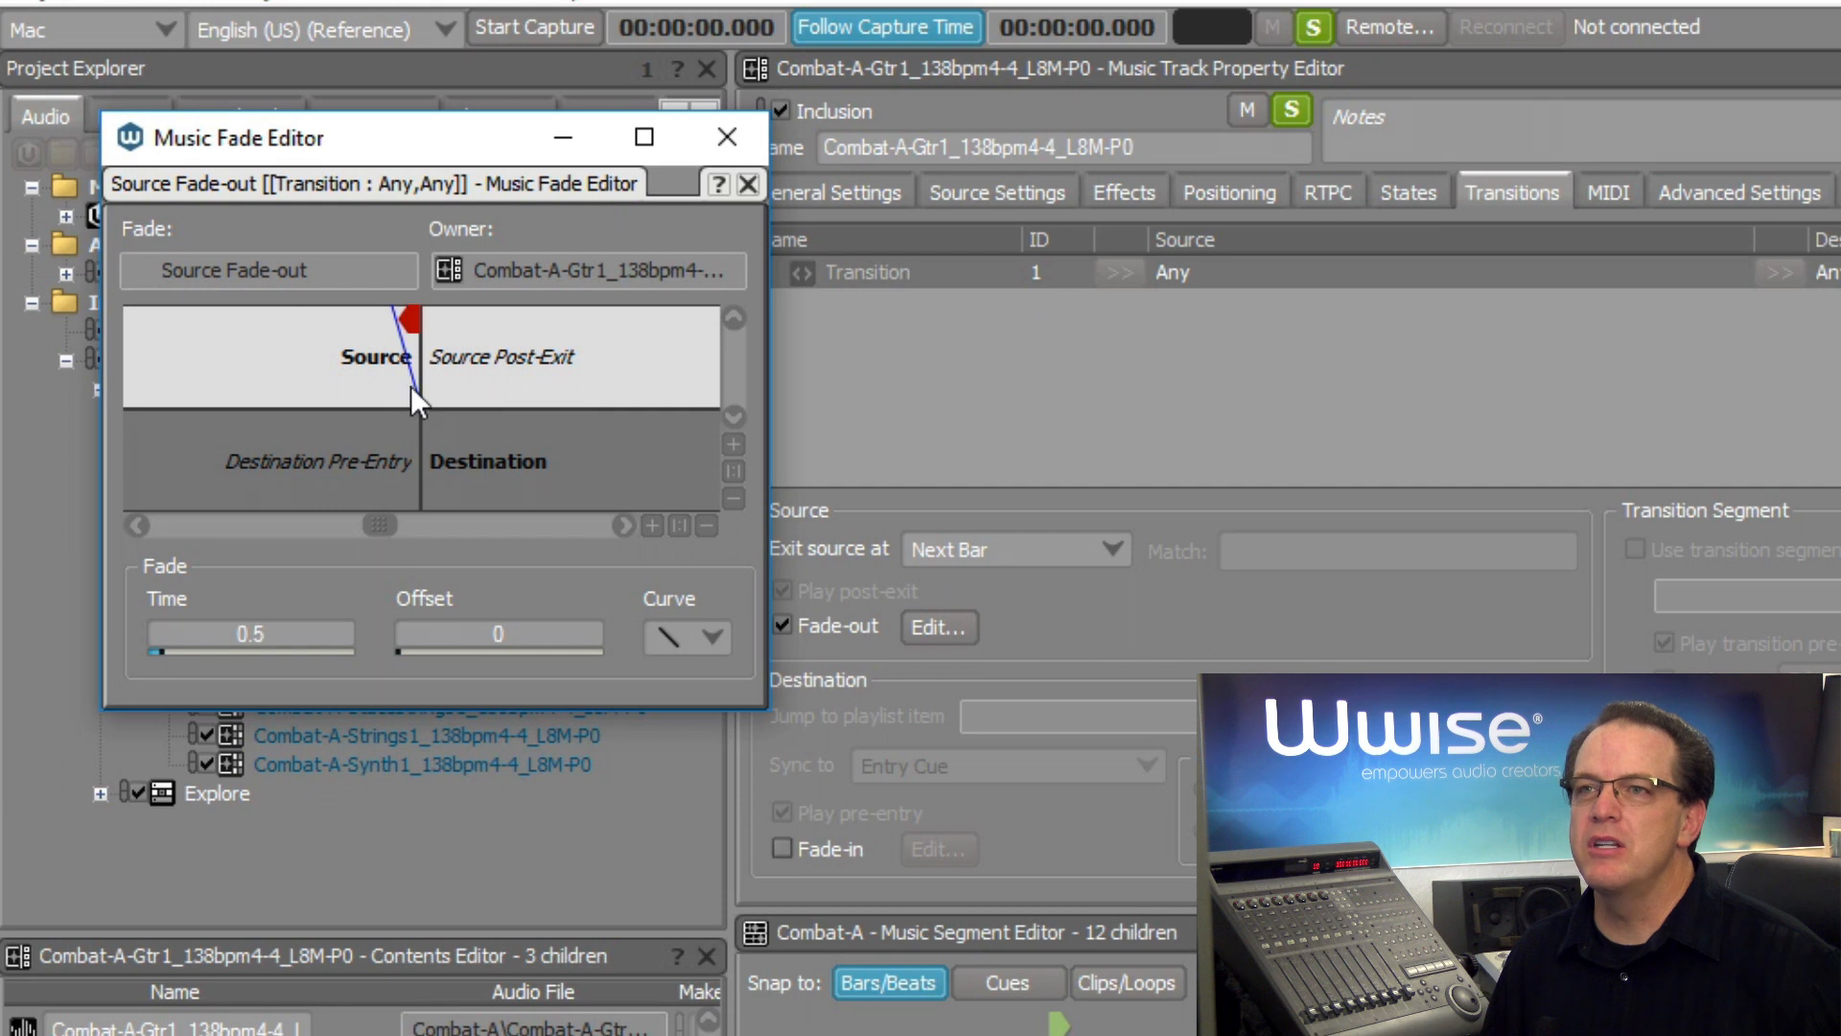
pyautogui.moveTo(405, 366)
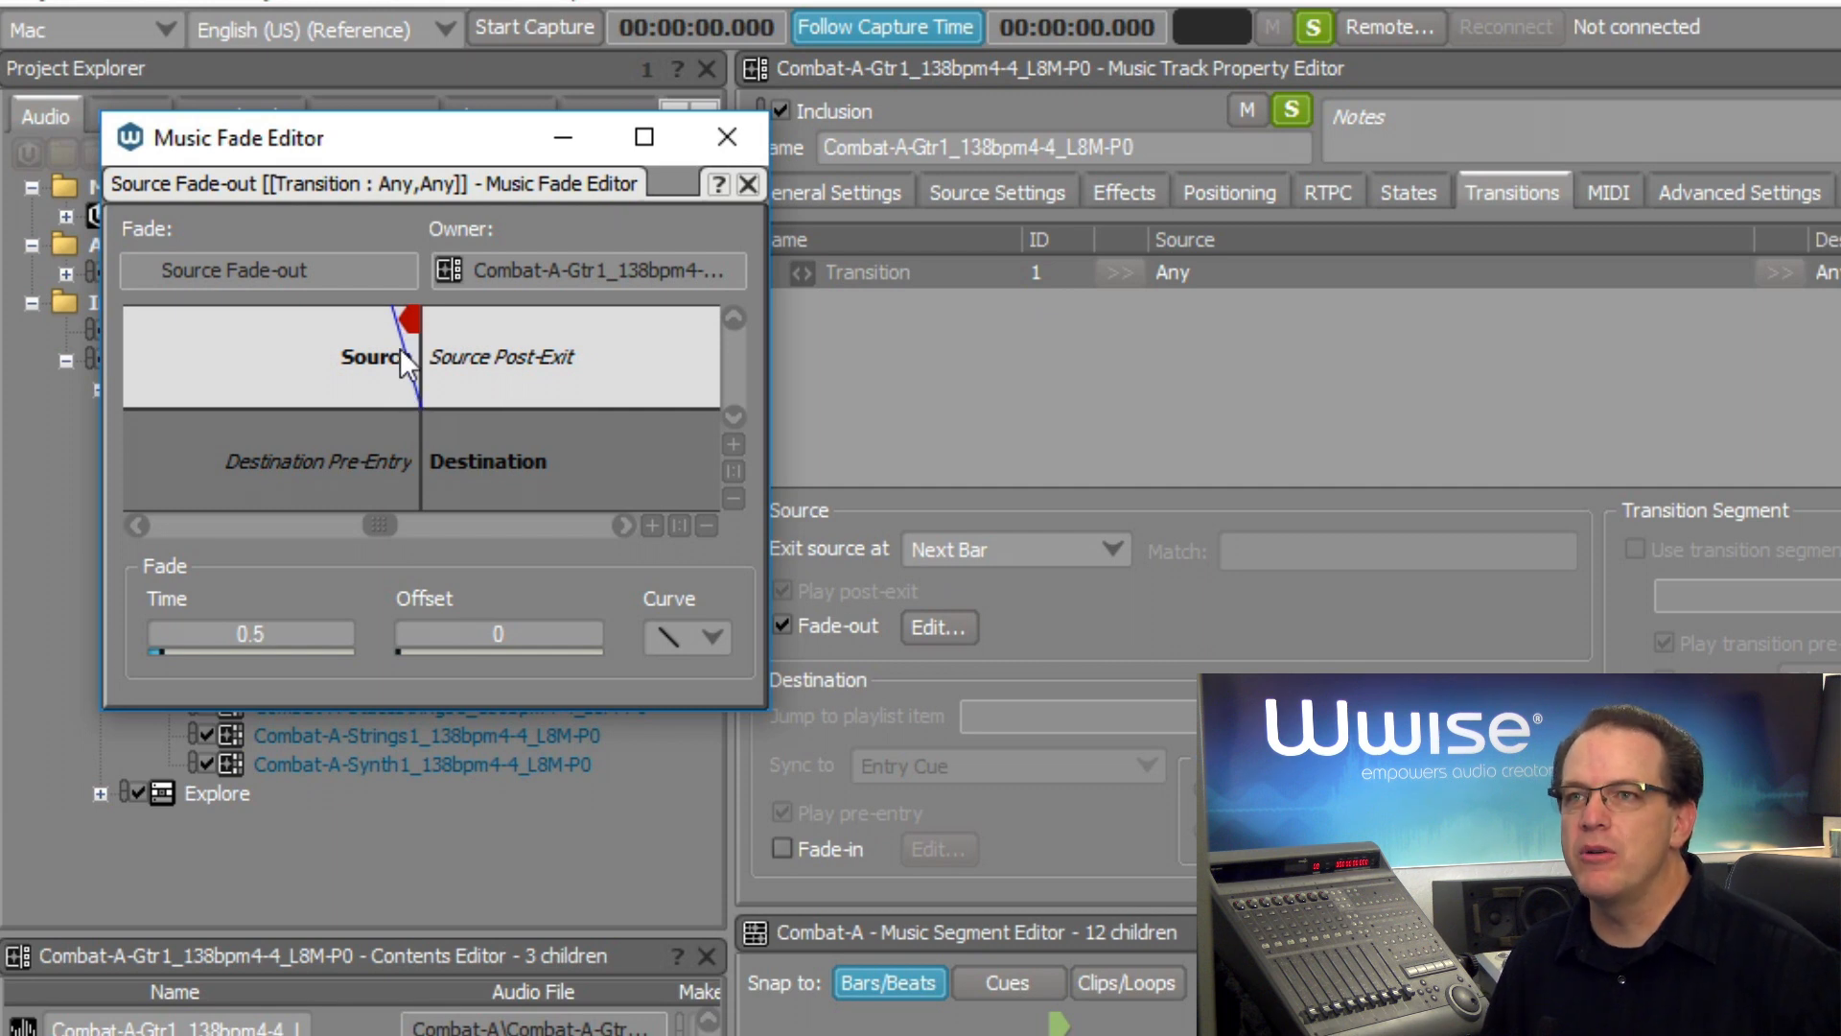
pyautogui.moveTo(431, 360)
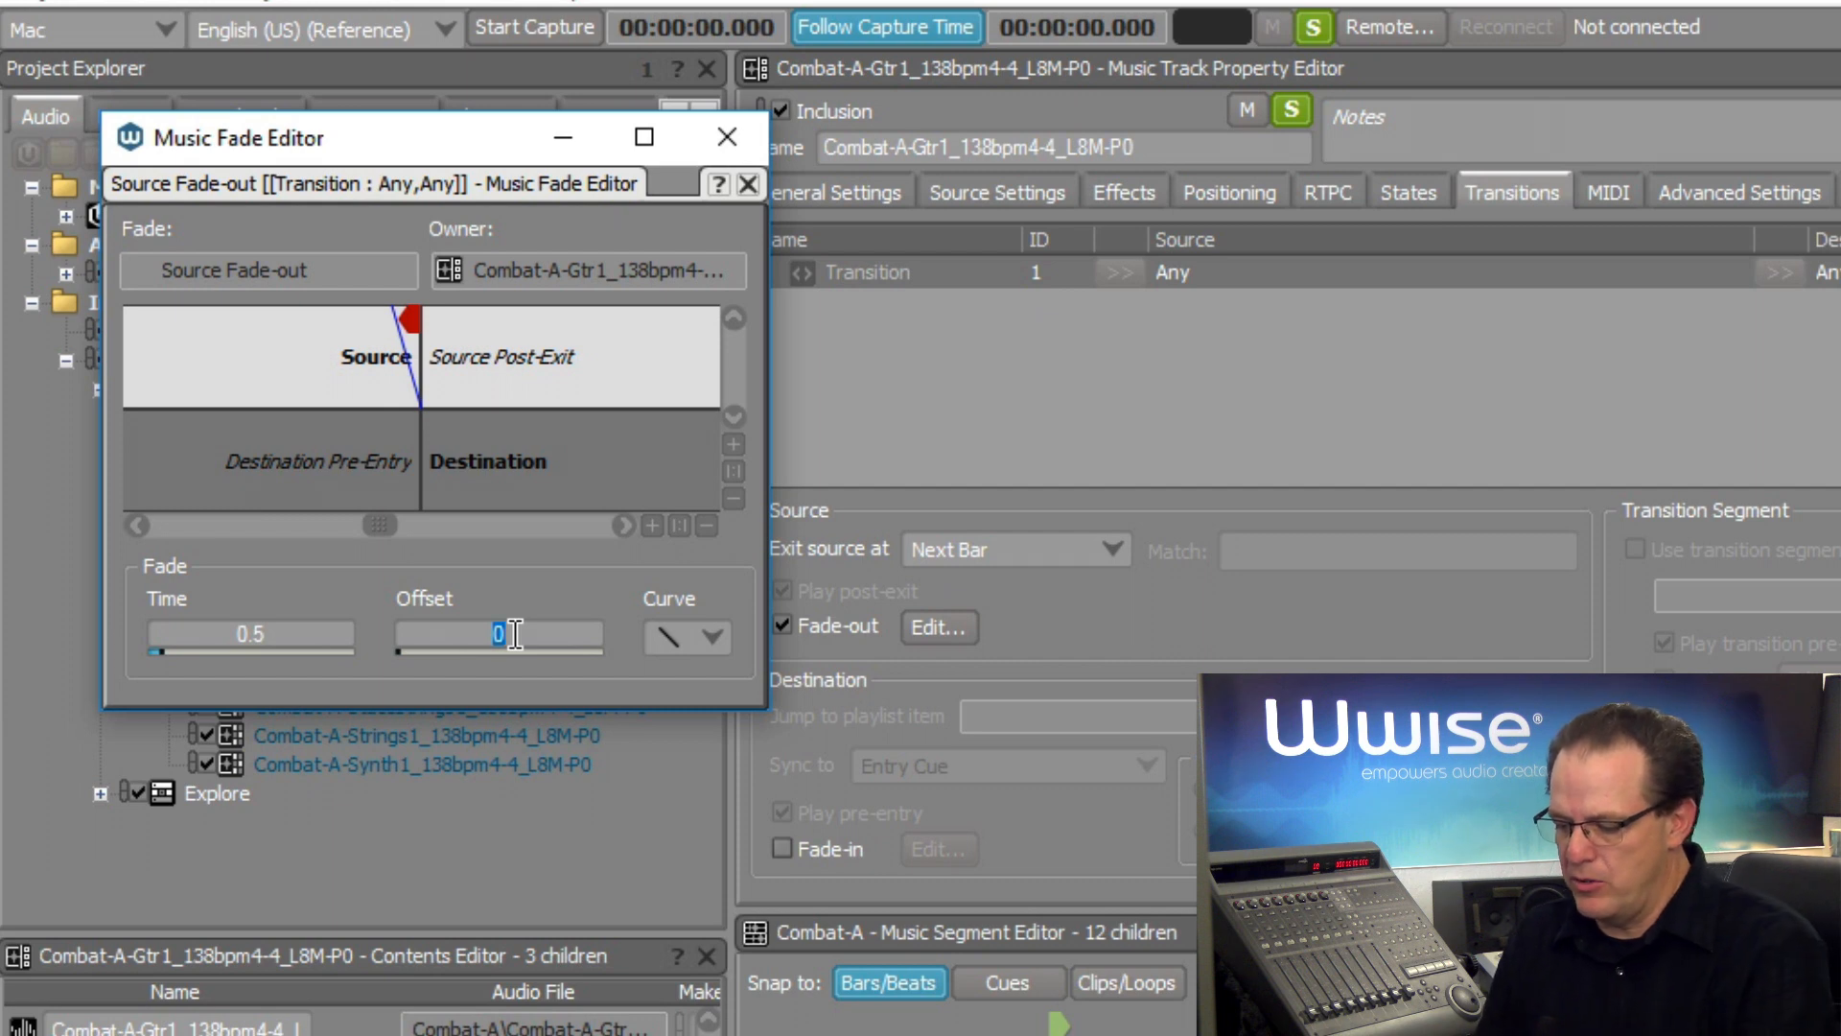
pyautogui.write('0.5')
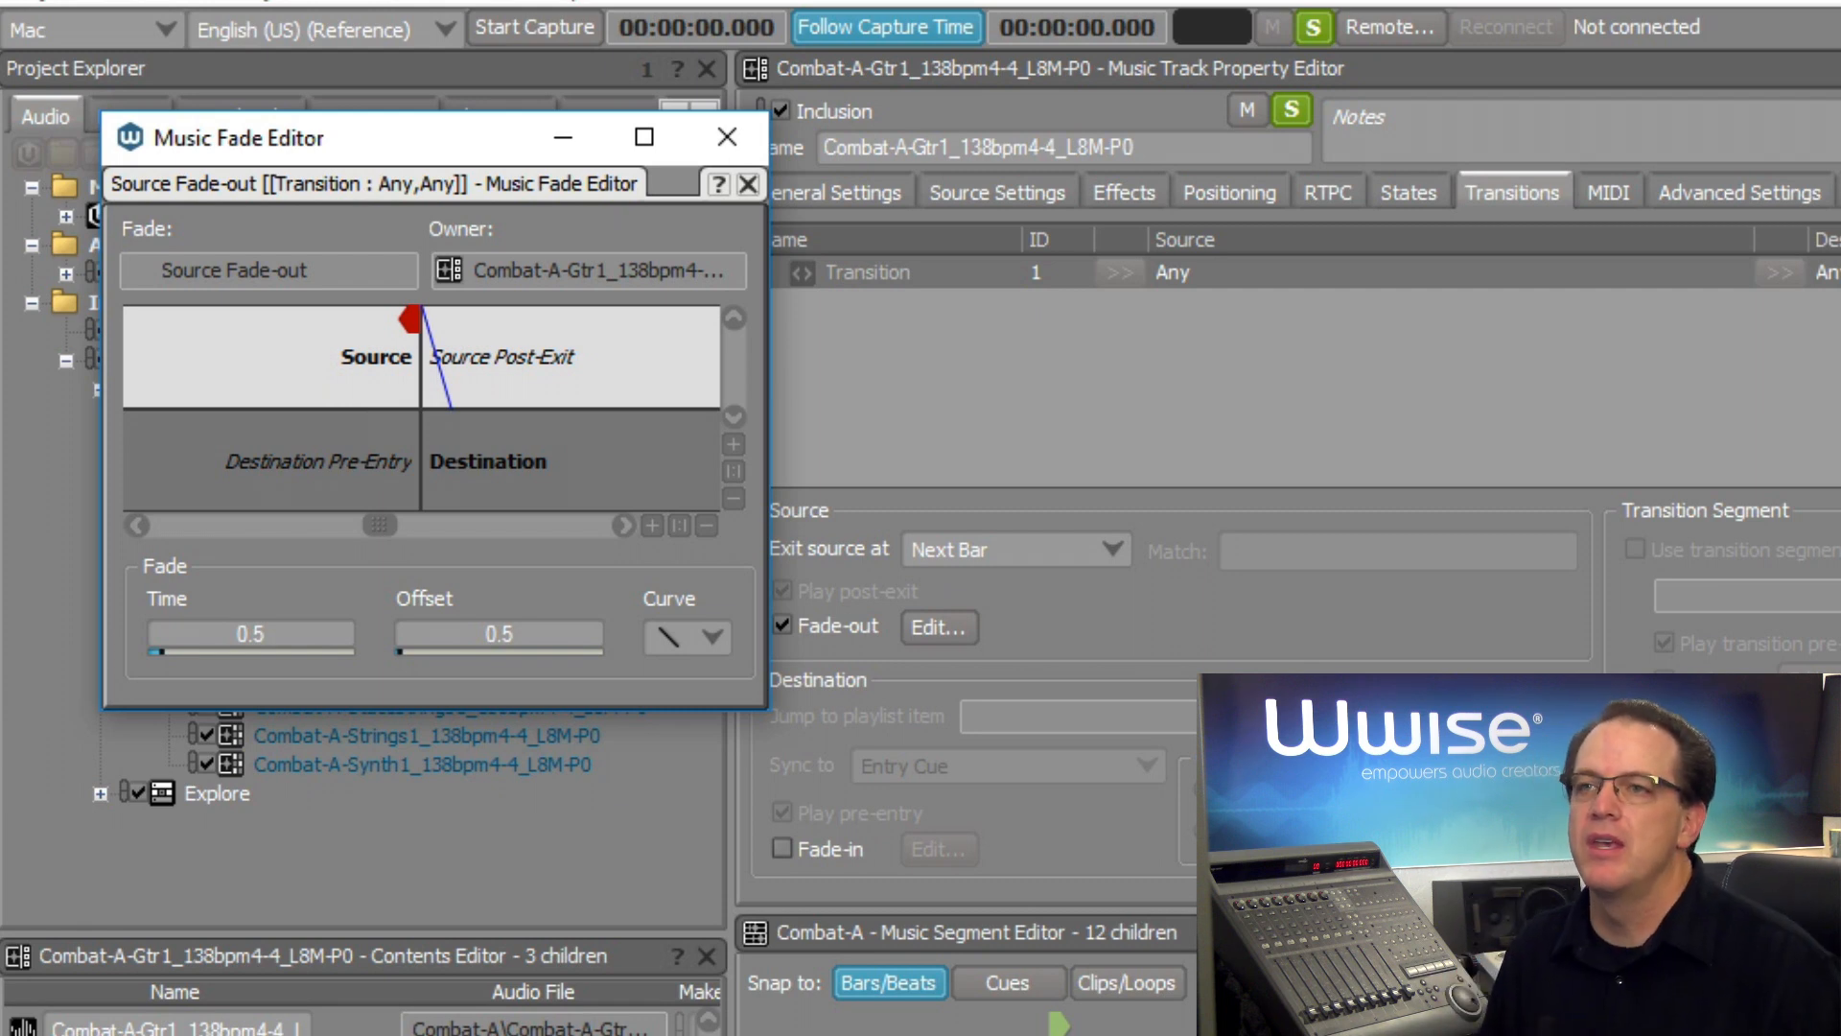
pyautogui.moveTo(750, 182)
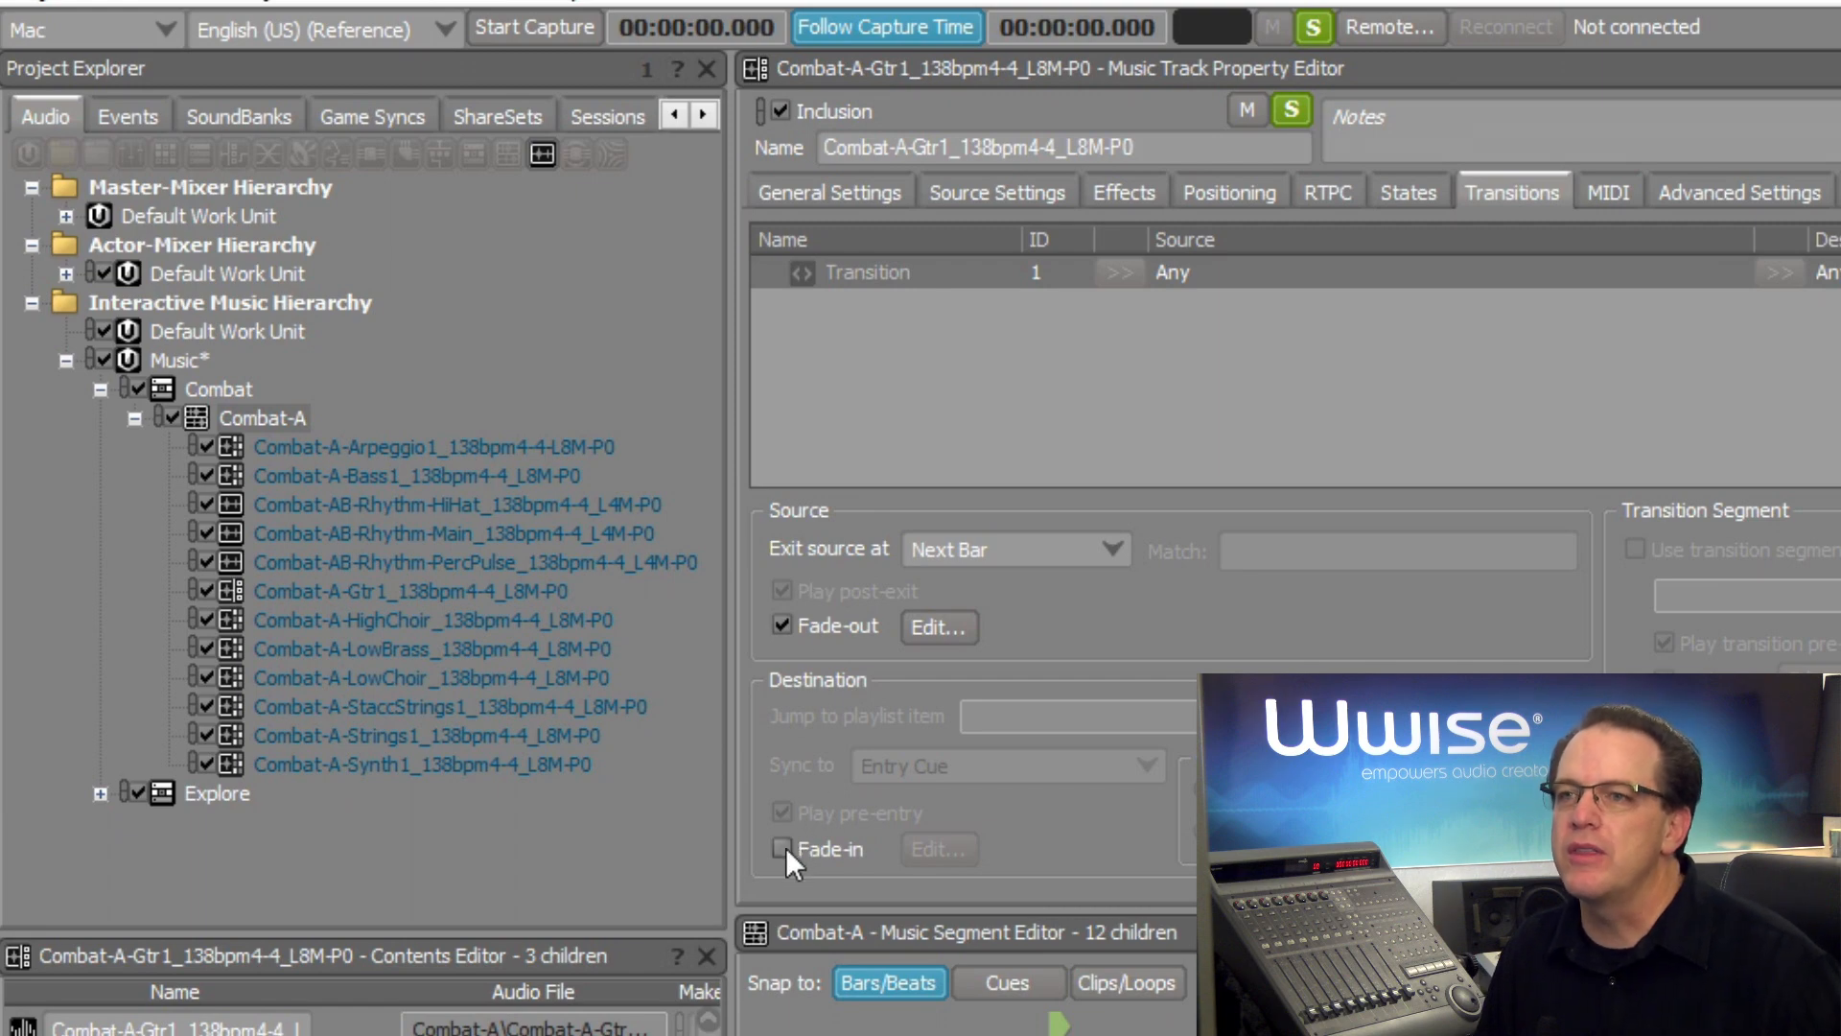
# Enable a destination fade-in with Time 0.5 in the Music Fade Editor.
pyautogui.click(782, 850)
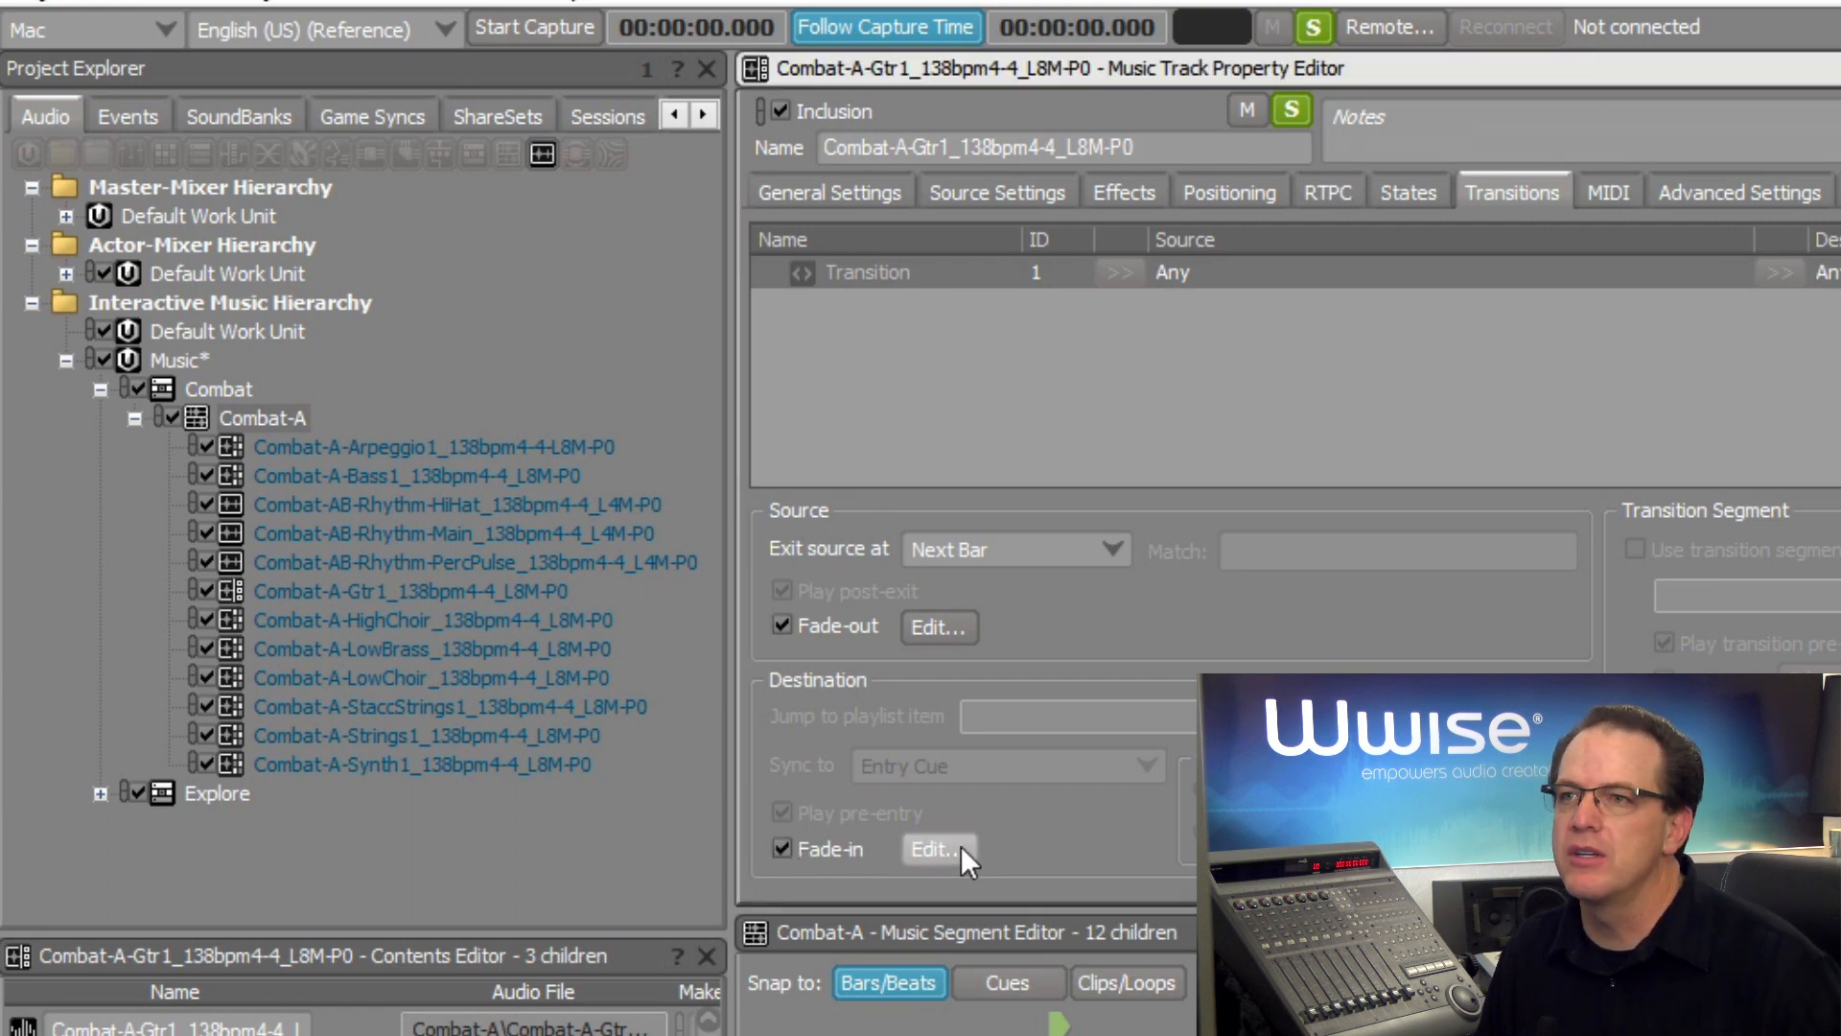
pyautogui.click(938, 850)
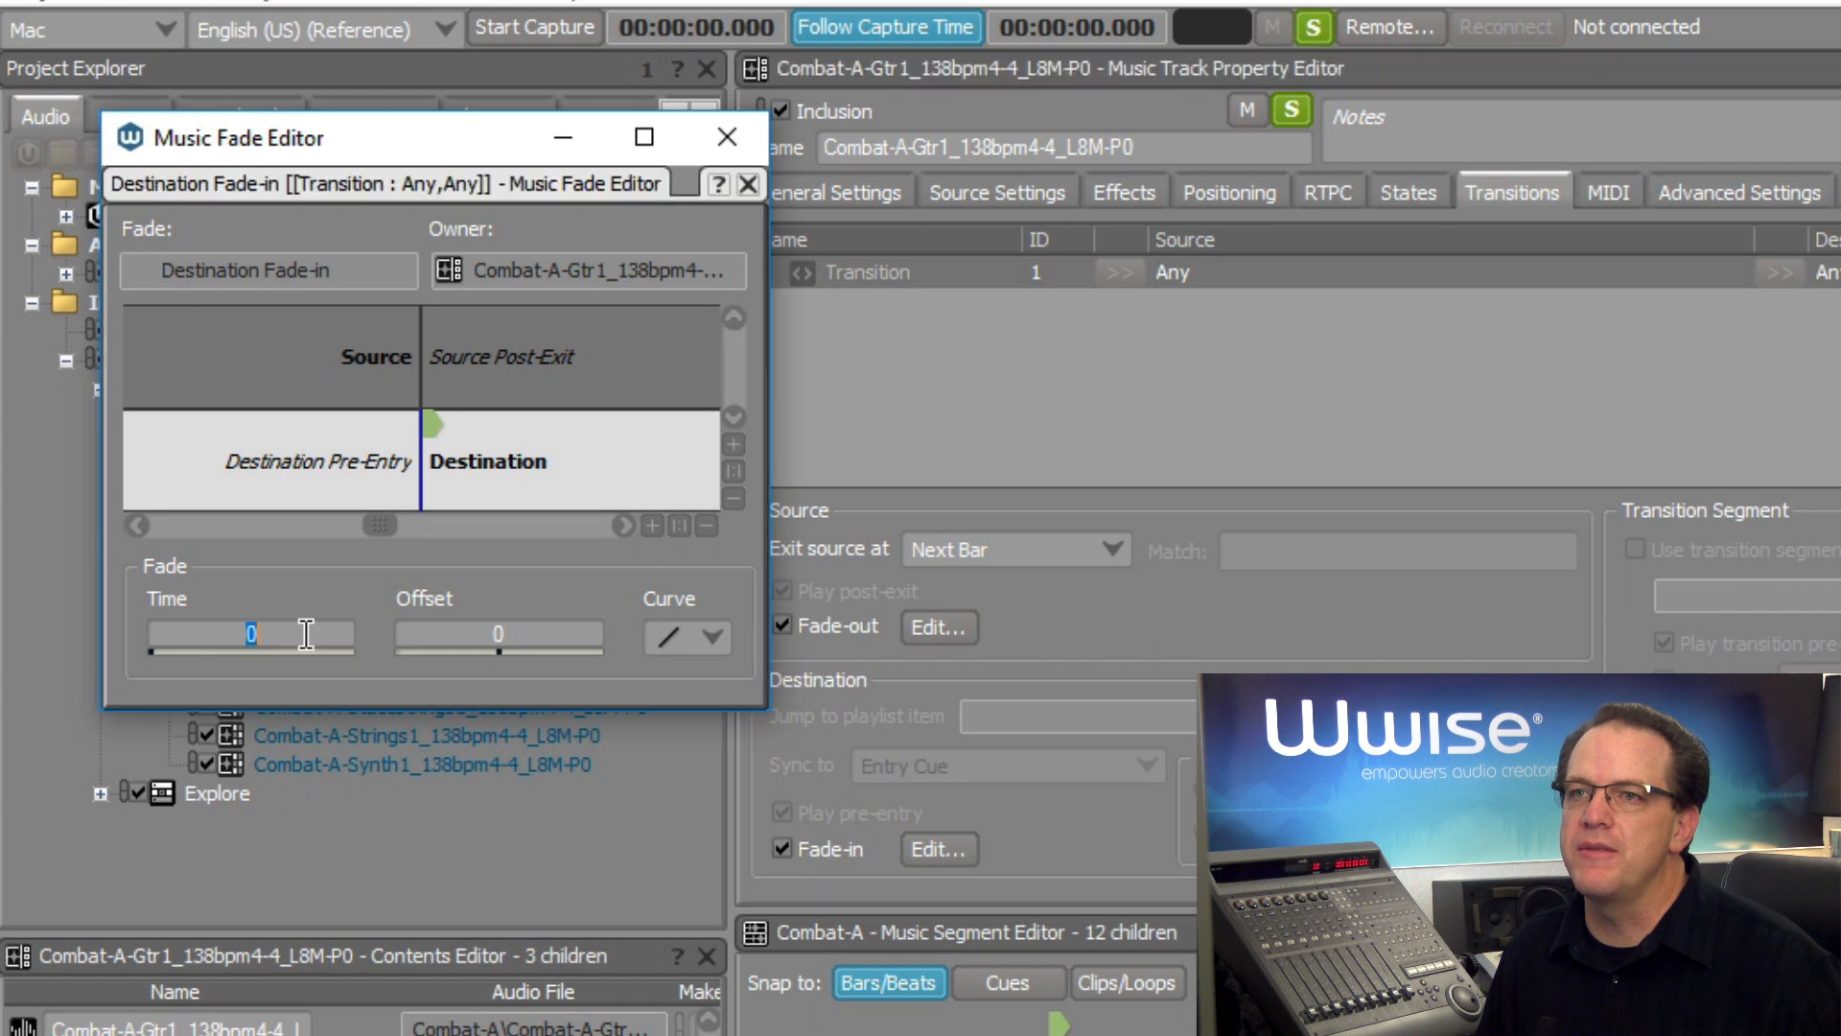
pyautogui.write('.5')
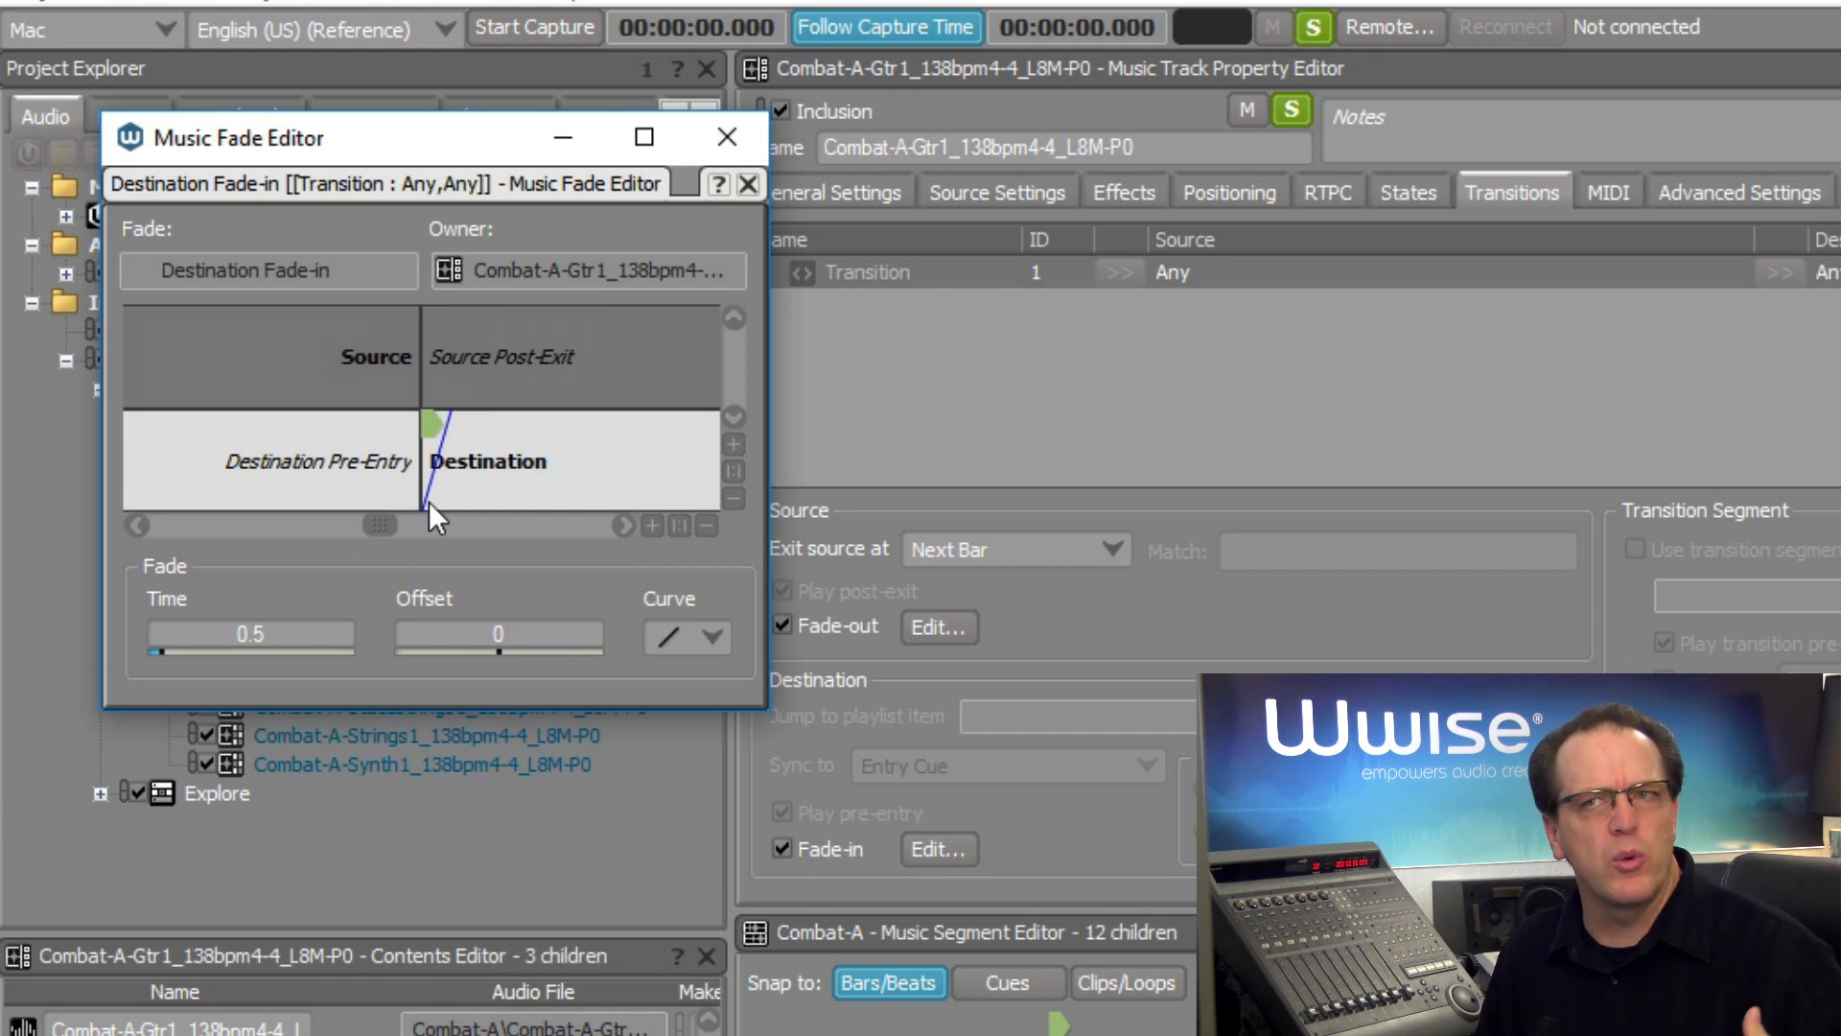
pyautogui.click(499, 635)
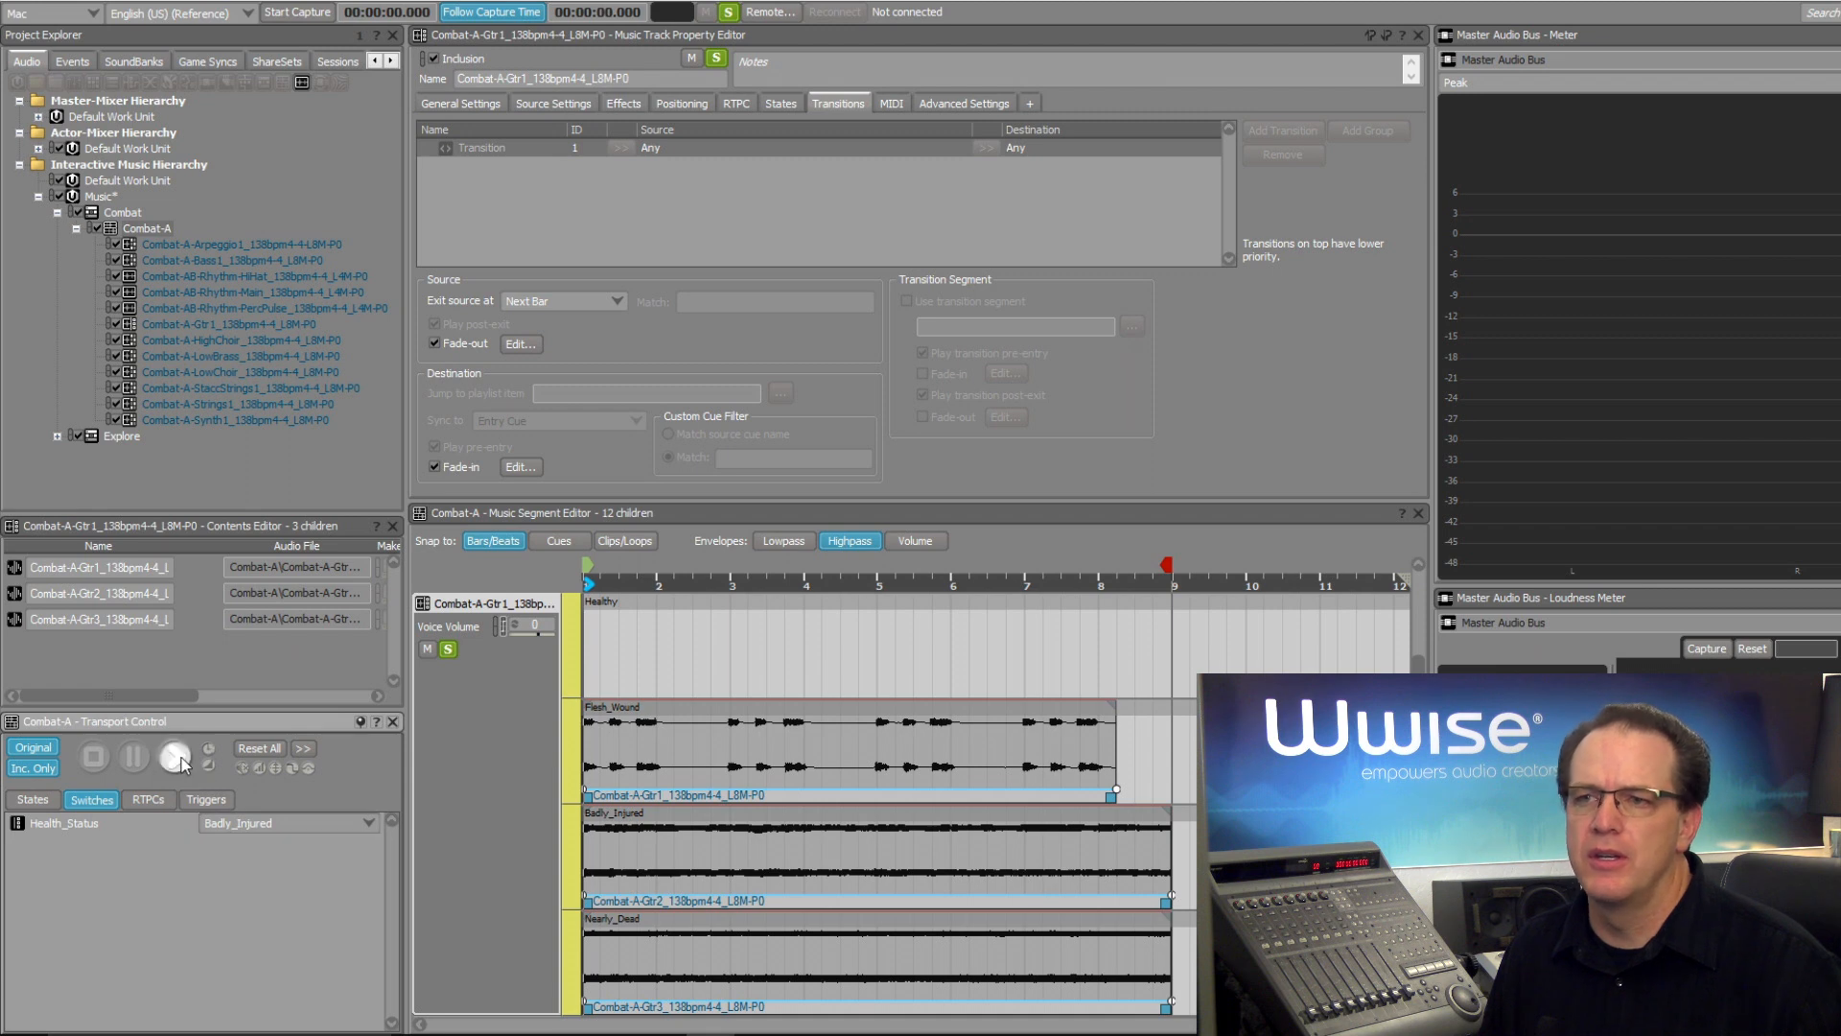
# Play Combat-A, switch Health_Status live to Nearly_Dead to hear the faded transition, then stop.
pyautogui.click(175, 755)
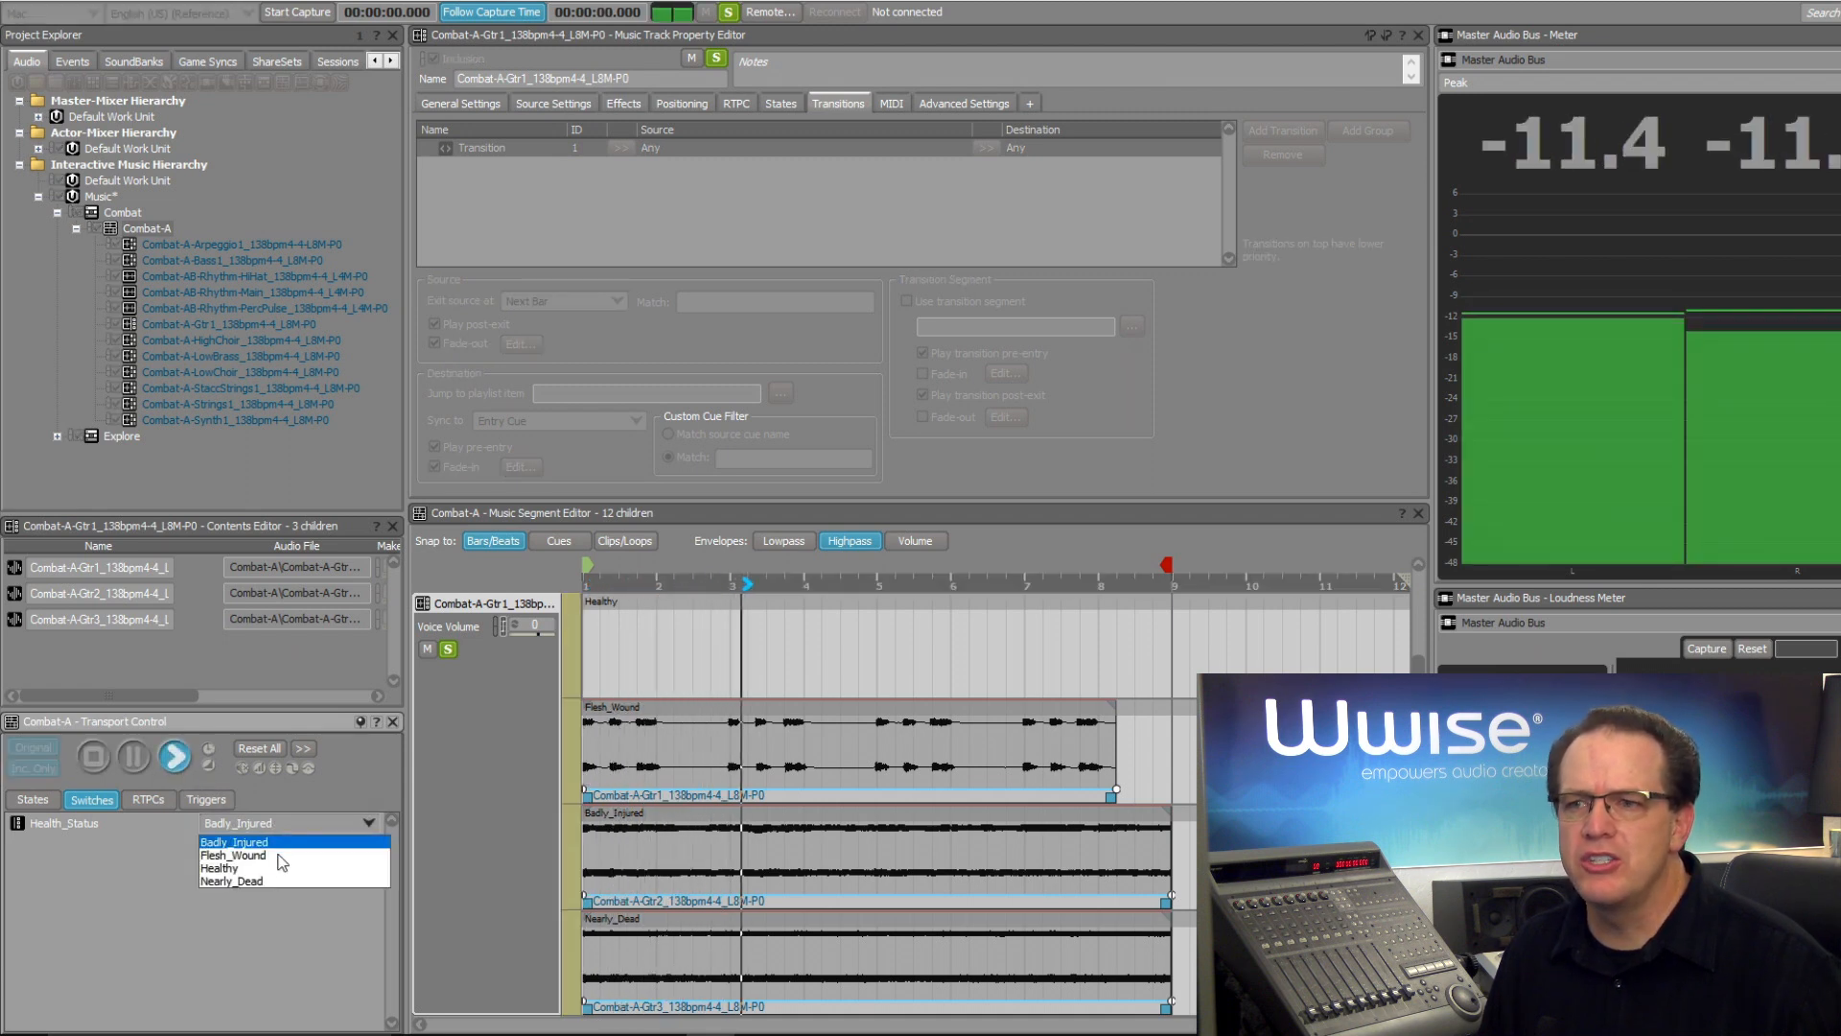
pyautogui.click(232, 880)
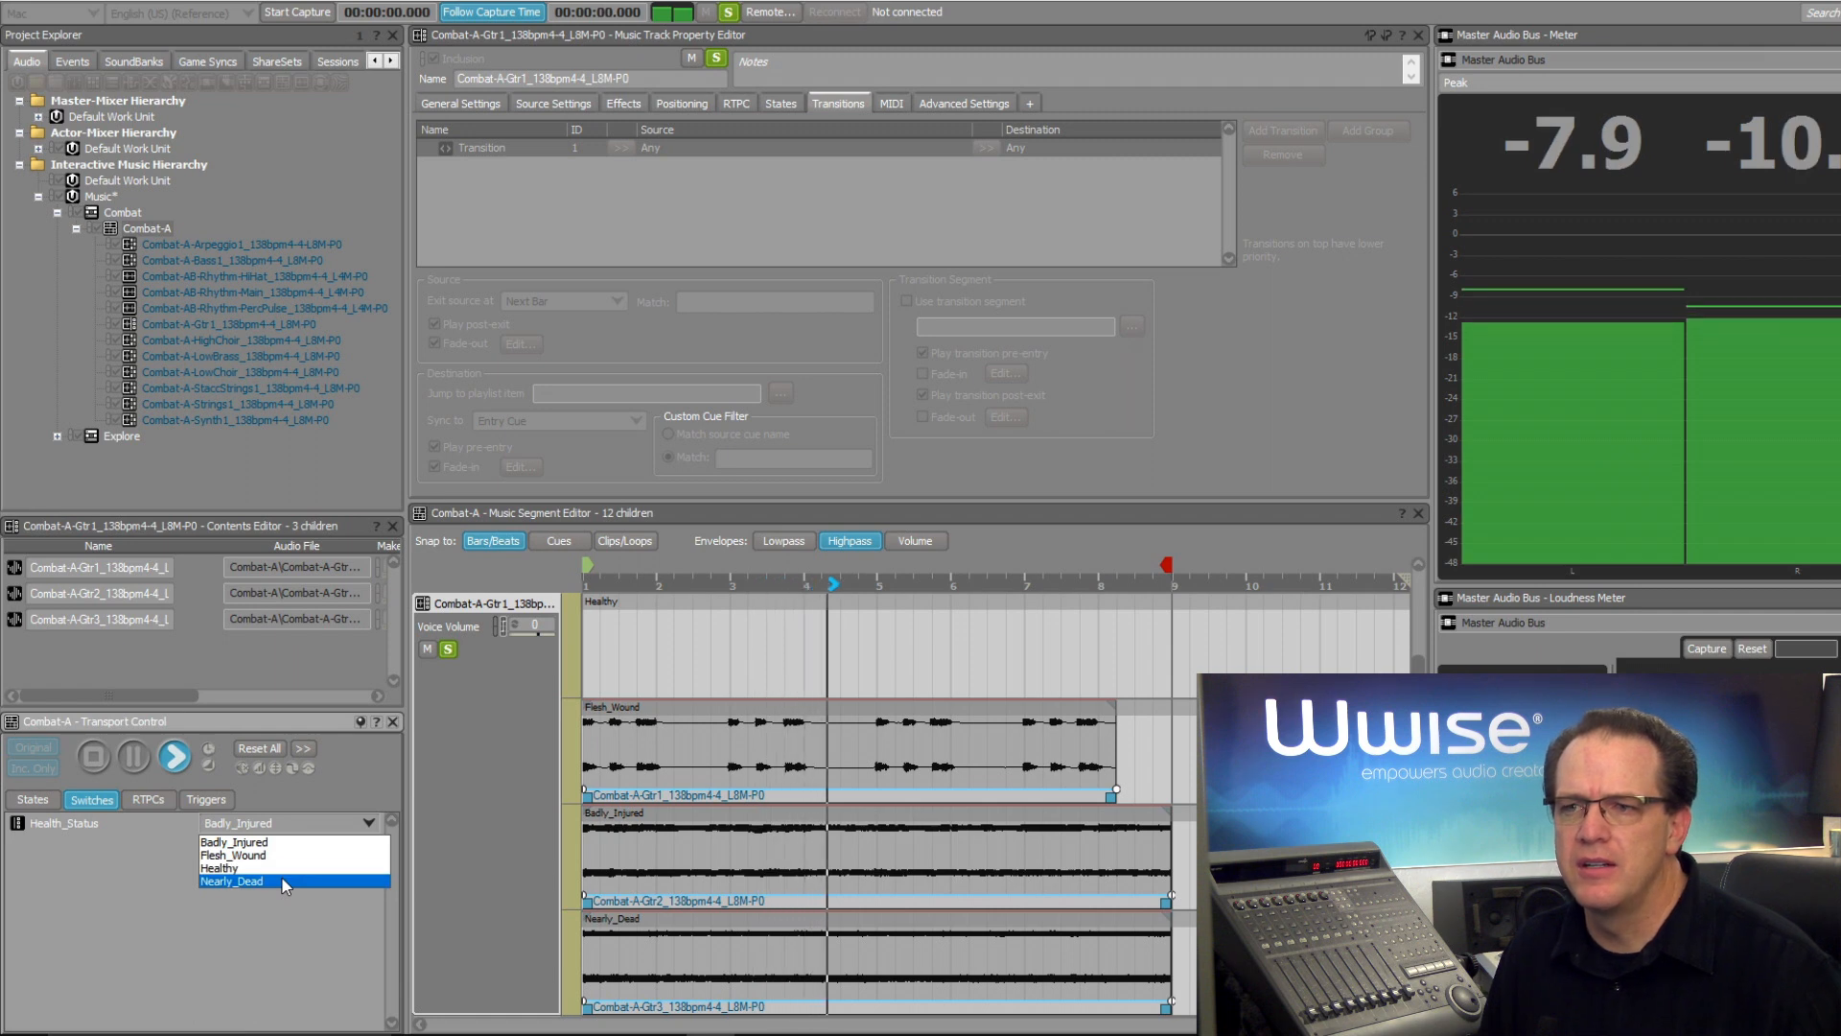
pyautogui.click(232, 883)
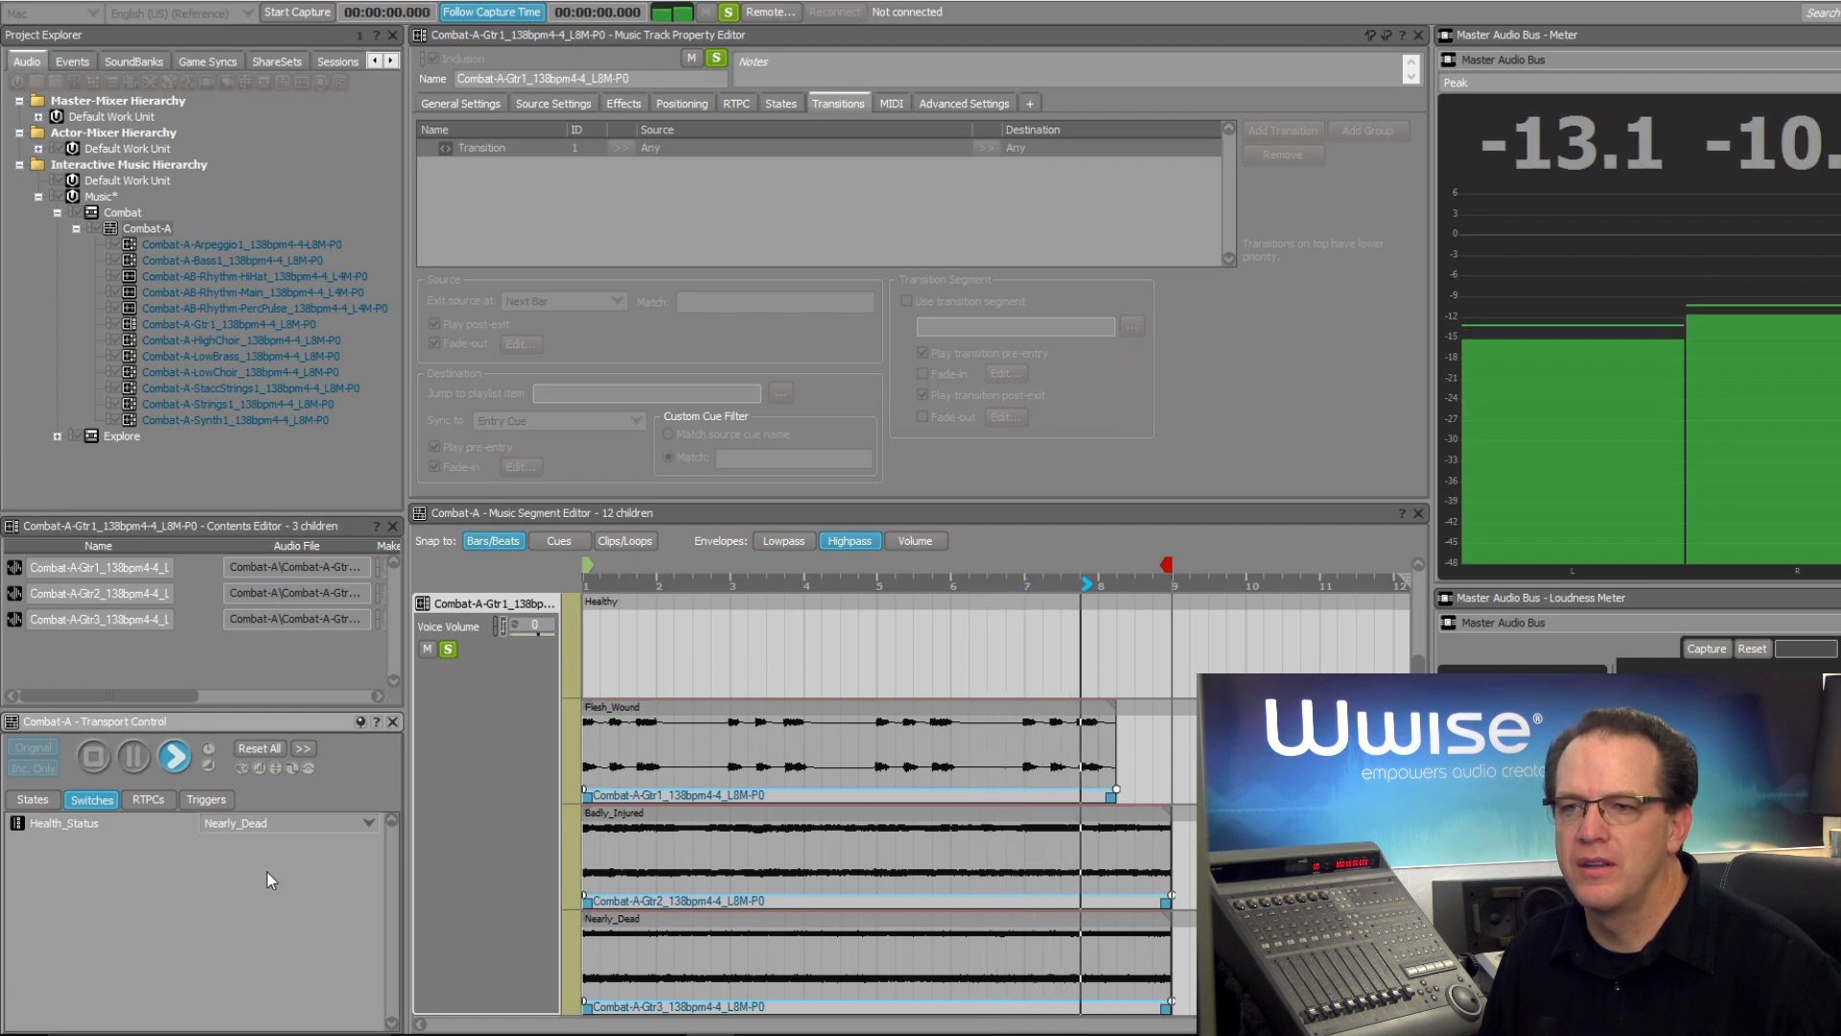
pyautogui.click(92, 756)
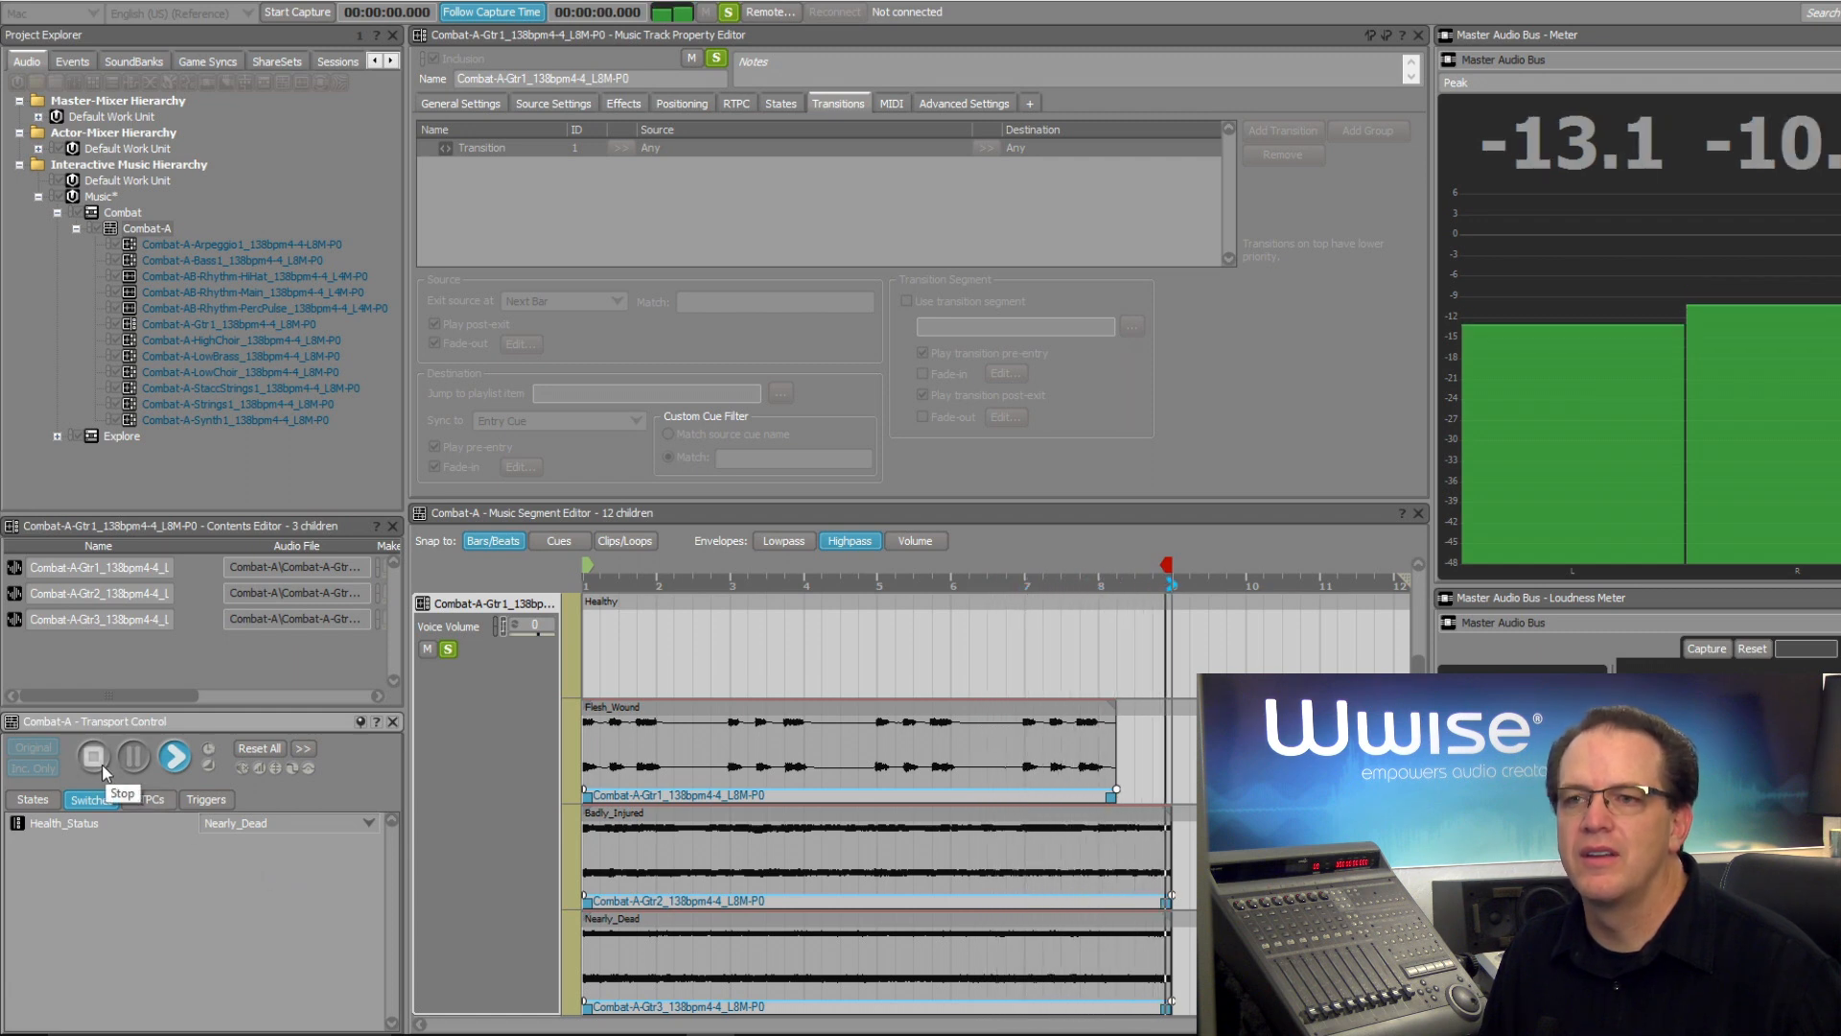